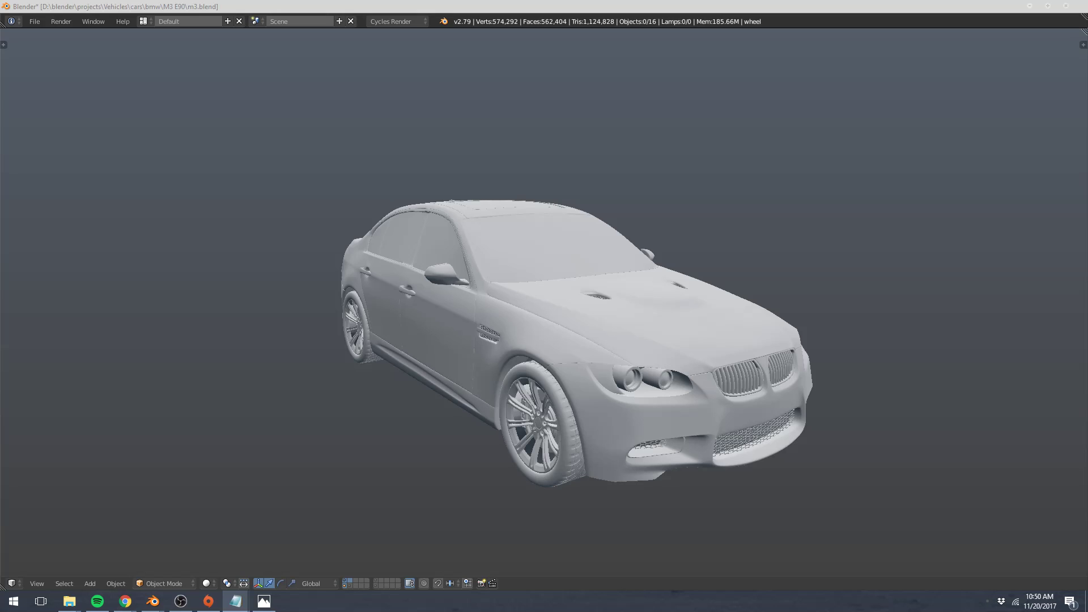
pyautogui.moveTo(319, 598)
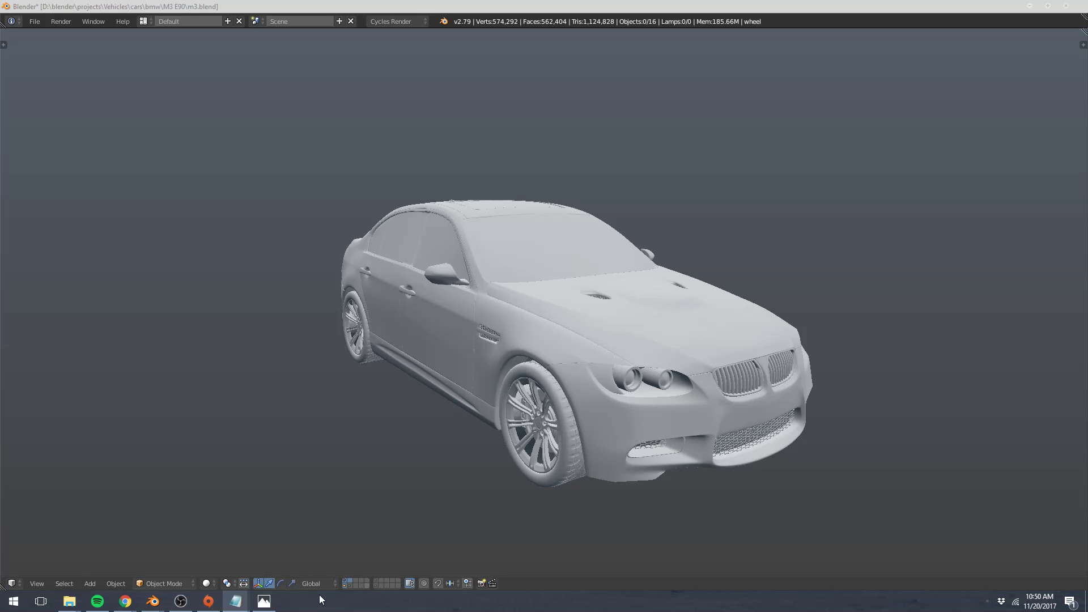
# Step: Show the low-poly yellow Camaro render in the Photos viewer
pyautogui.click(263, 601)
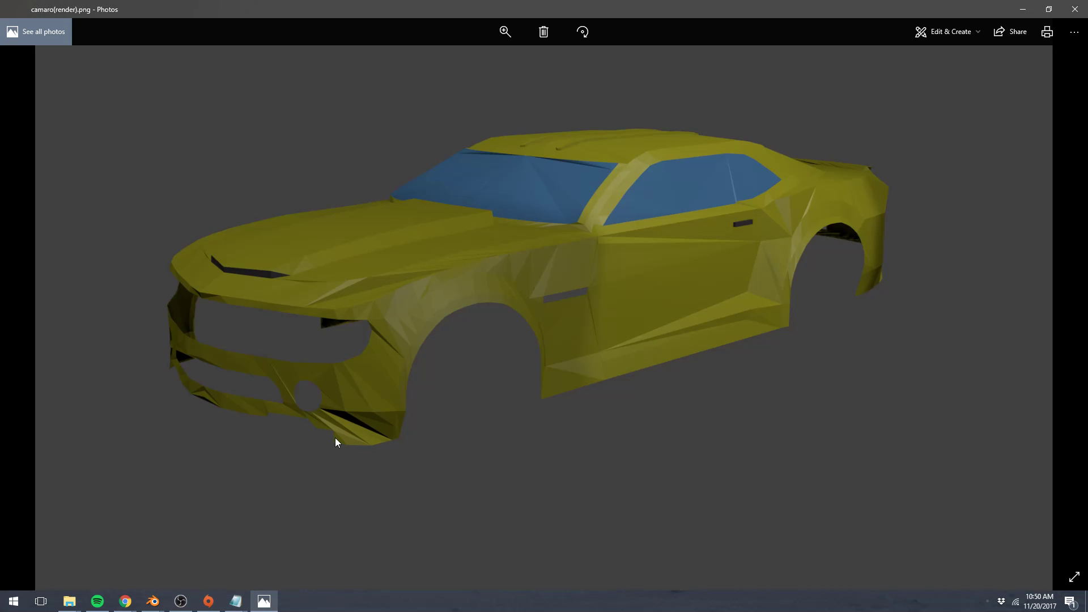
pyautogui.moveTo(328, 442)
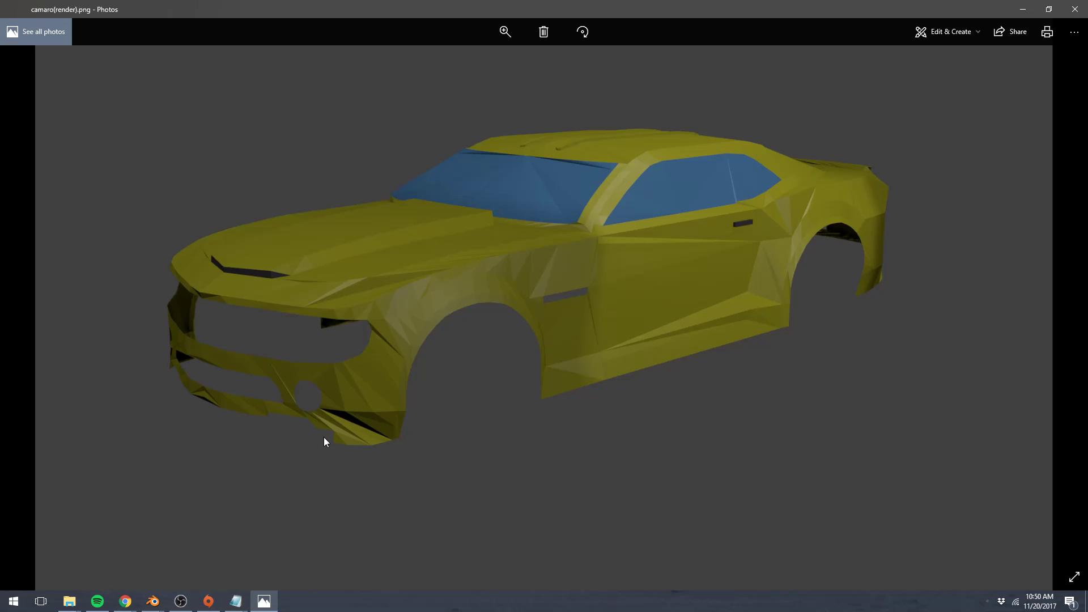
pyautogui.moveTo(708, 363)
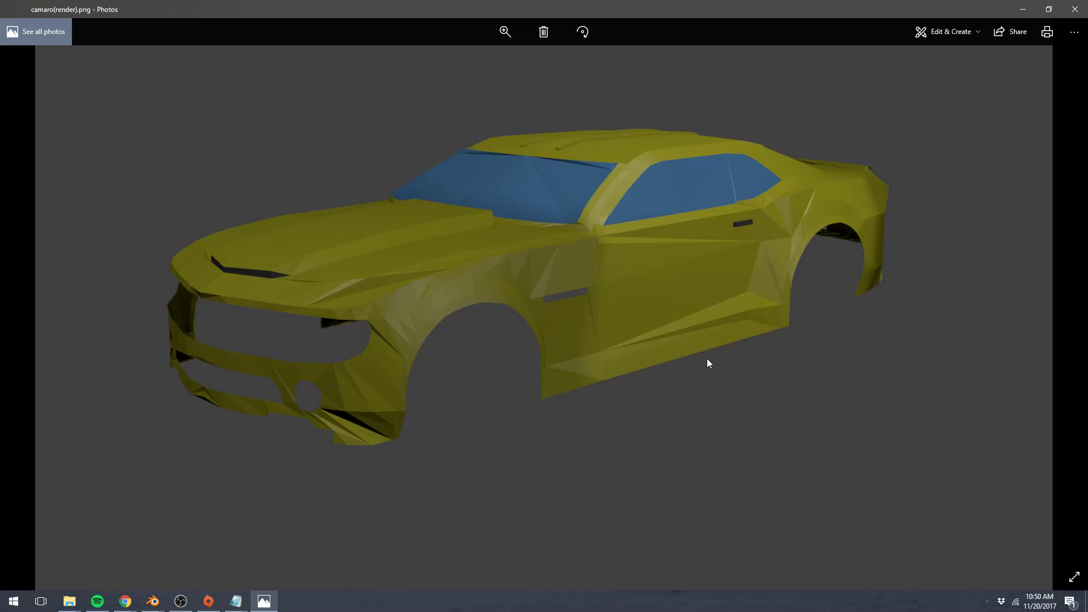
pyautogui.moveTo(707, 360)
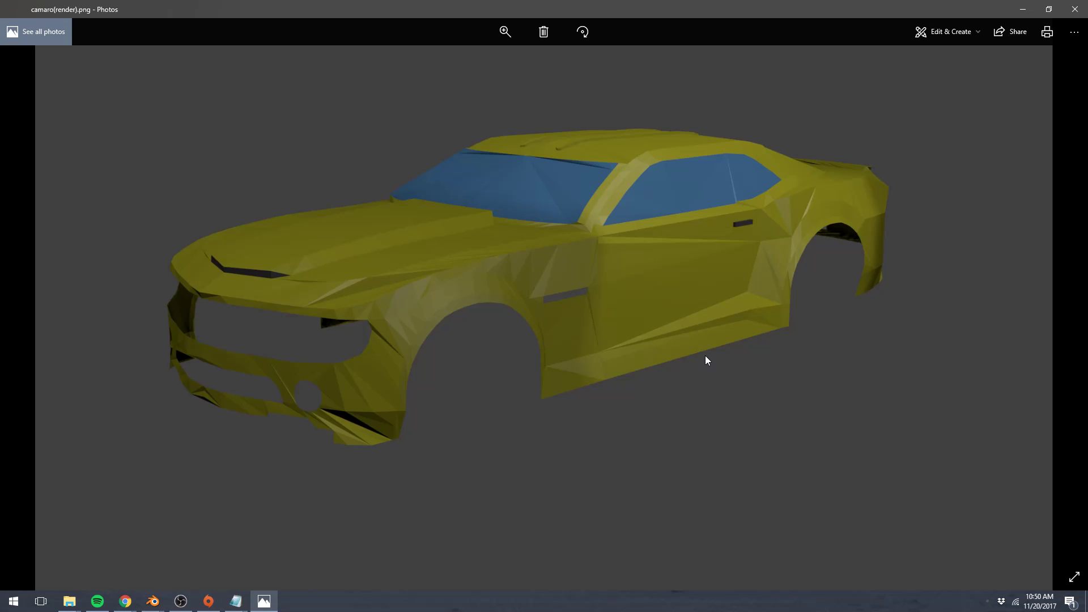
pyautogui.moveTo(692, 357)
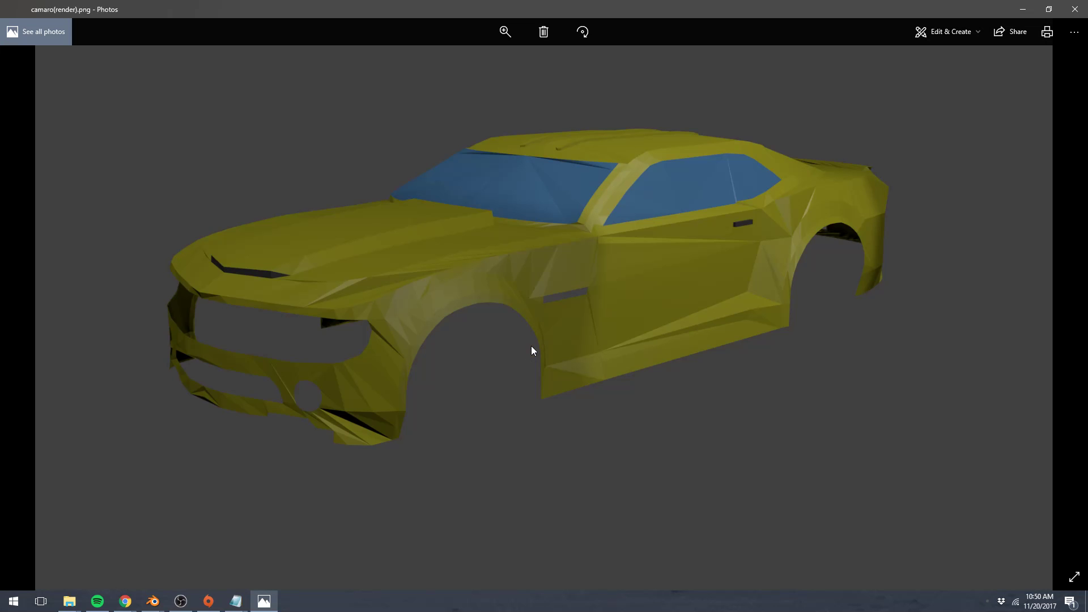
pyautogui.moveTo(529, 350)
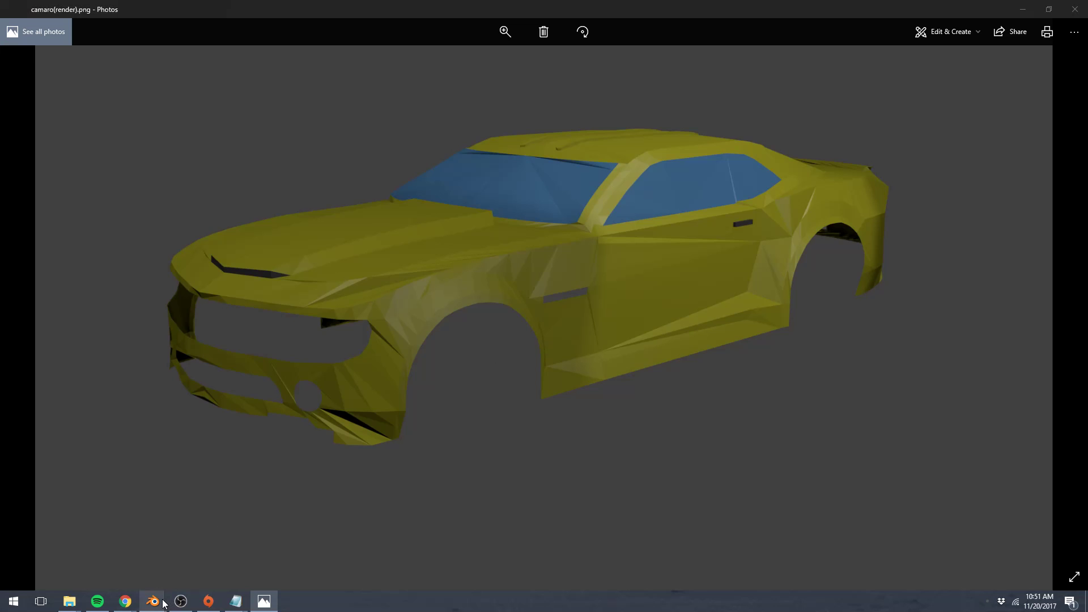
# Step: Bring Blender back to the front with the grey BMW M3 model in view
pyautogui.click(152, 601)
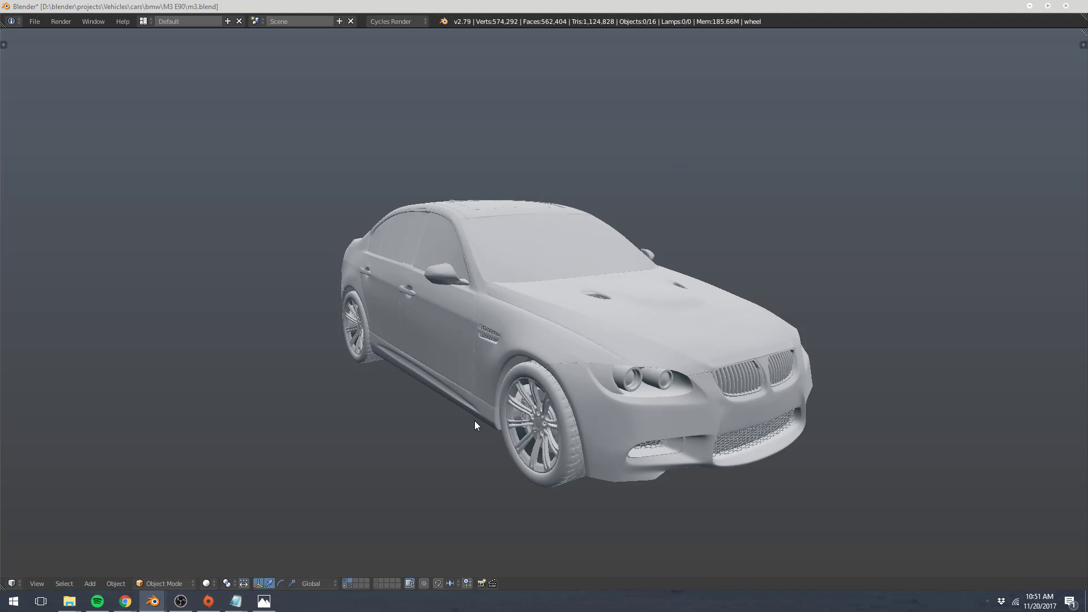
pyautogui.moveTo(499, 341)
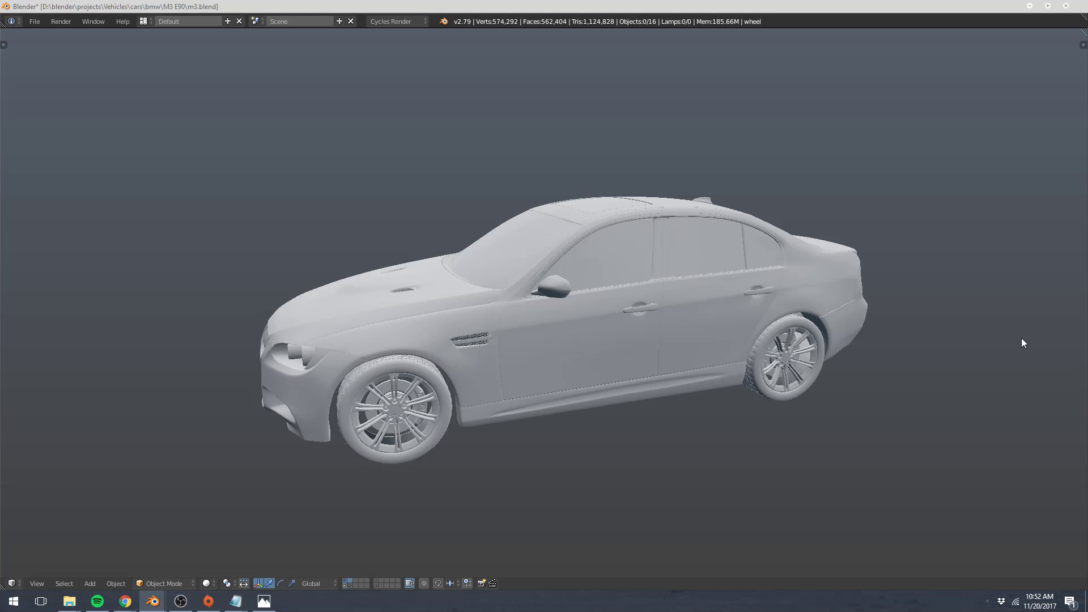
pyautogui.moveTo(972, 364)
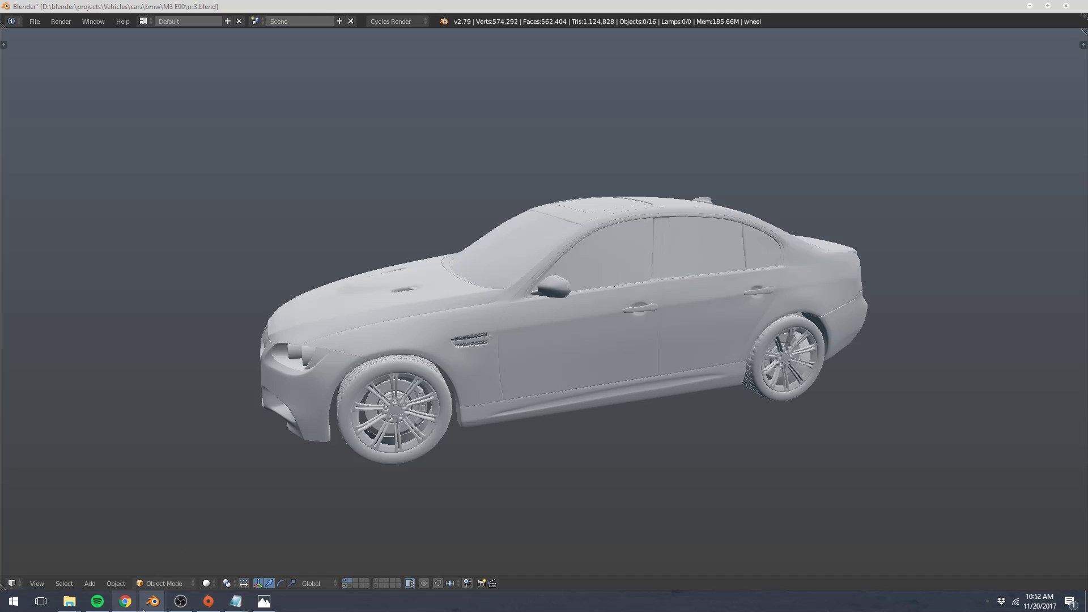
pyautogui.moveTo(152, 601)
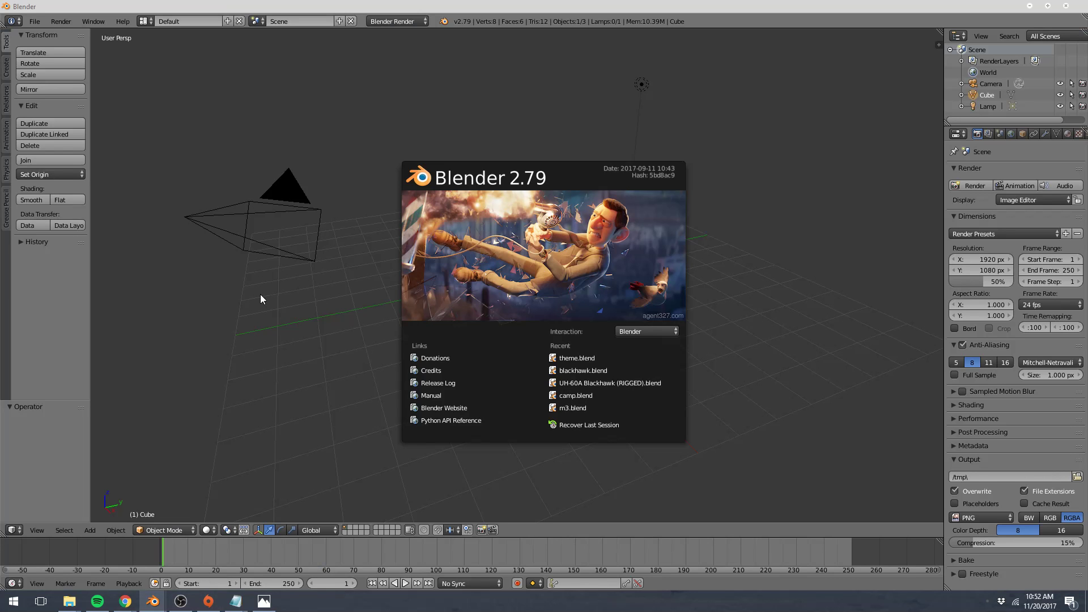
pyautogui.moveTo(367, 492)
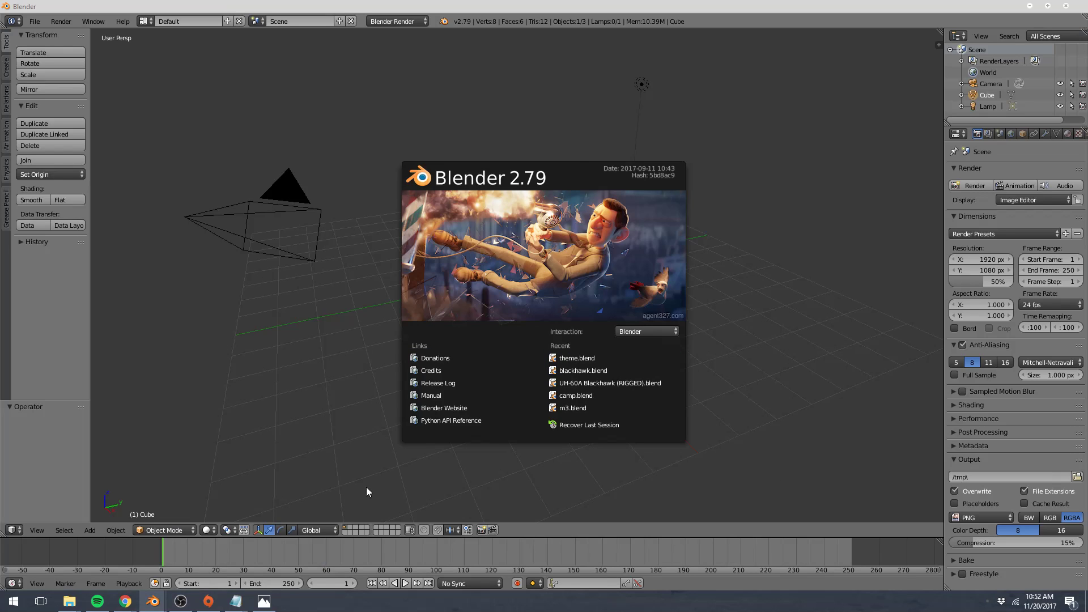
pyautogui.moveTo(373, 487)
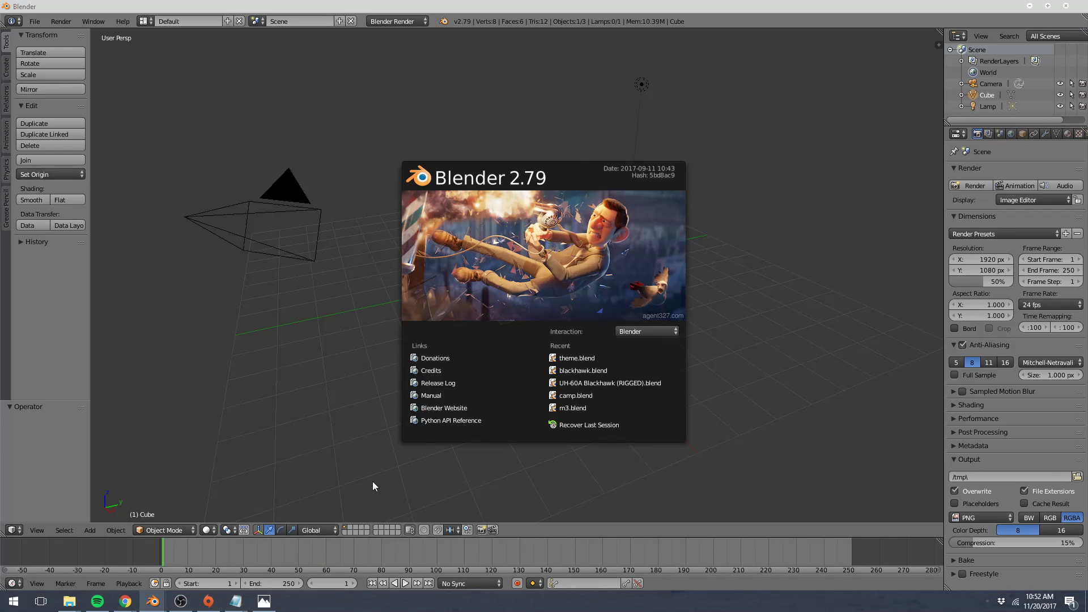
pyautogui.moveTo(373, 484)
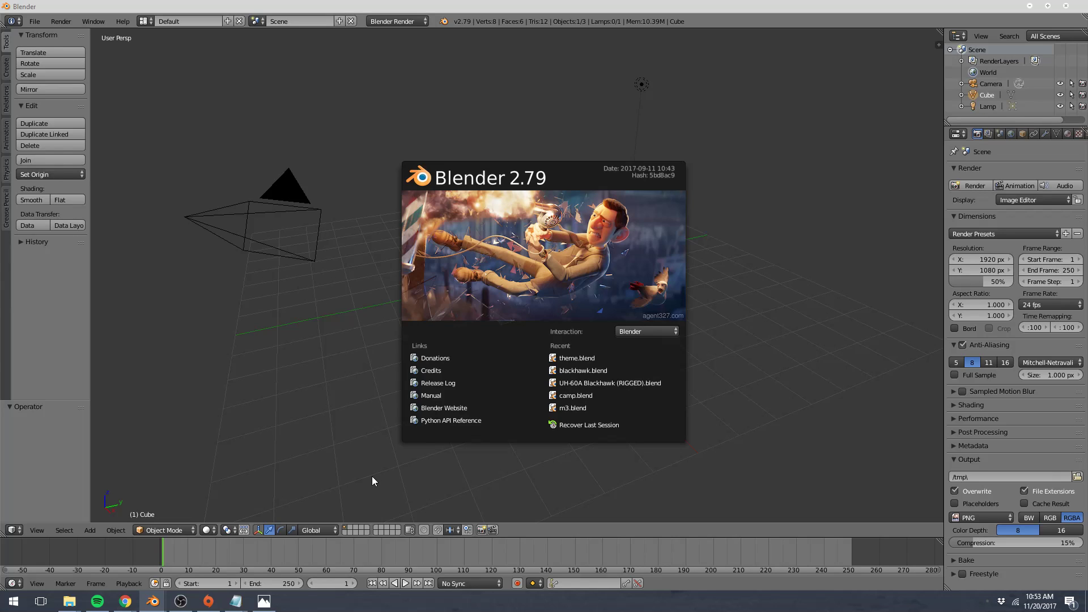
pyautogui.moveTo(495, 289)
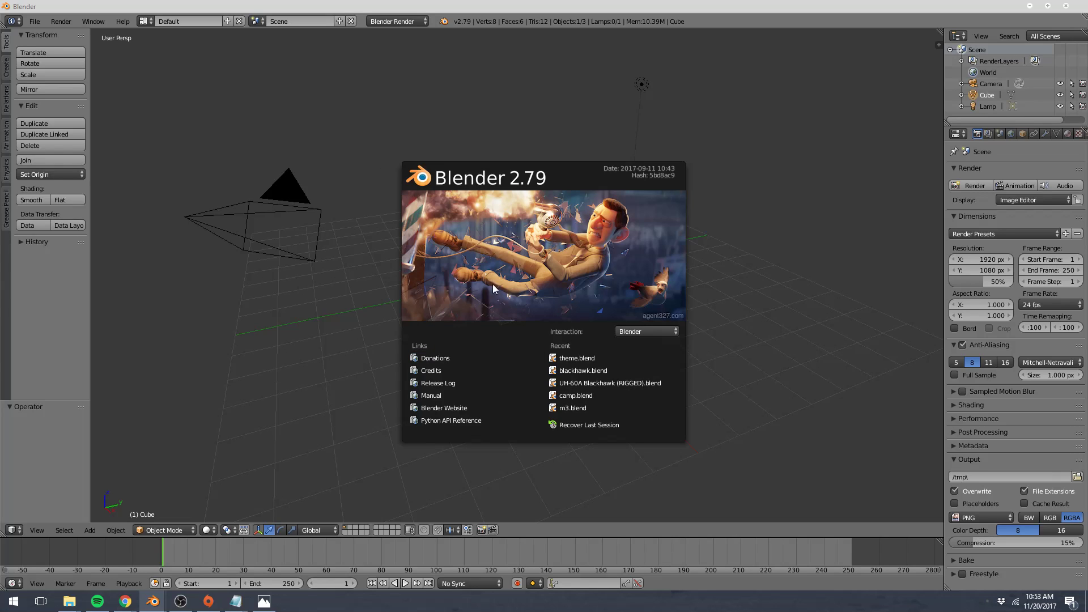
pyautogui.moveTo(593, 252)
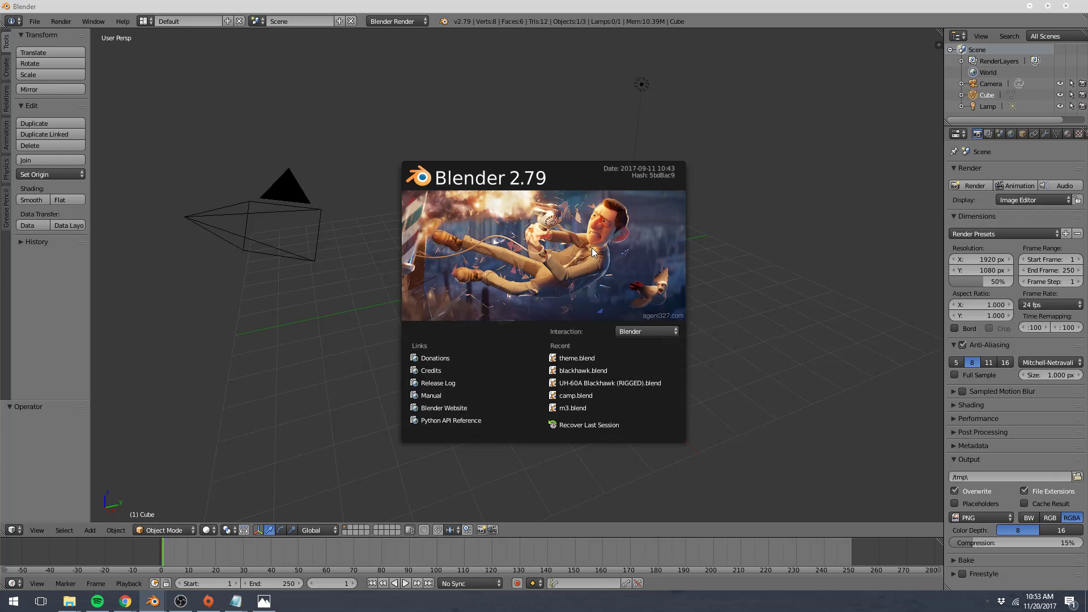
# Step: Dismiss the startup splash to reveal the default cube, camera and lamp
pyautogui.click(399, 162)
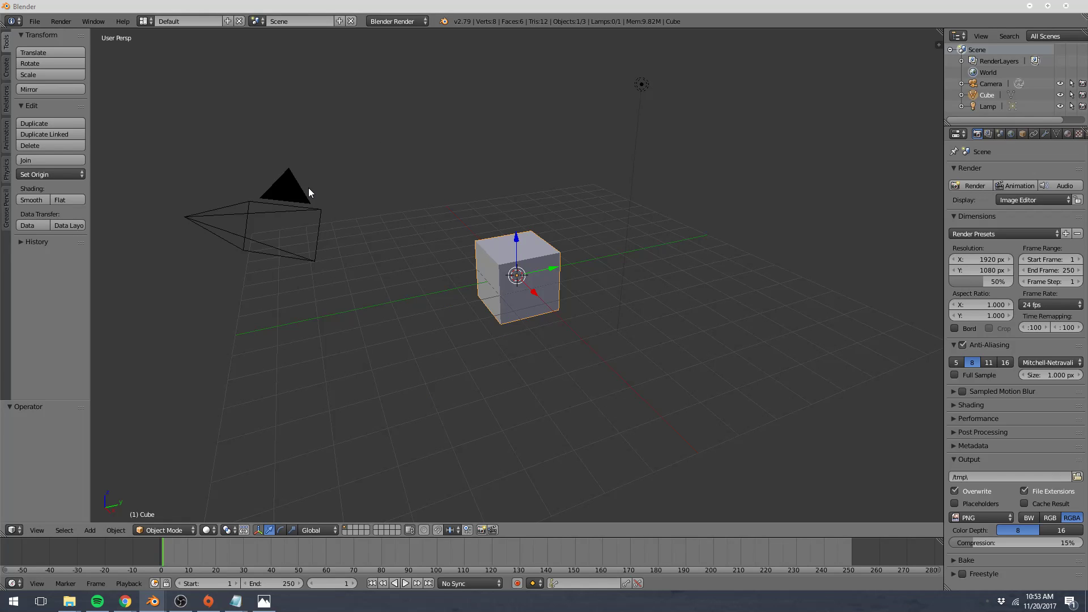
pyautogui.moveTo(317, 190)
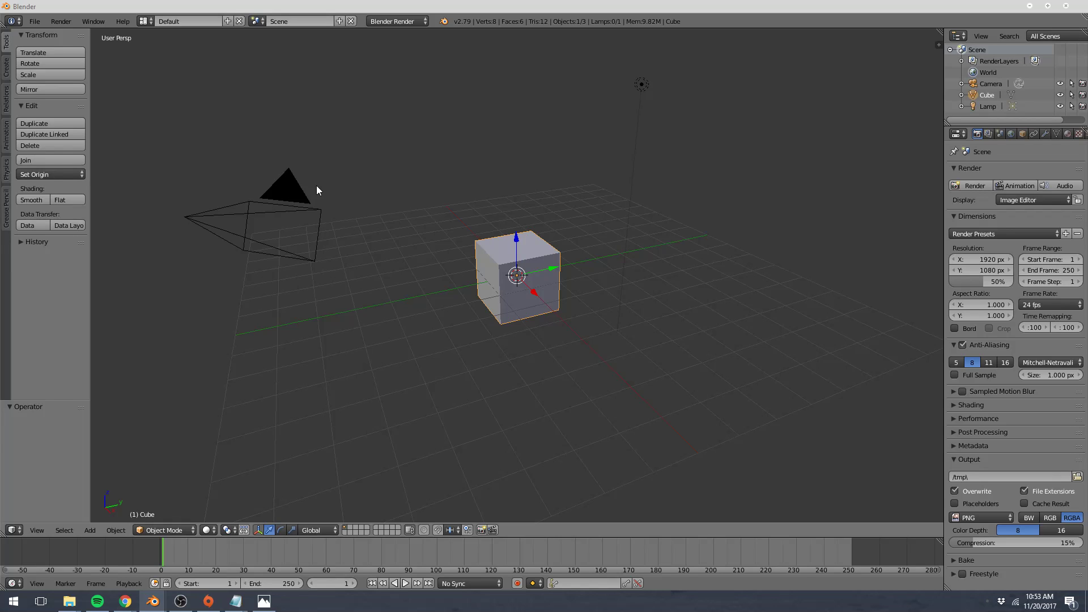
pyautogui.moveTo(317, 187)
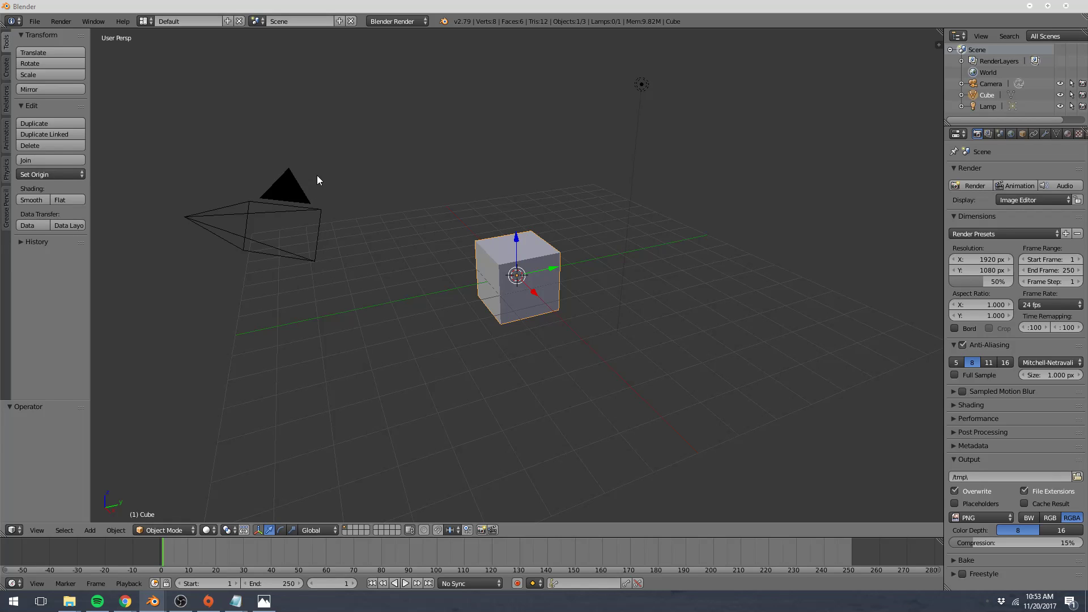
pyautogui.moveTo(319, 176)
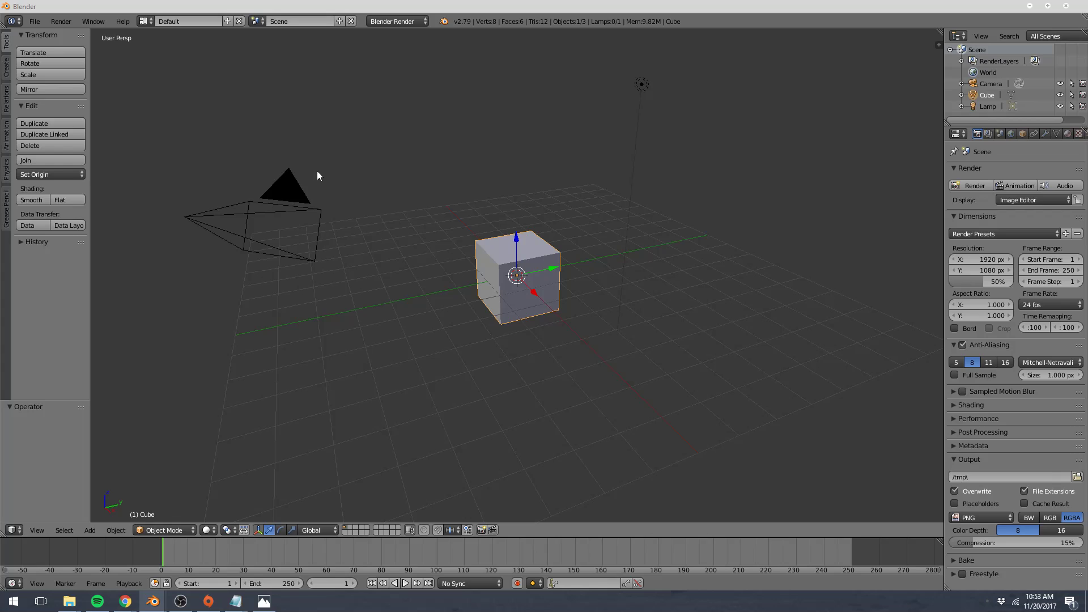
pyautogui.moveTo(477, 203)
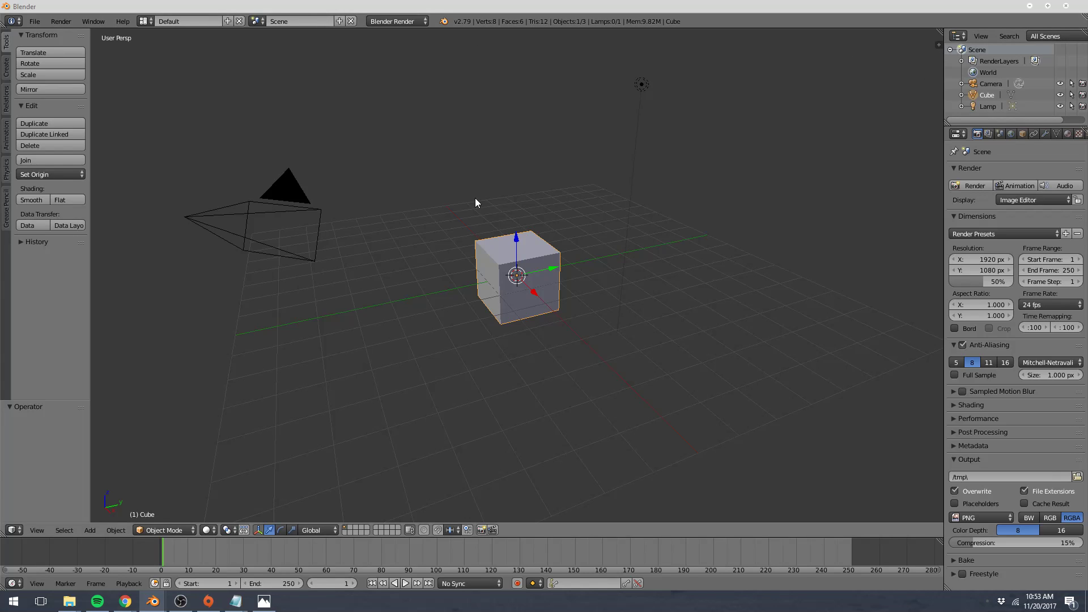
pyautogui.moveTo(123, 137)
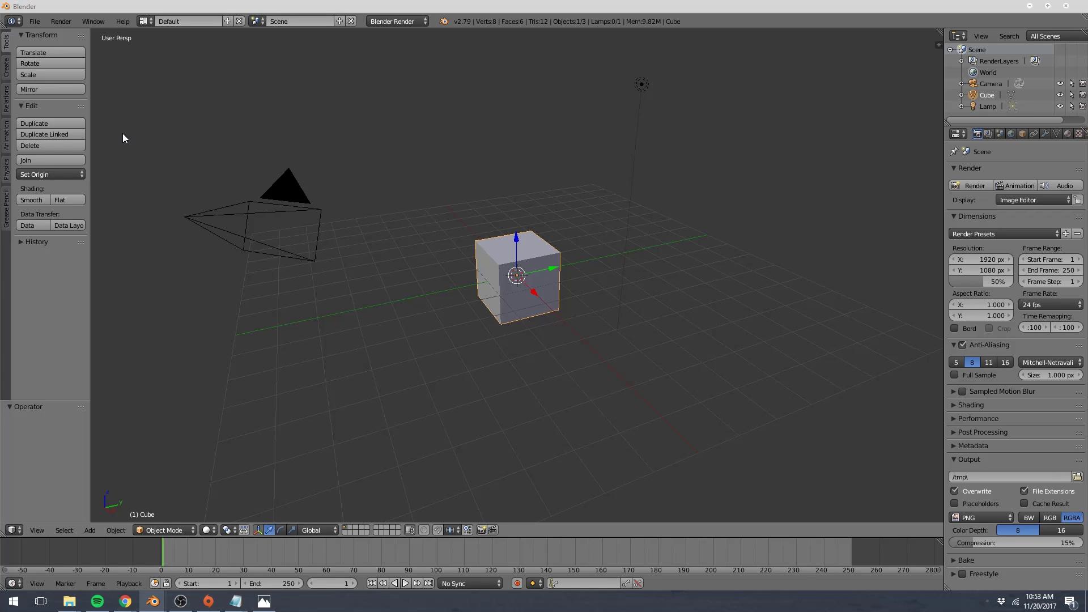
pyautogui.moveTo(729, 394)
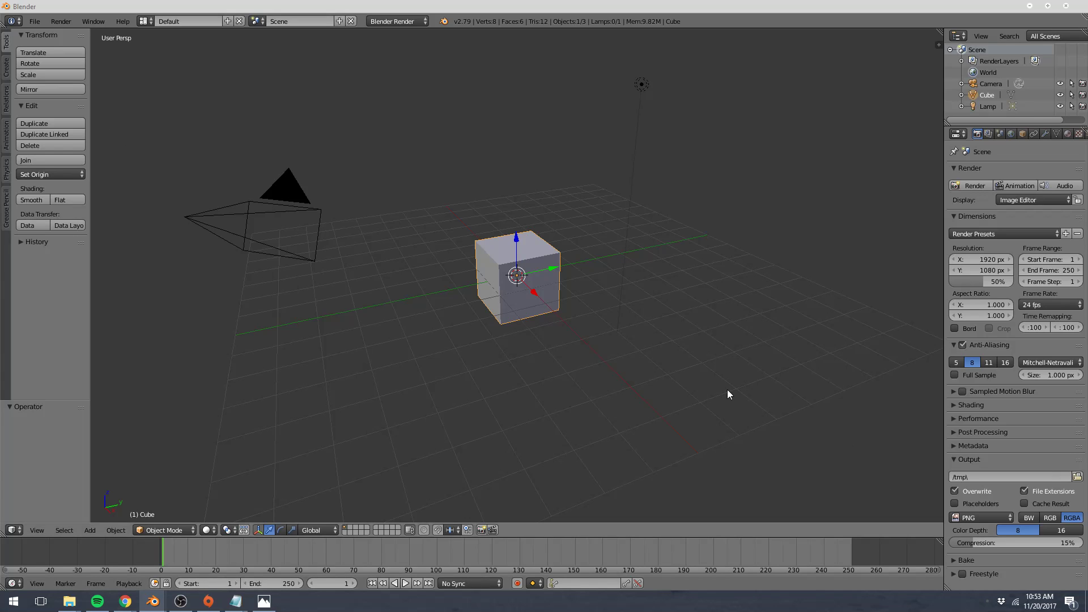
pyautogui.moveTo(551, 63)
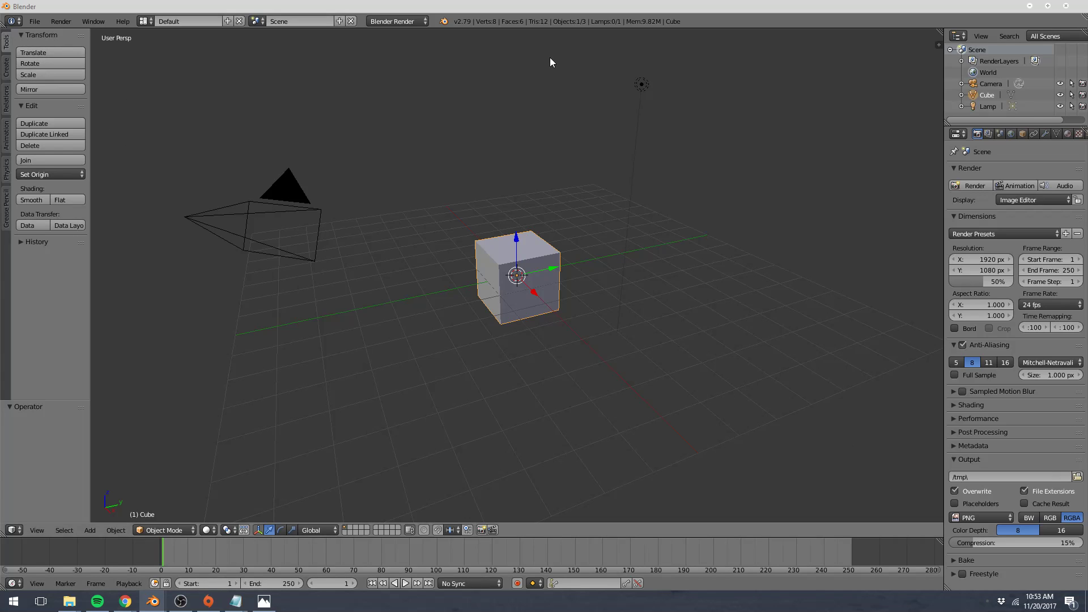
pyautogui.moveTo(63, 530)
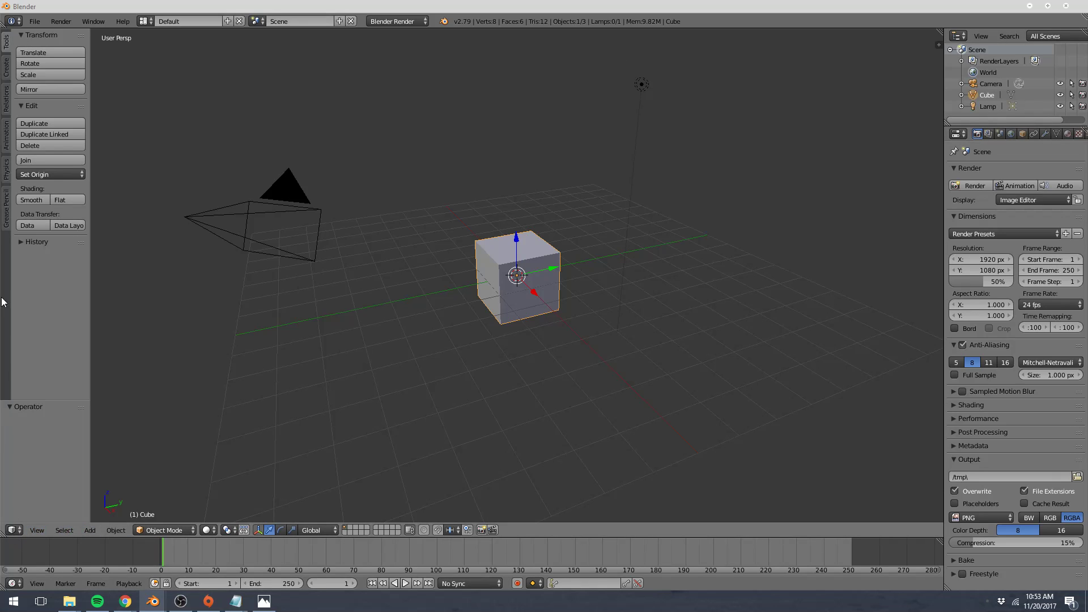
pyautogui.moveTo(5, 39)
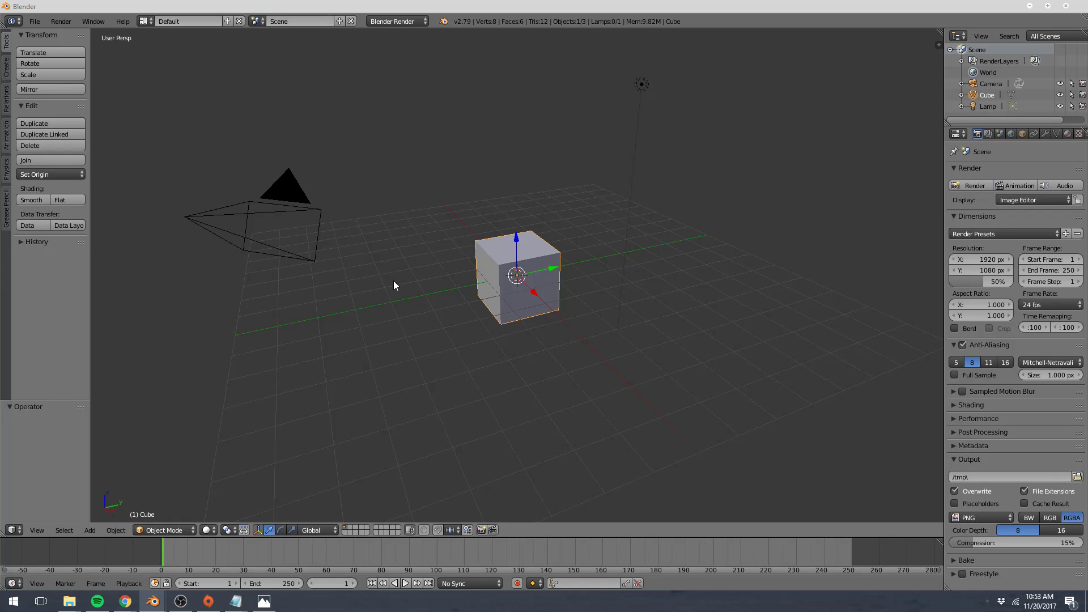
pyautogui.moveTo(343, 308)
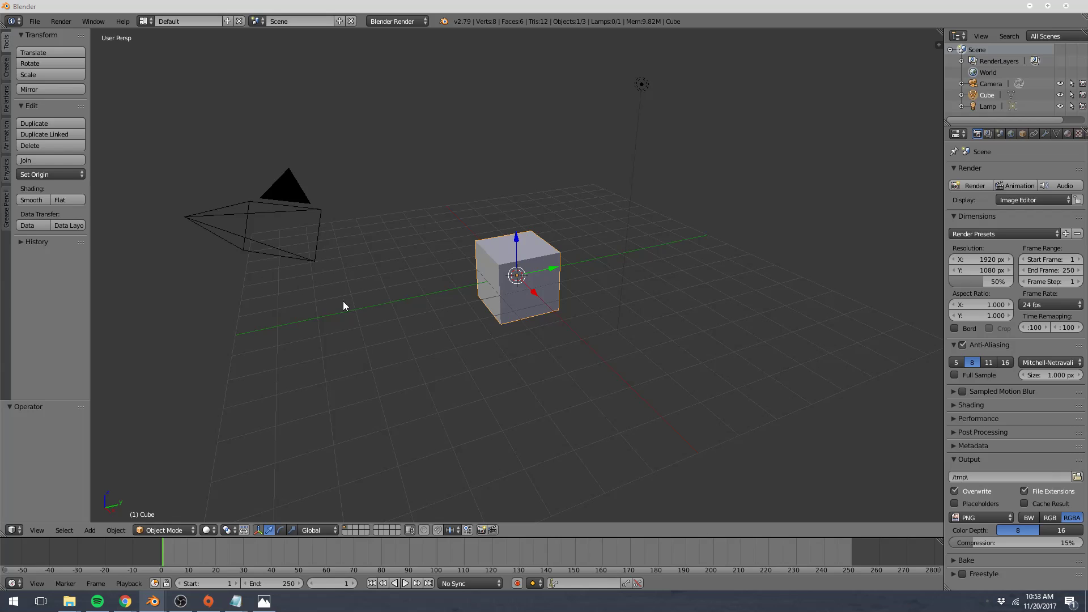
pyautogui.moveTo(1002, 115)
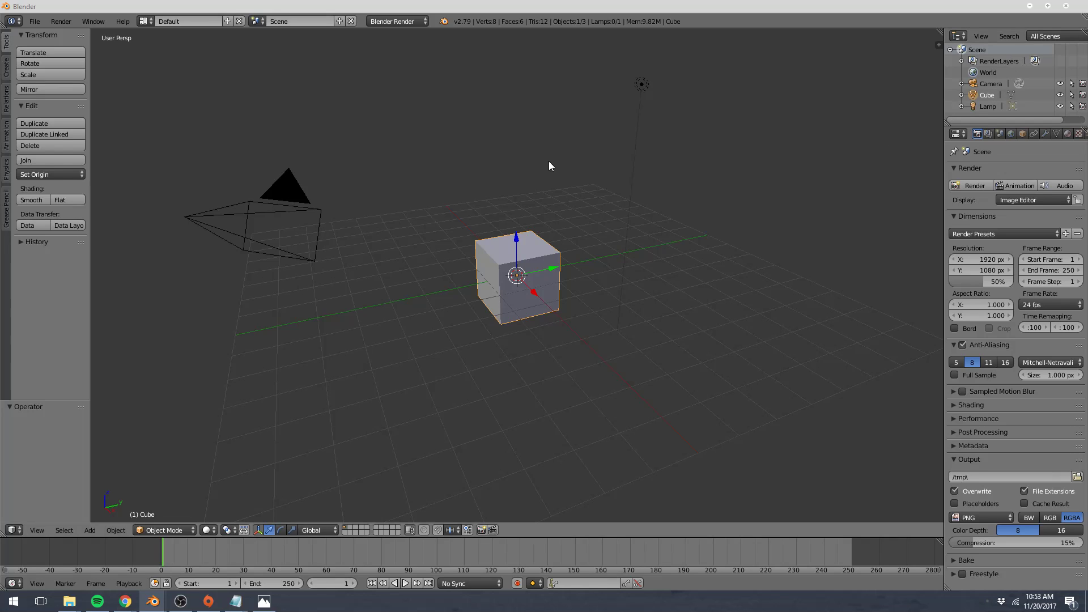
pyautogui.moveTo(561, 297)
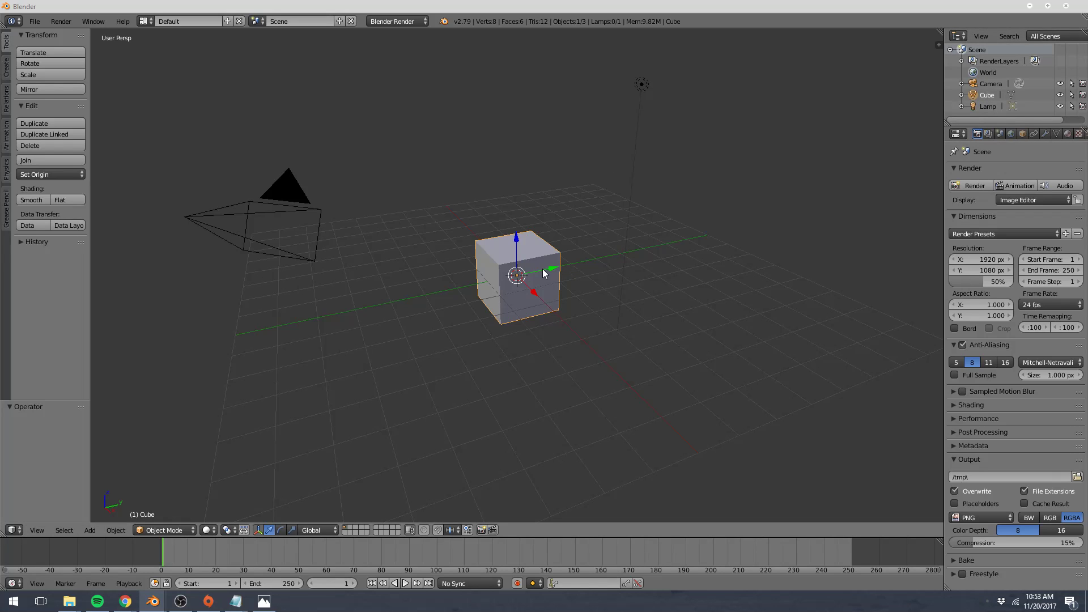
pyautogui.moveTo(664, 89)
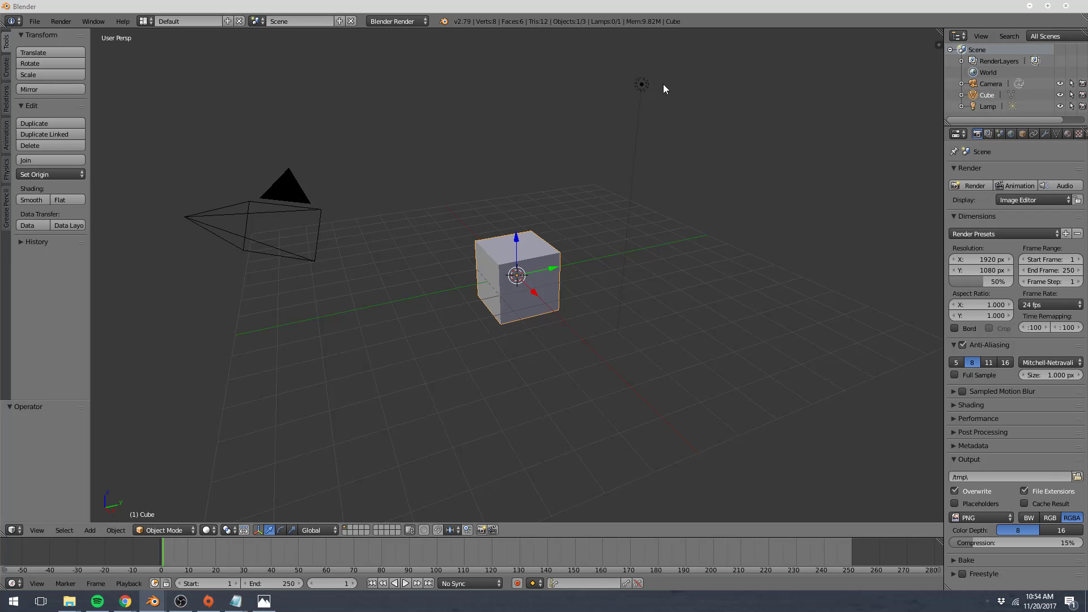
pyautogui.moveTo(320, 276)
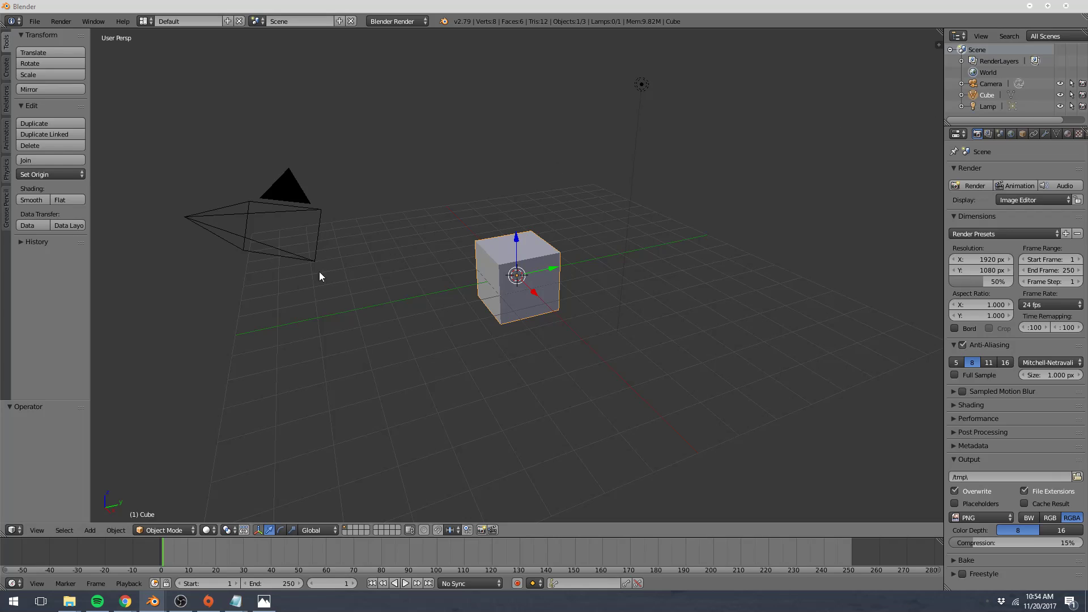
pyautogui.moveTo(788, 76)
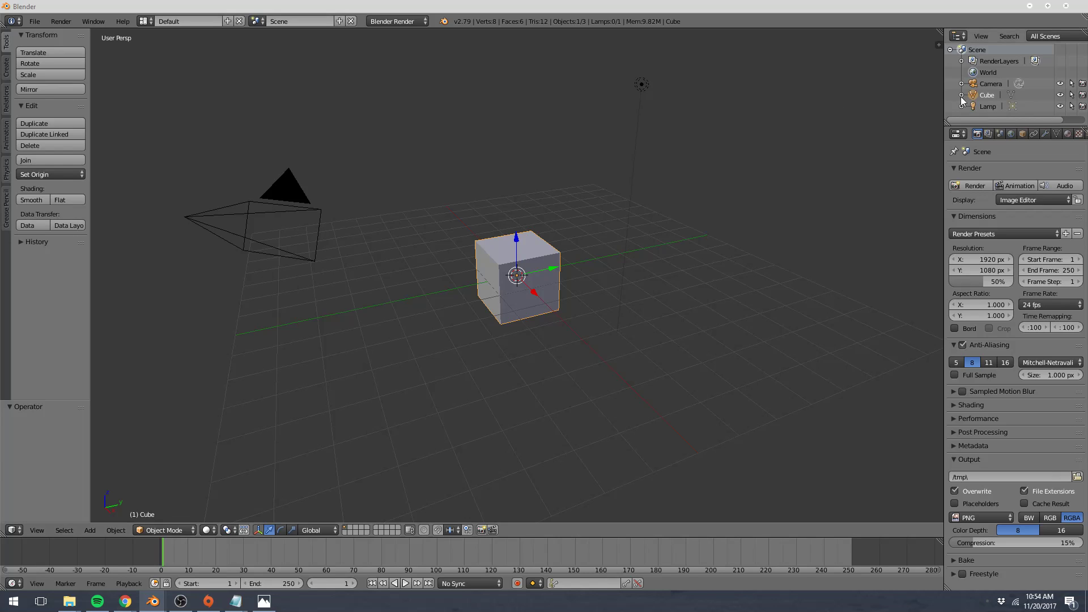
pyautogui.moveTo(462, 261)
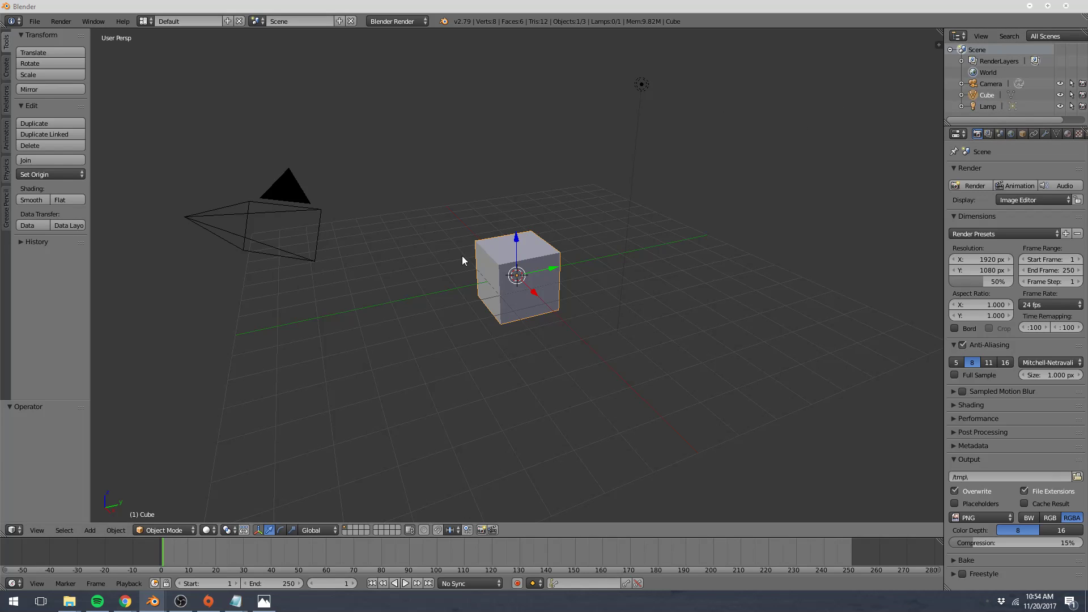
pyautogui.moveTo(591, 227)
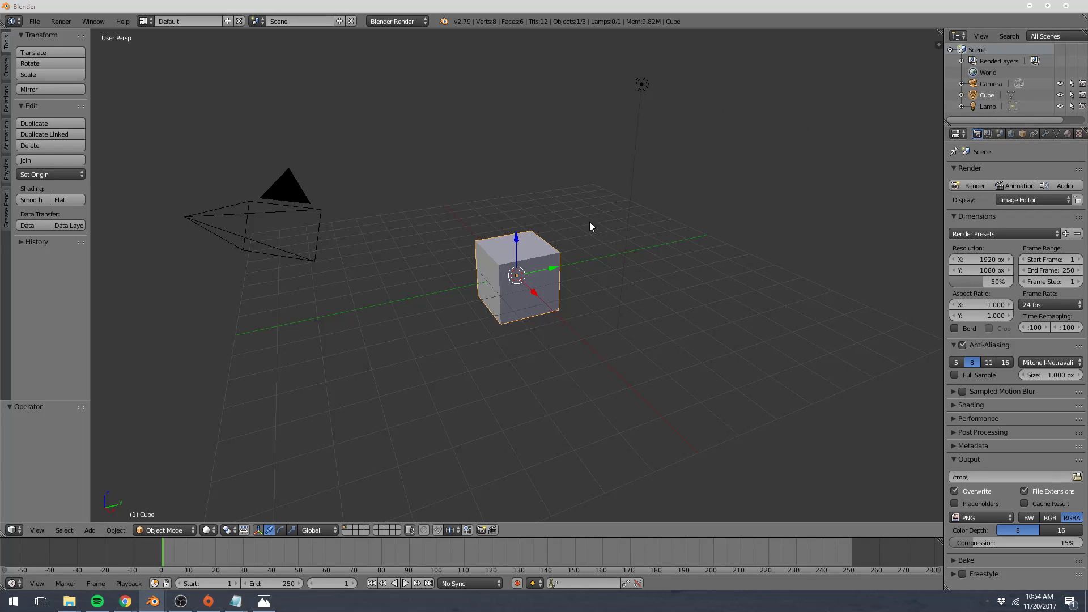
pyautogui.moveTo(1029, 98)
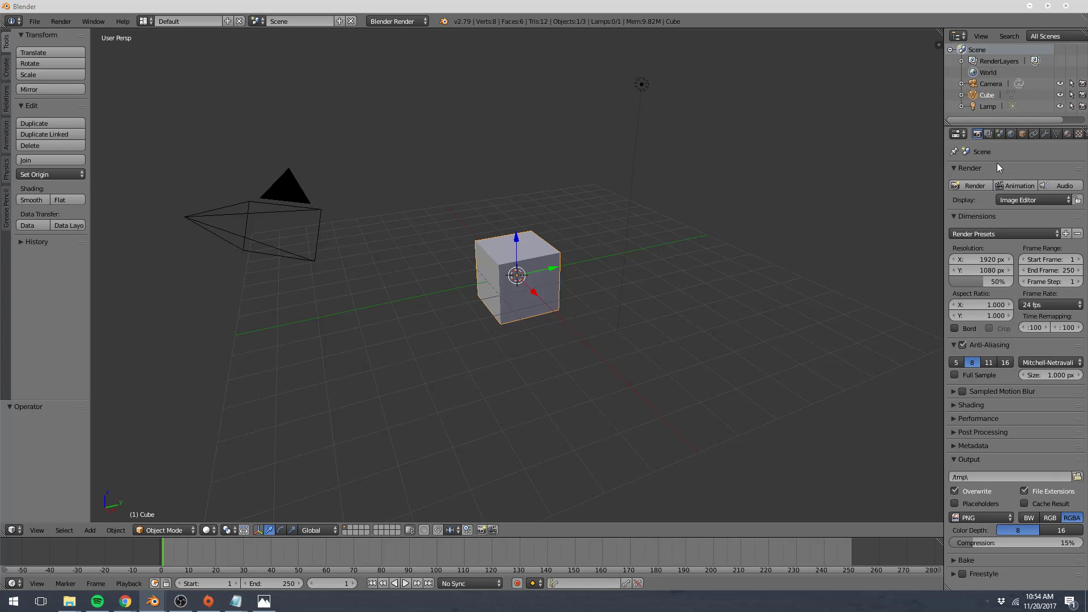
pyautogui.moveTo(981, 165)
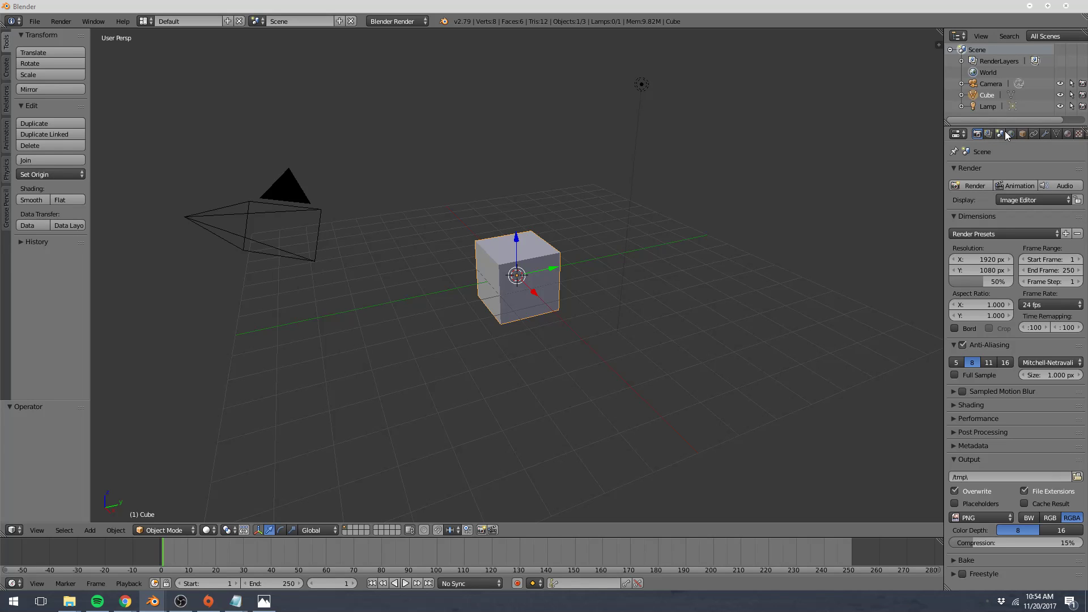
pyautogui.click(1013, 134)
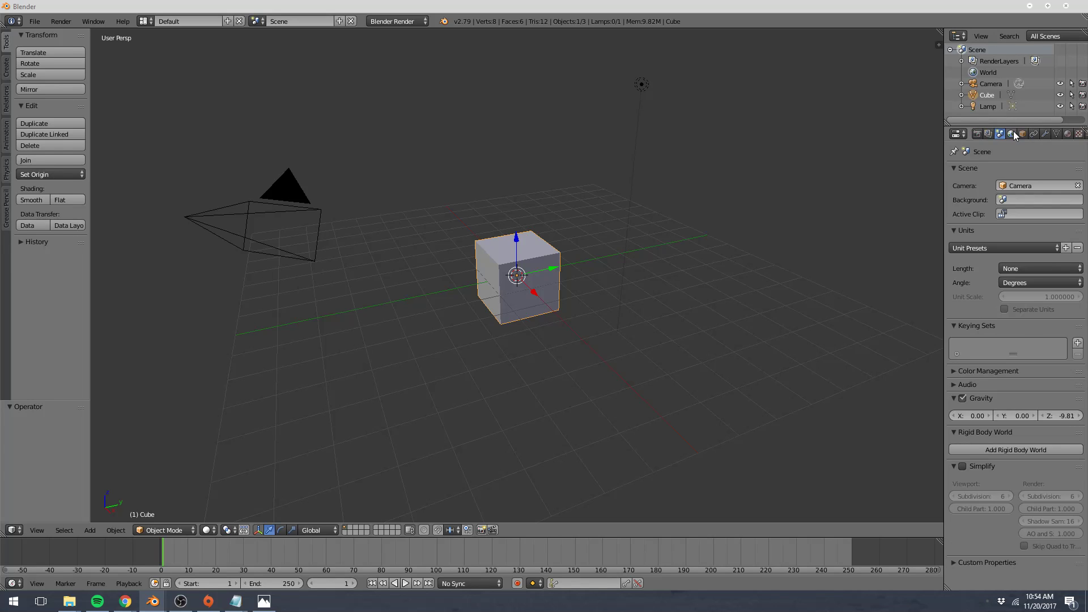
pyautogui.click(1060, 134)
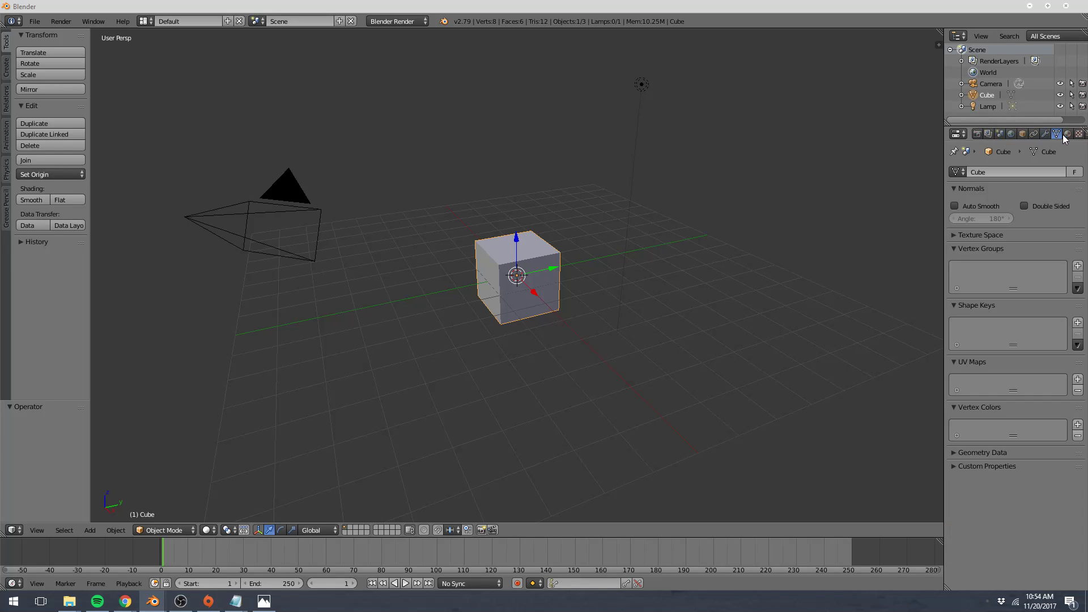
pyautogui.click(978, 134)
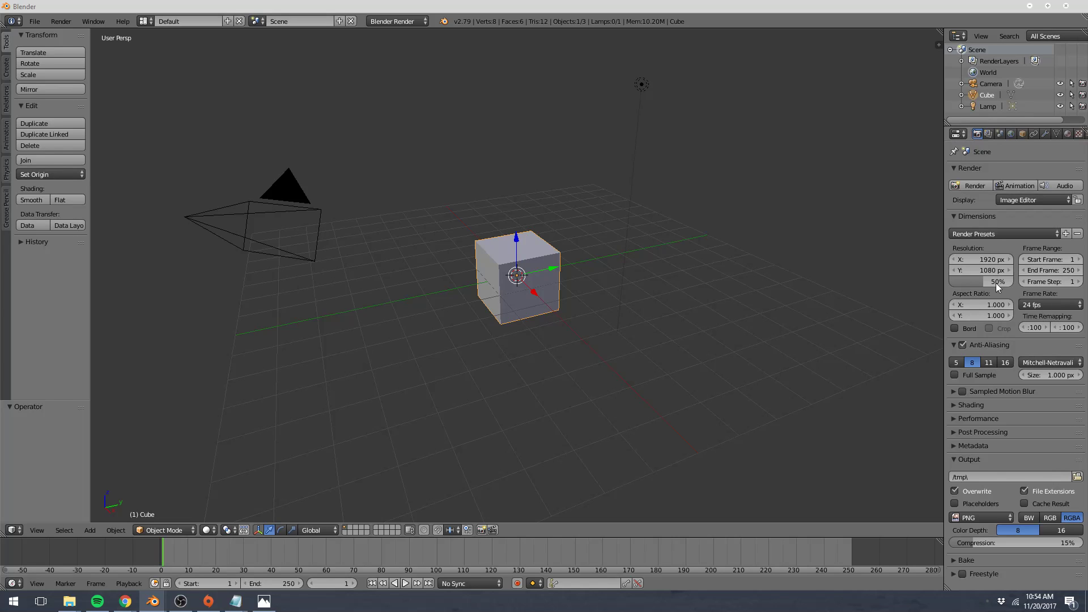
pyautogui.moveTo(991, 233)
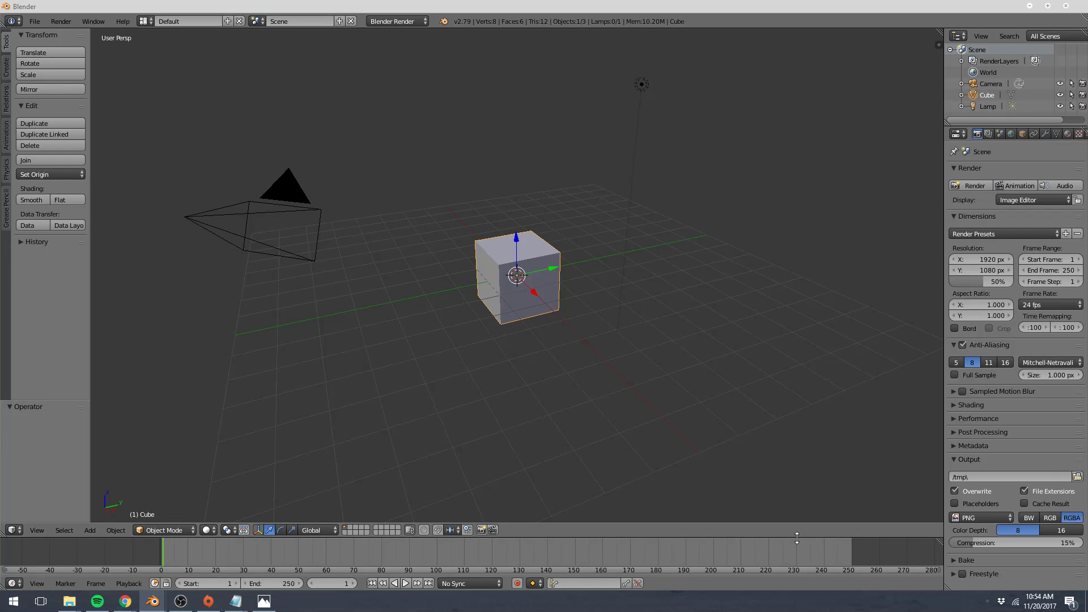
pyautogui.moveTo(501, 466)
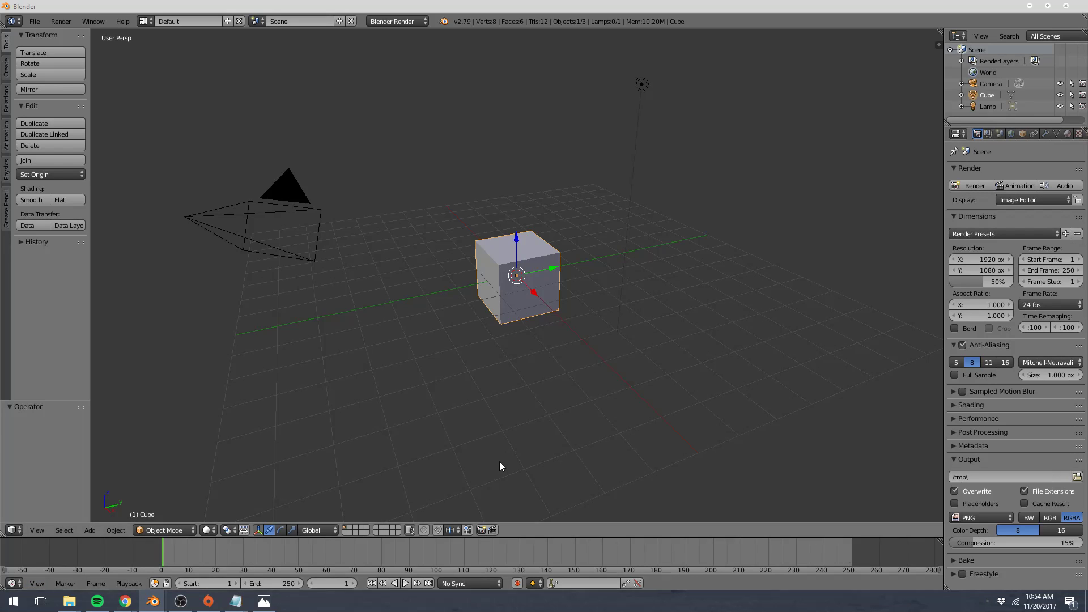
pyautogui.moveTo(157, 439)
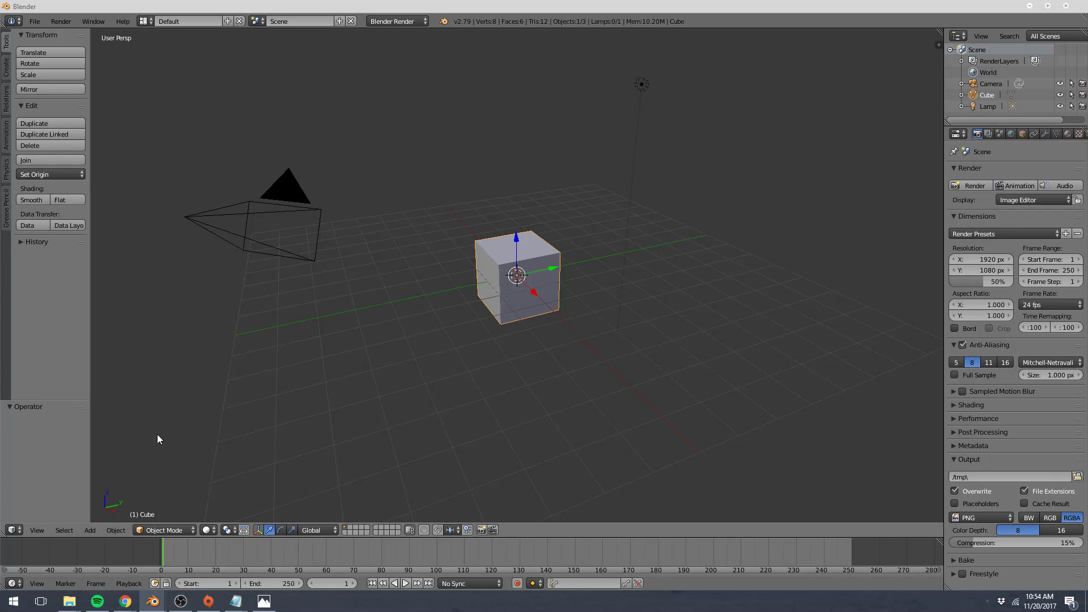
pyautogui.moveTo(148, 443)
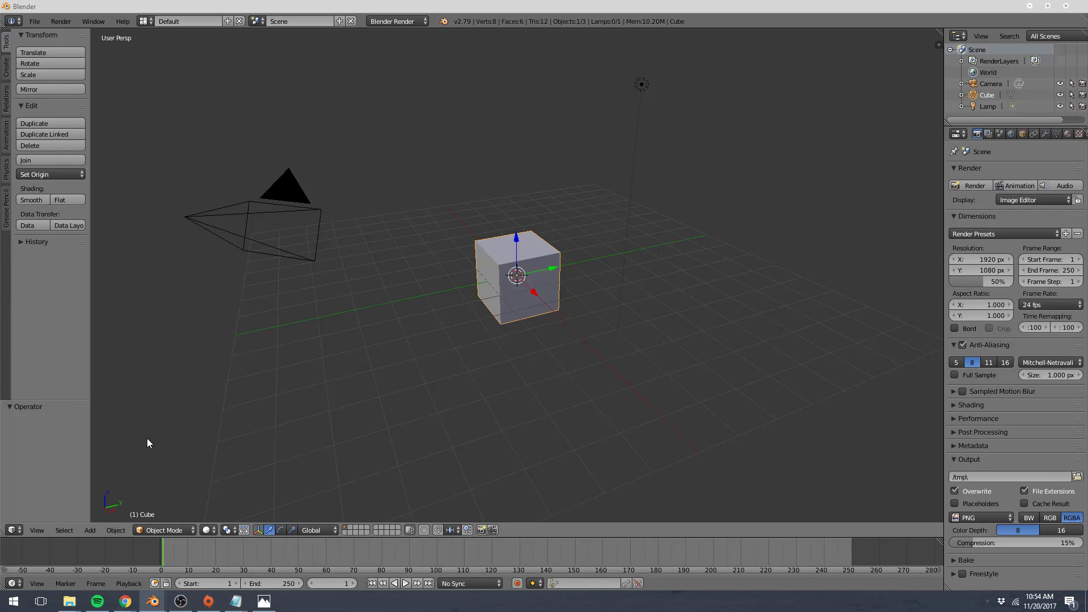
pyautogui.moveTo(125, 449)
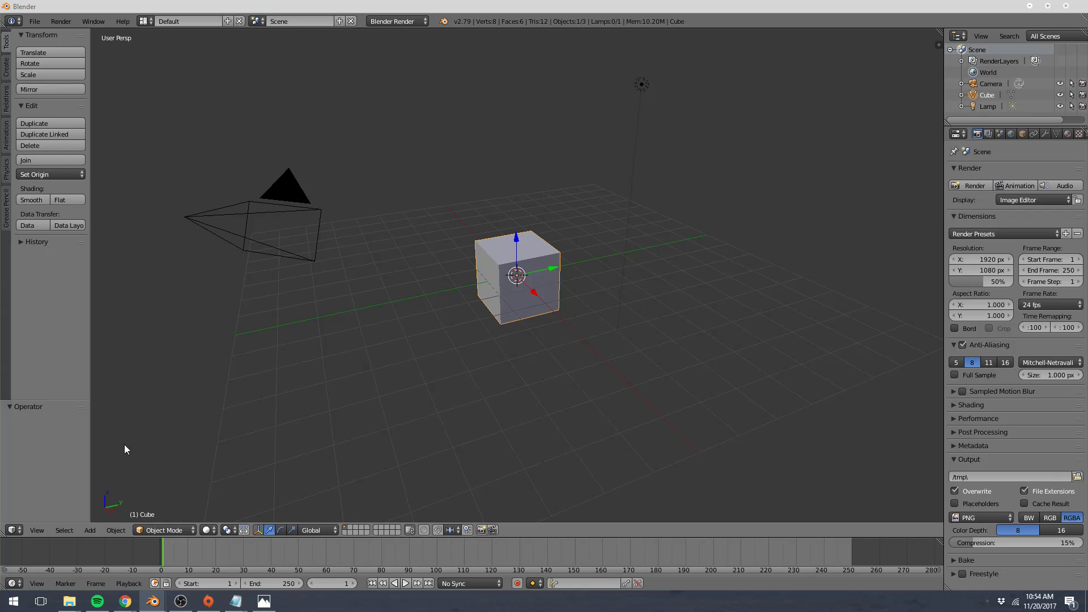
pyautogui.moveTo(174, 256)
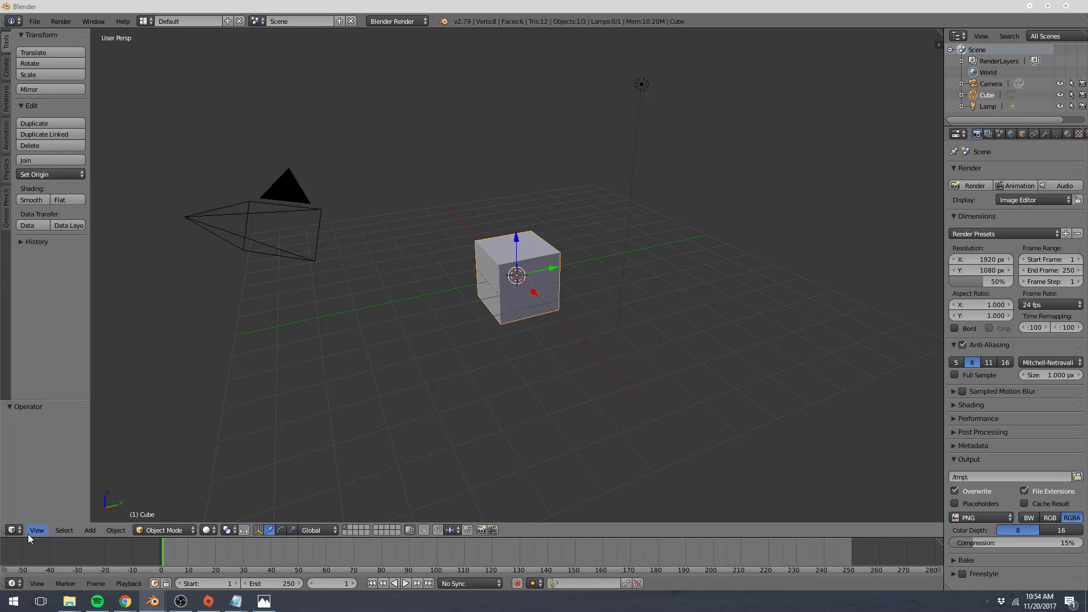
pyautogui.moveTo(564, 538)
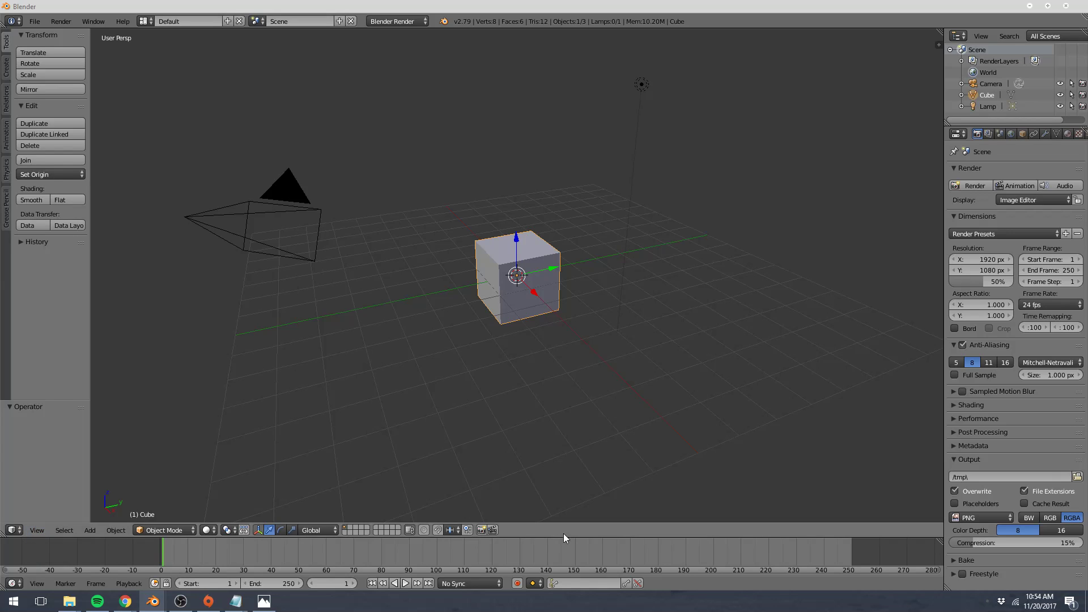
pyautogui.moveTo(474, 446)
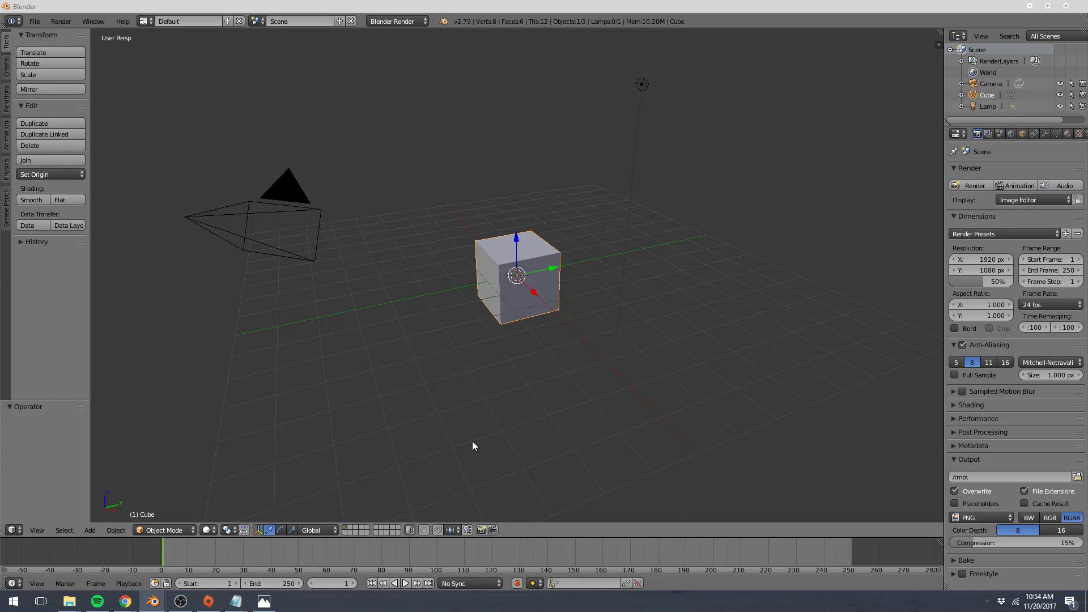
pyautogui.moveTo(115, 512)
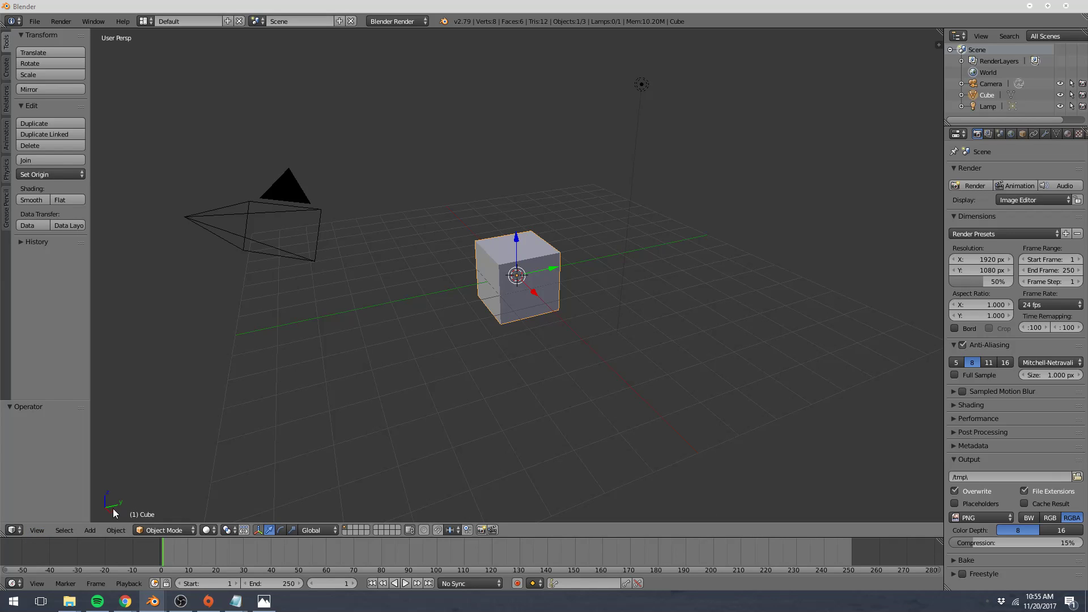
pyautogui.moveTo(858, 114)
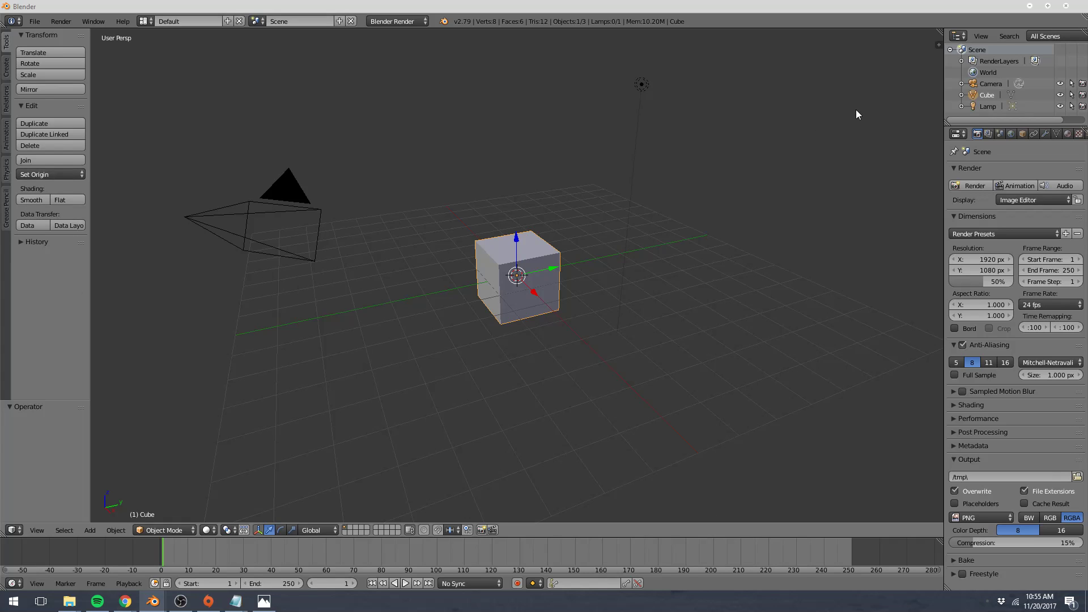
pyautogui.moveTo(949, 122)
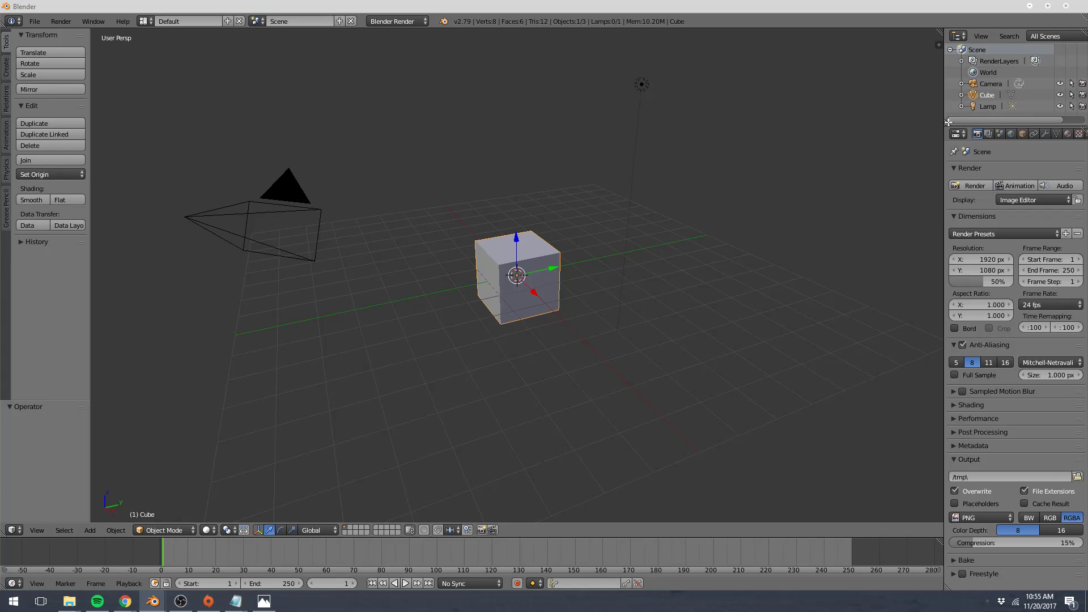
pyautogui.moveTo(98, 491)
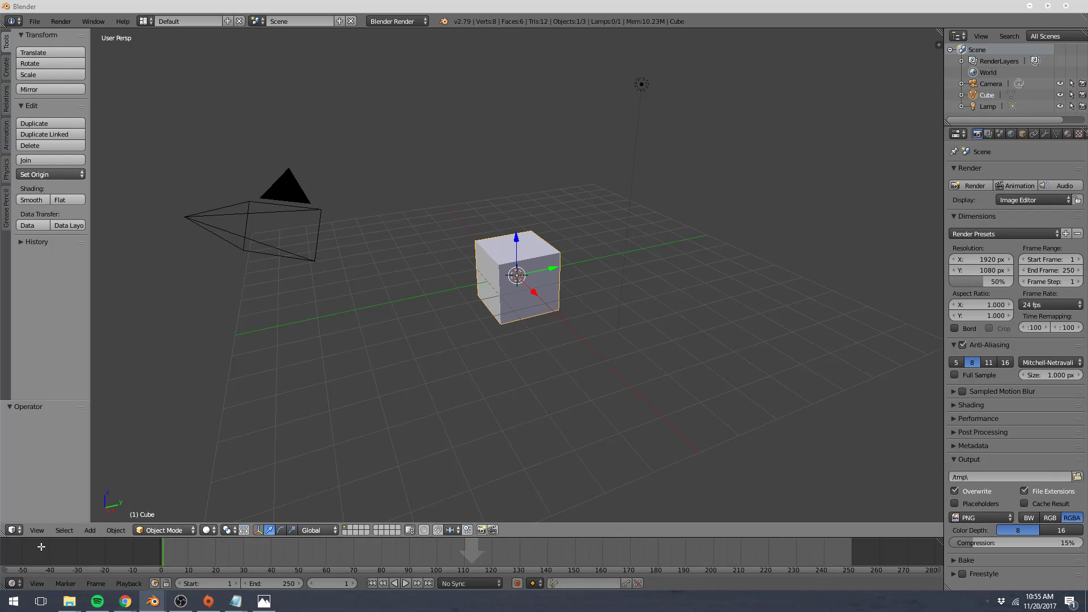
pyautogui.moveTo(44, 565)
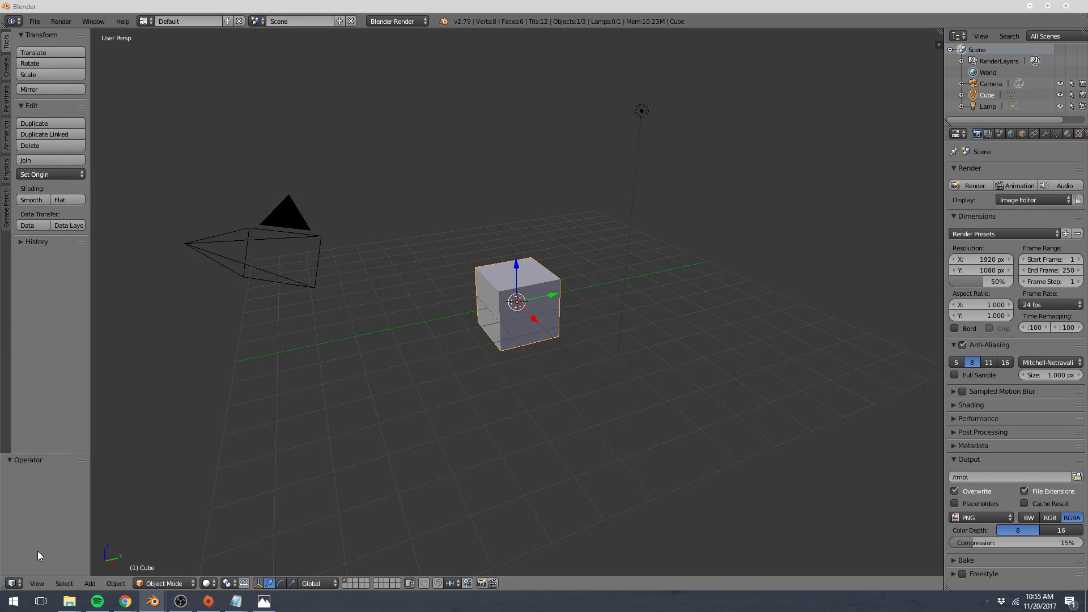
pyautogui.moveTo(340, 291)
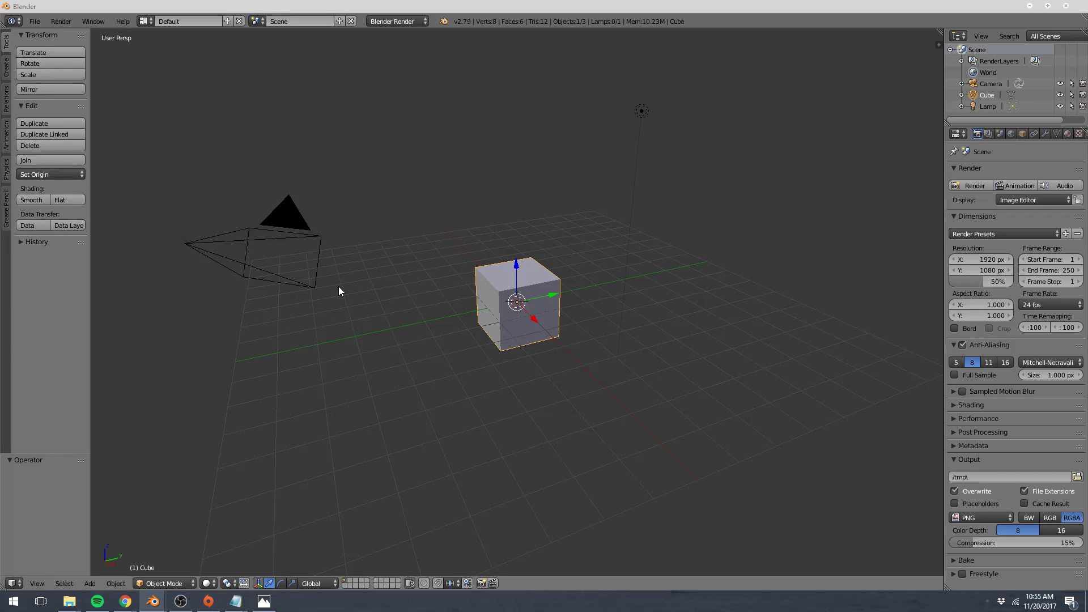
pyautogui.moveTo(147, 141)
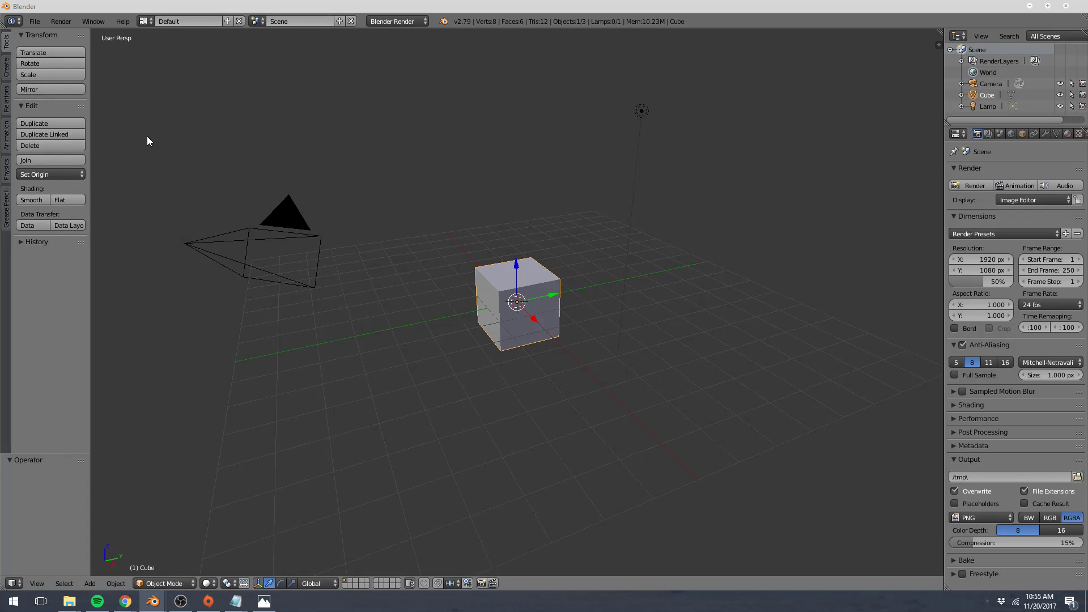
pyautogui.moveTo(194, 108)
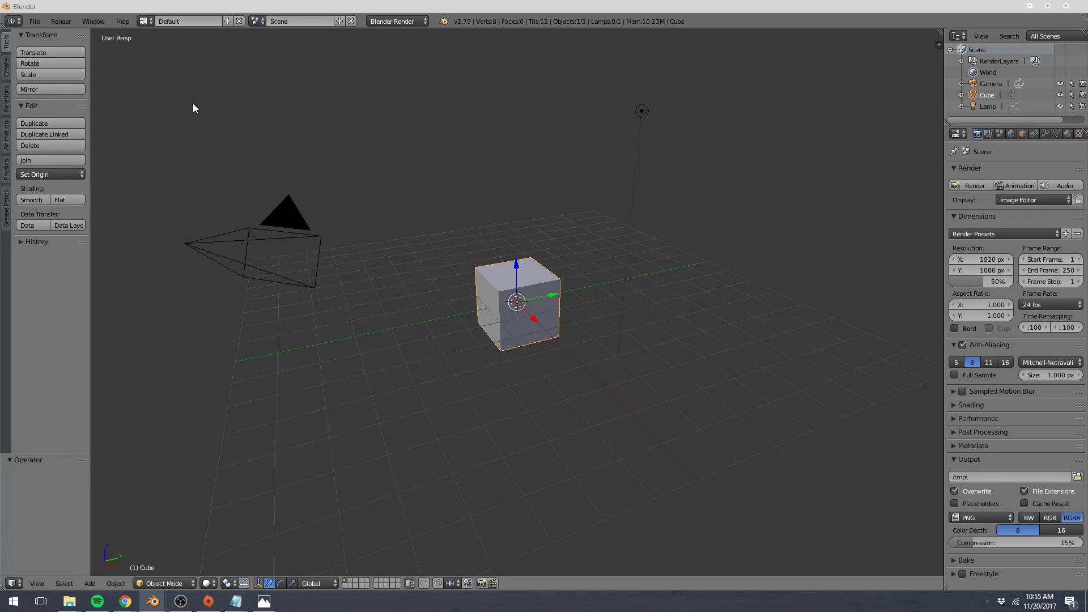
pyautogui.moveTo(203, 96)
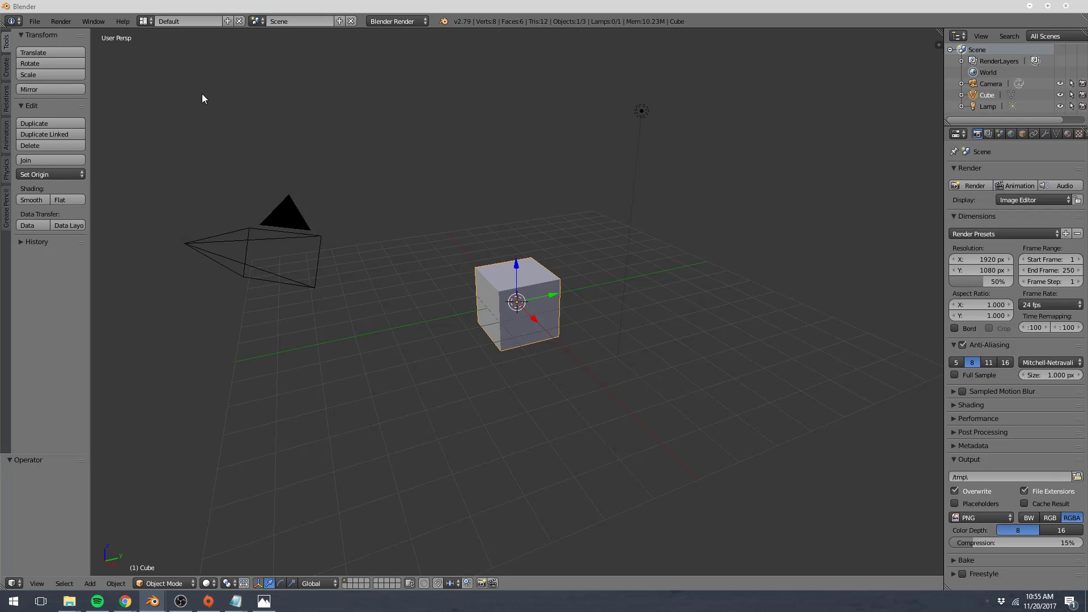
pyautogui.click(33, 20)
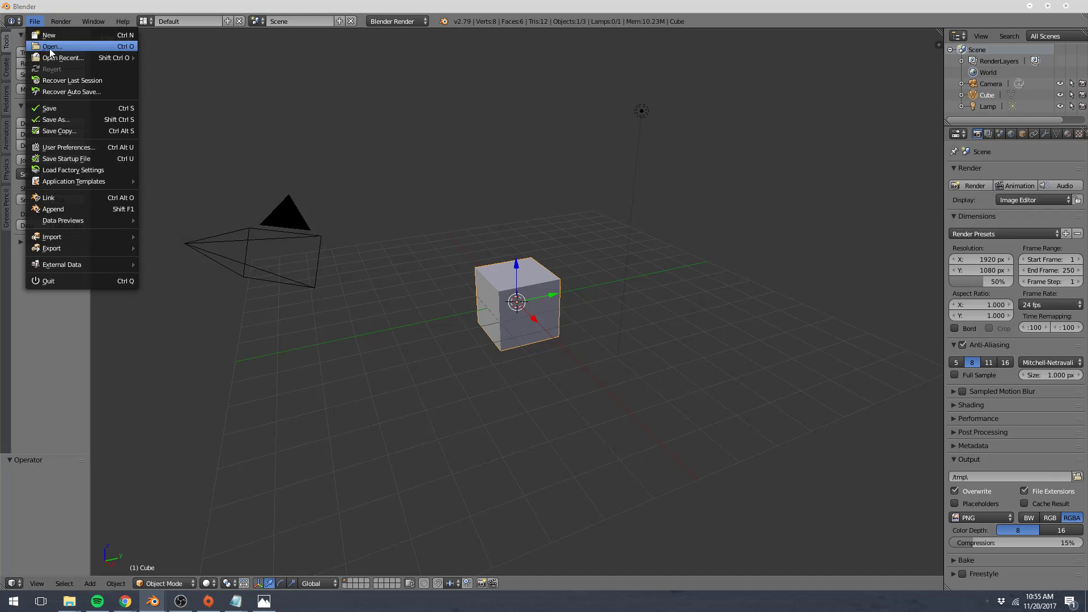
pyautogui.moveTo(73, 171)
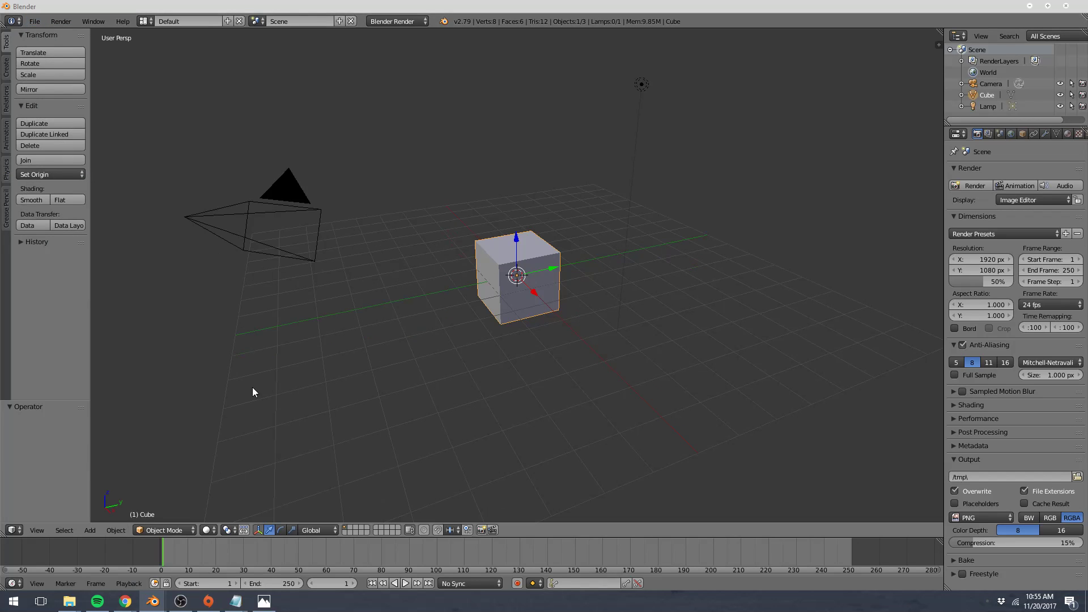
pyautogui.moveTo(217, 394)
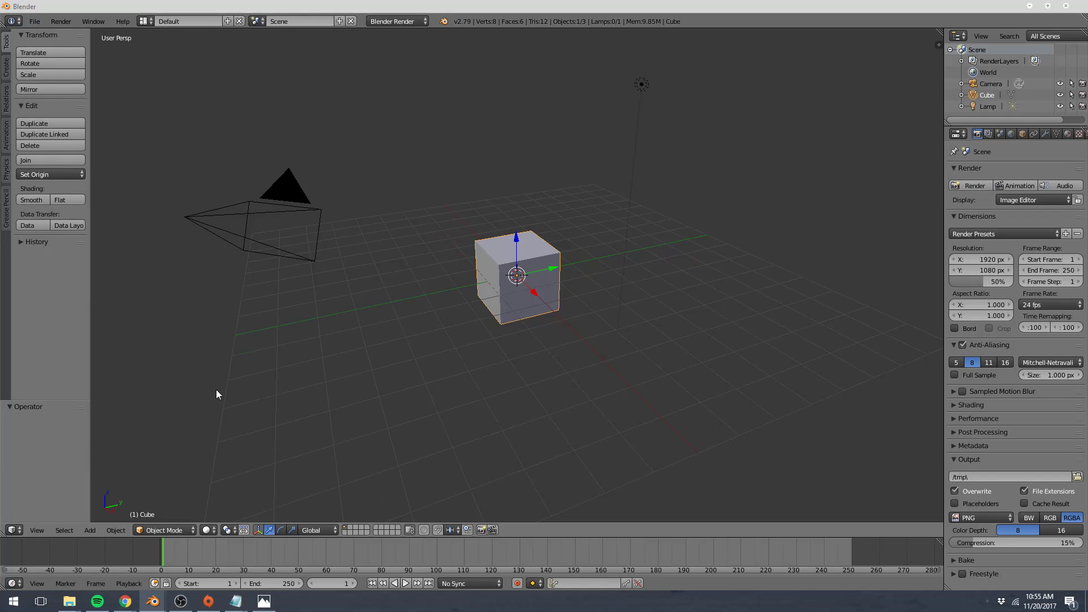
pyautogui.moveTo(8, 541)
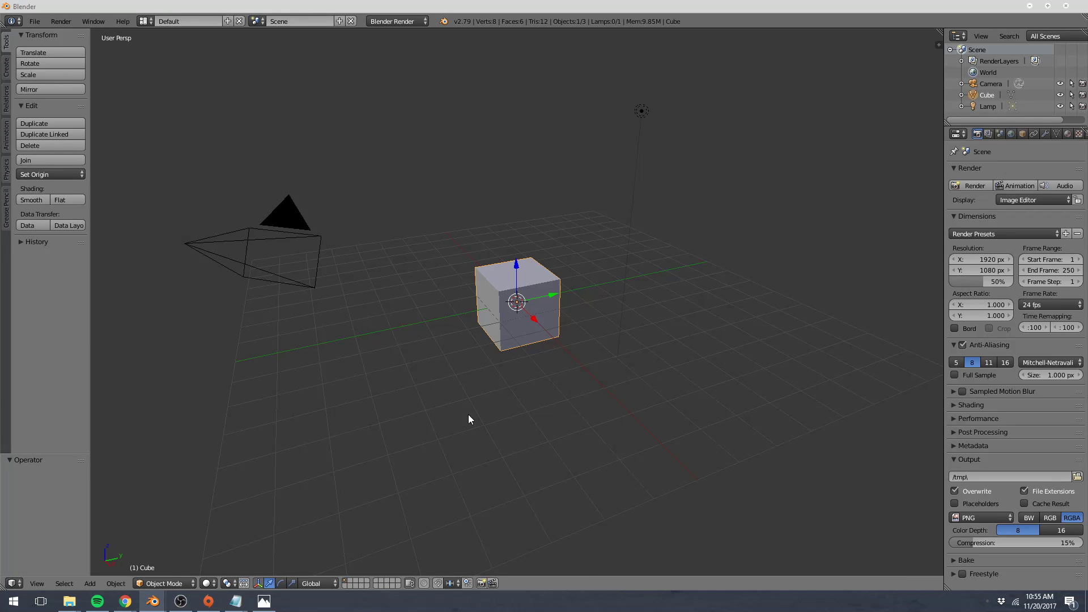
pyautogui.moveTo(898, 164)
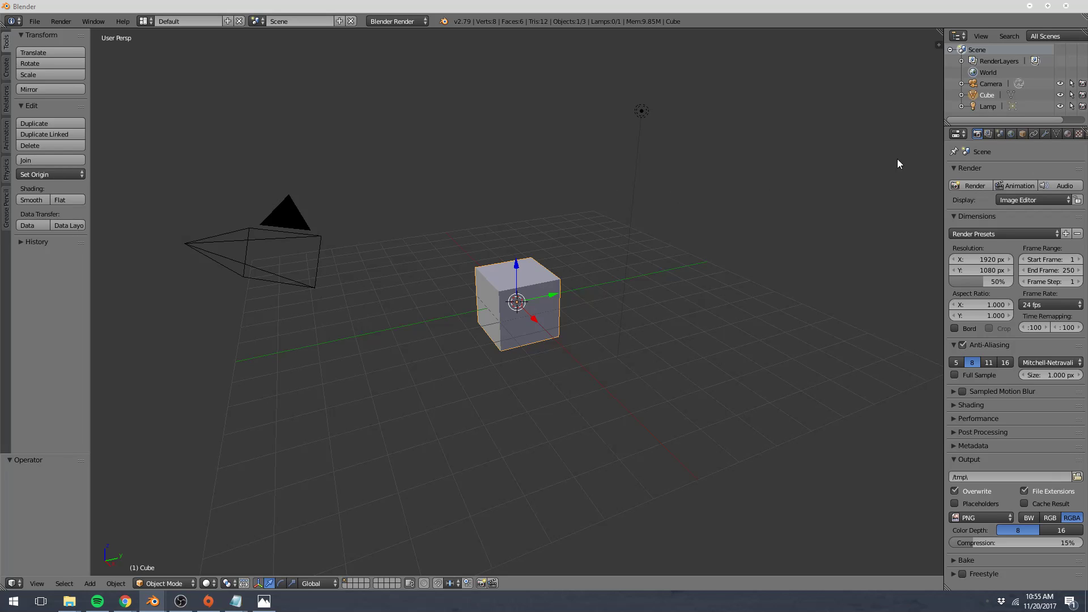
pyautogui.click(958, 134)
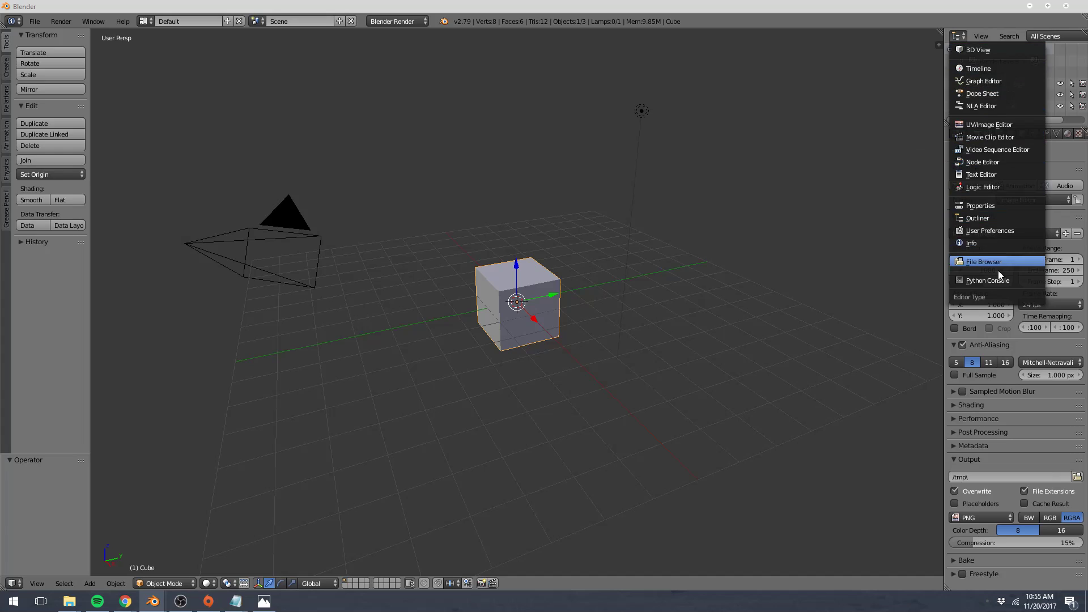
pyautogui.moveTo(997, 137)
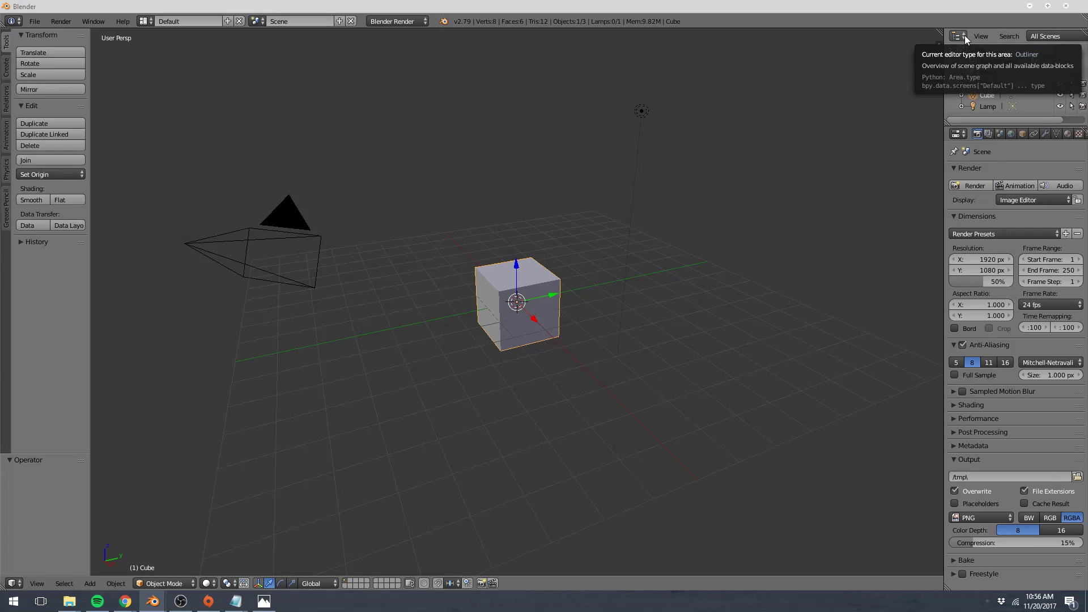
pyautogui.moveTo(504, 159)
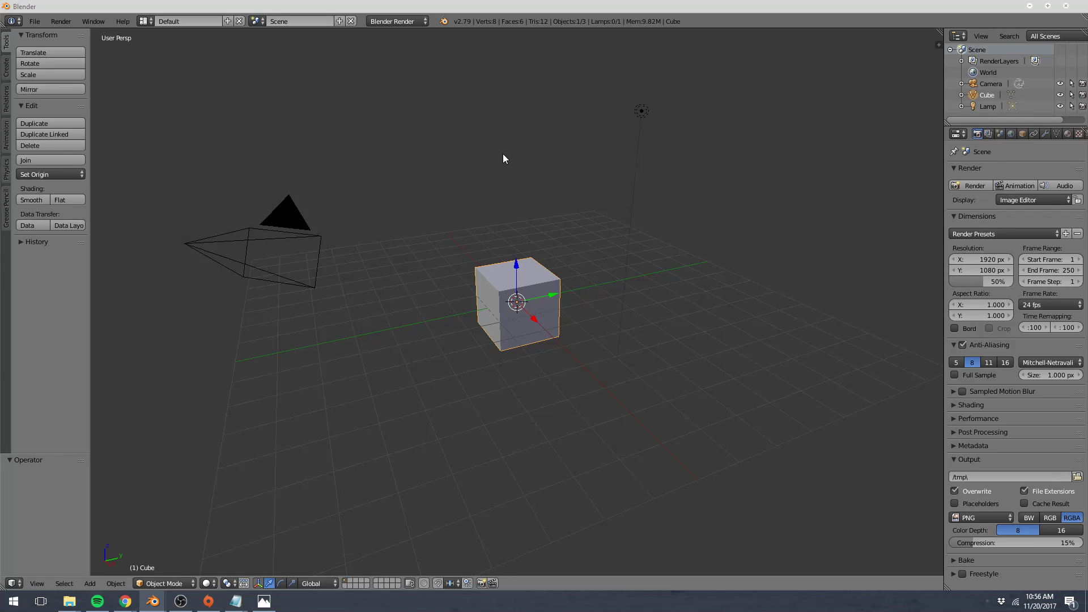
pyautogui.moveTo(1061, 126)
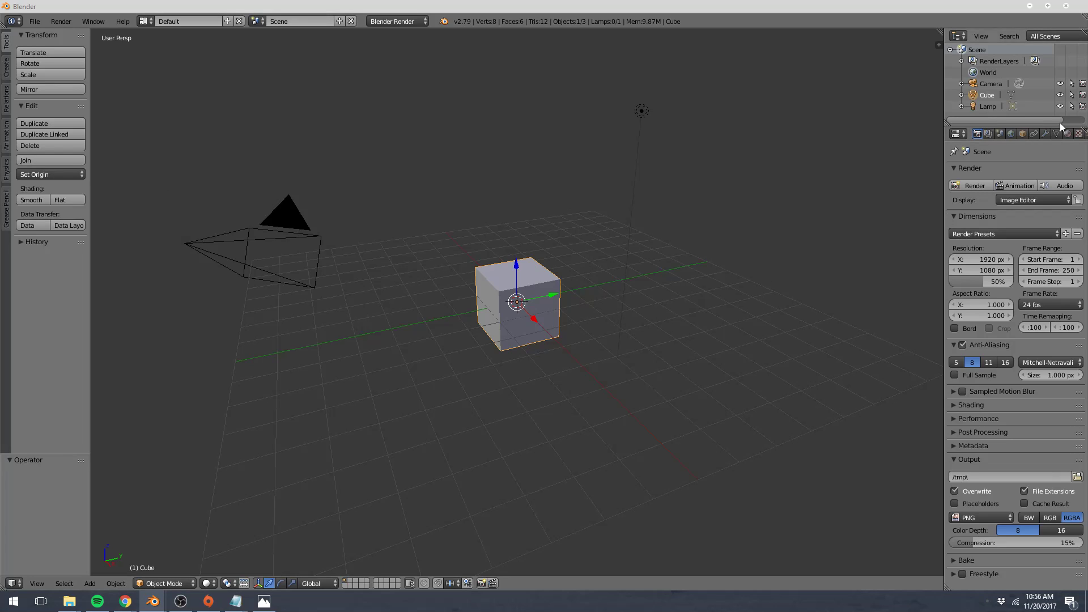
pyautogui.moveTo(487, 121)
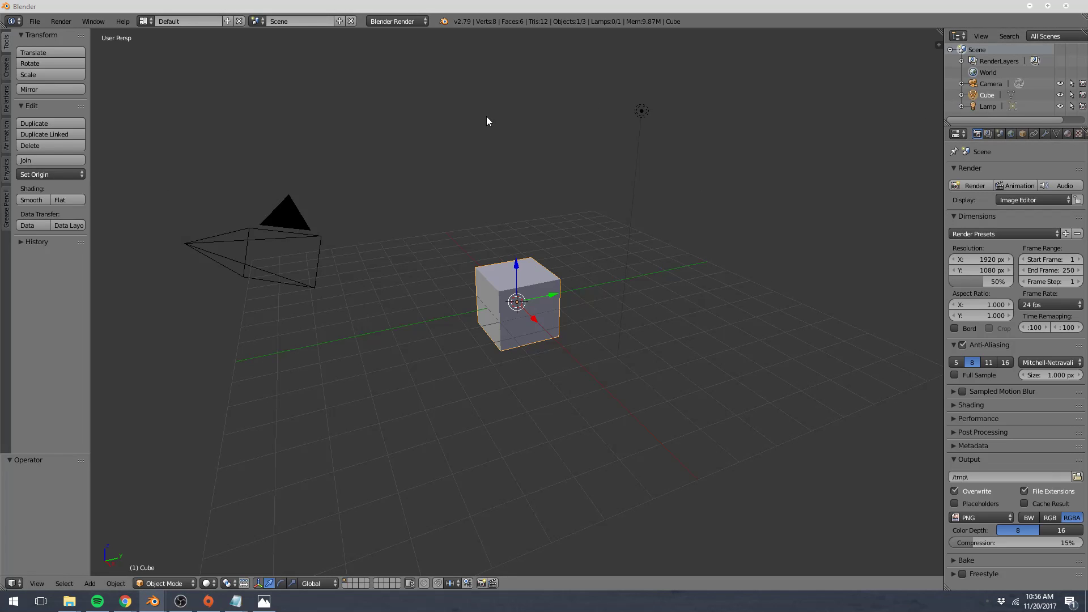
pyautogui.moveTo(477, 124)
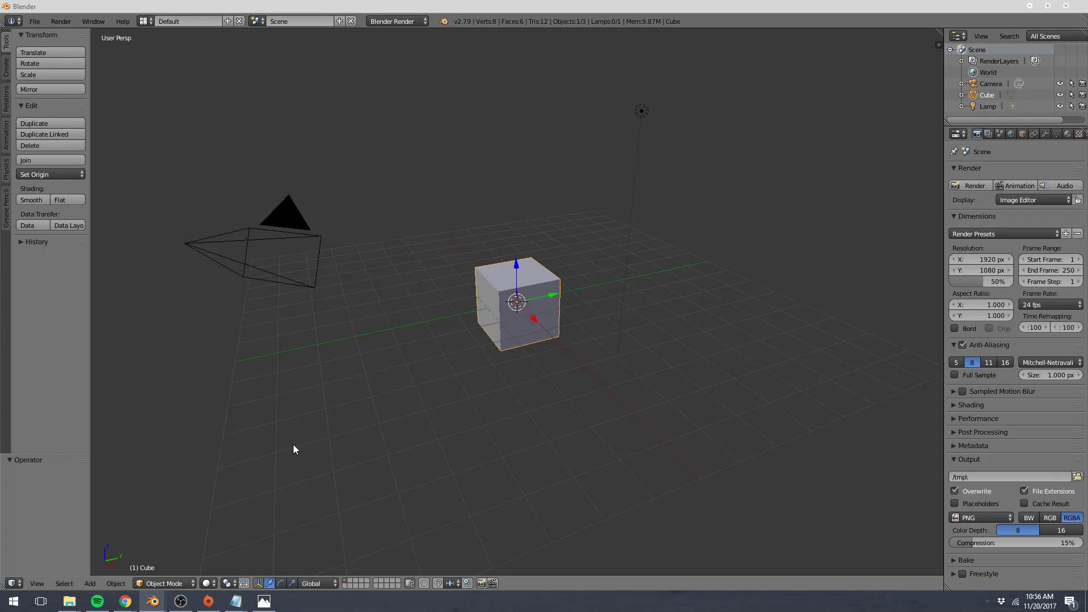
pyautogui.moveTo(477, 314)
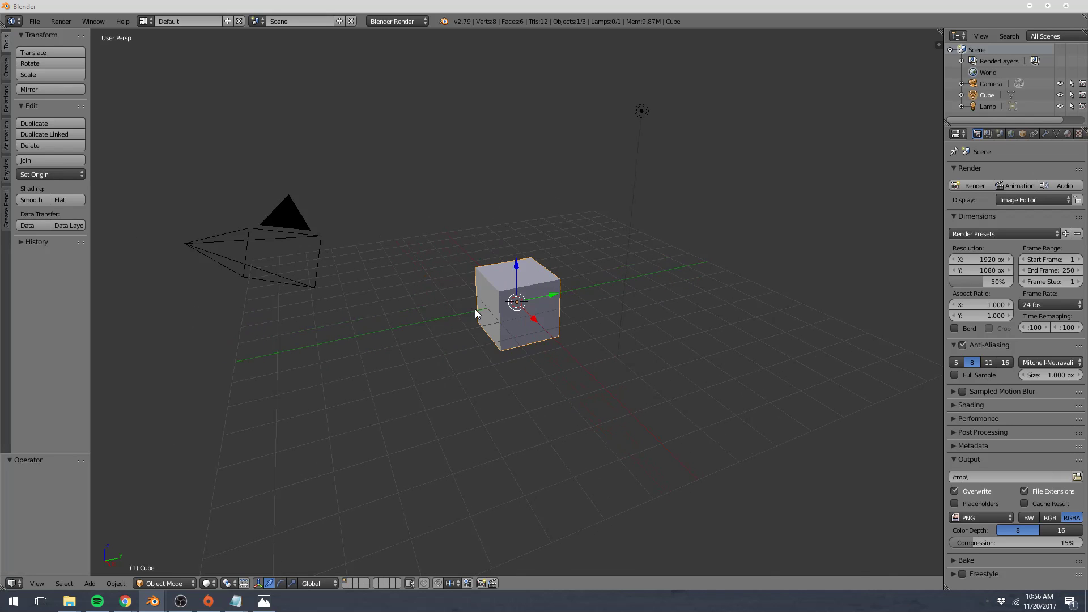
pyautogui.moveTo(17, 82)
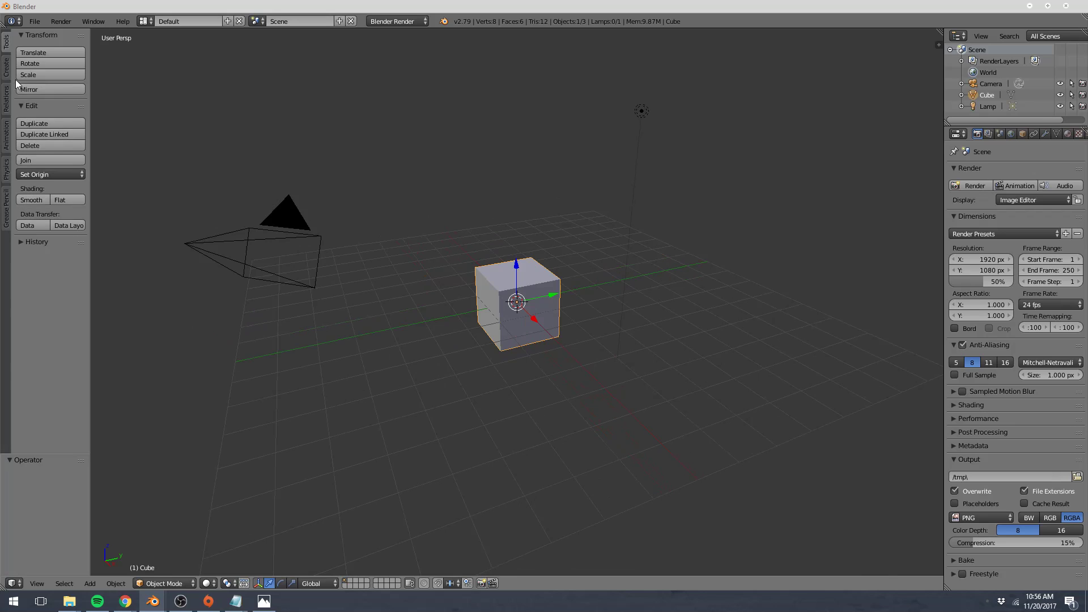
pyautogui.click(7, 128)
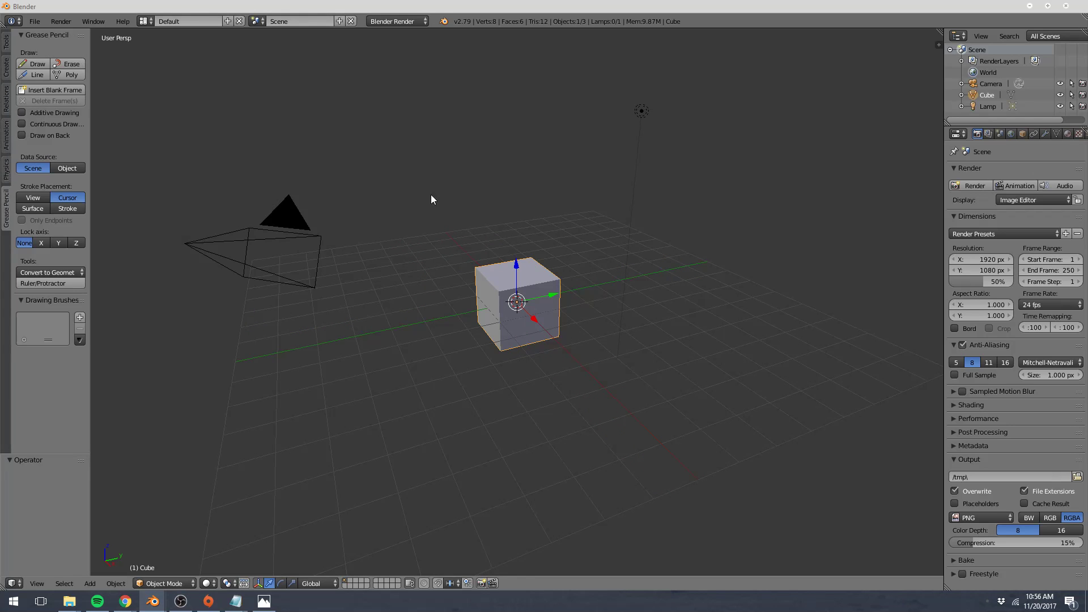
pyautogui.moveTo(503, 366)
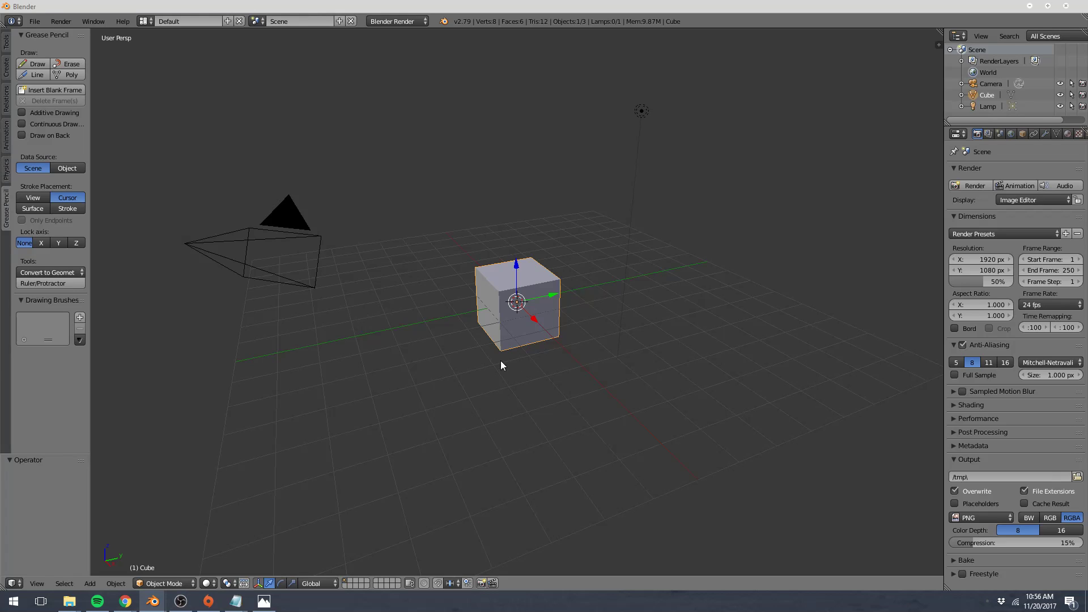
pyautogui.click(6, 40)
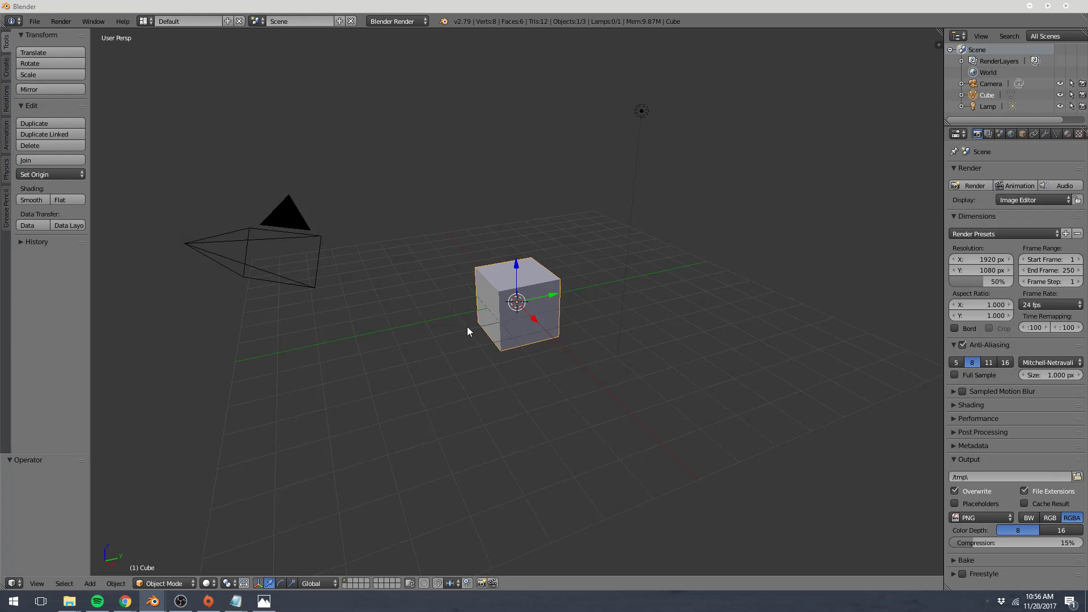
pyautogui.moveTo(409, 245)
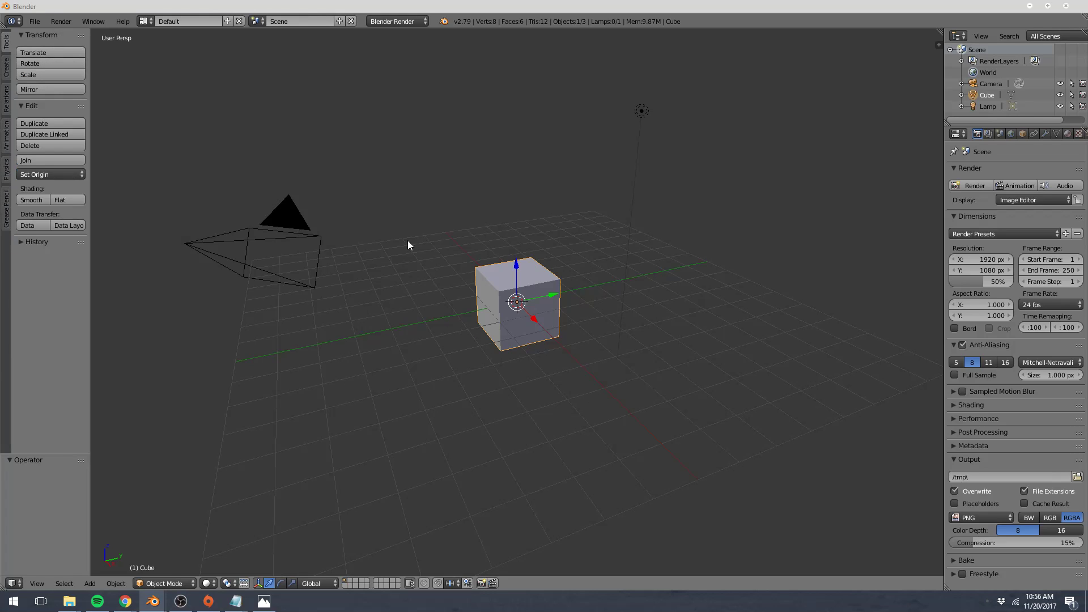
pyautogui.moveTo(570, 329)
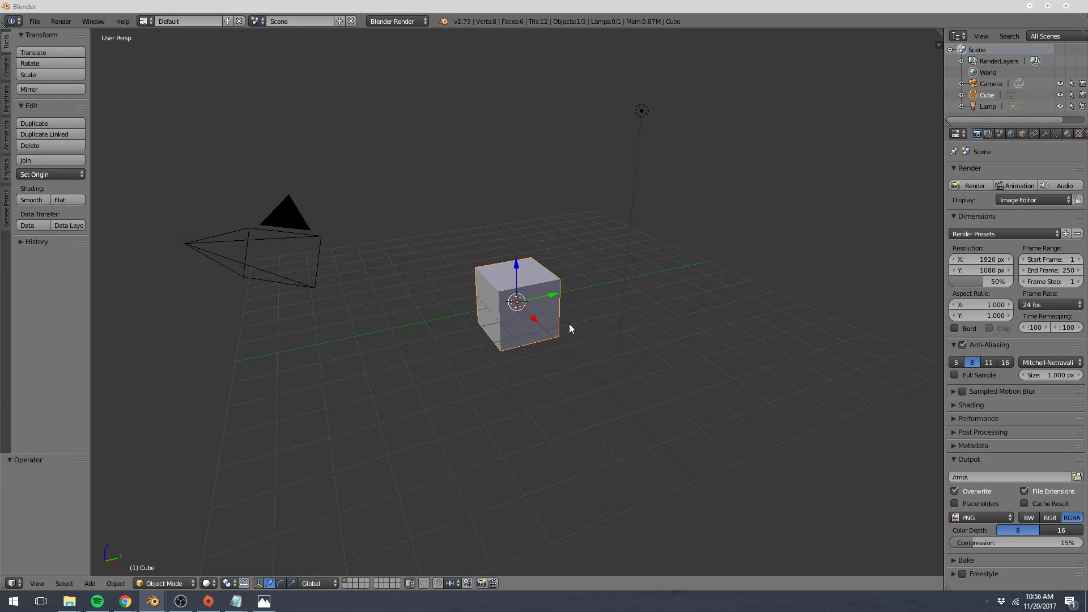
pyautogui.moveTo(373, 313)
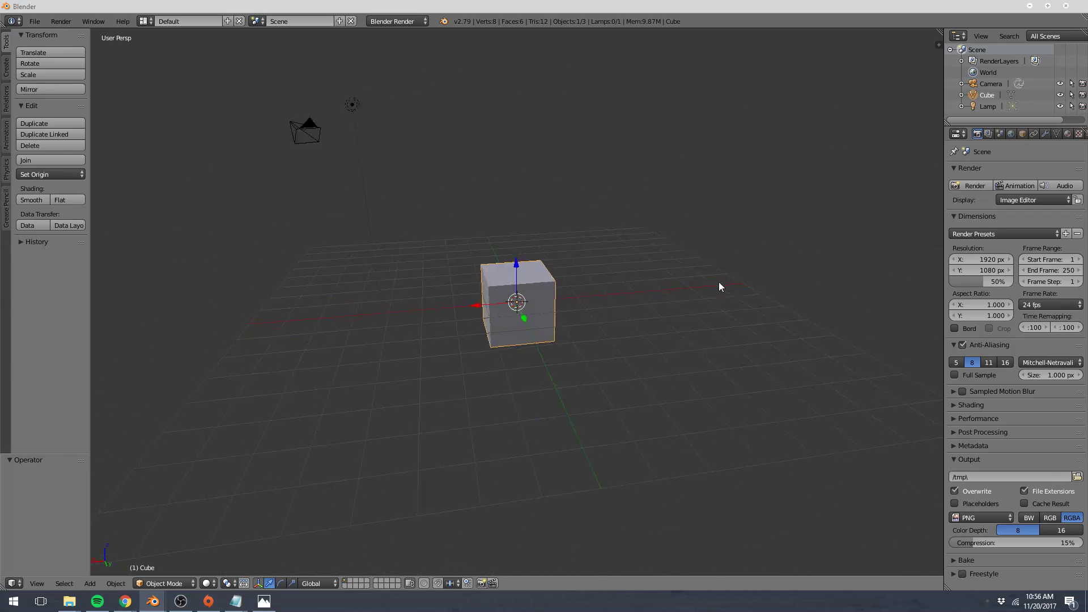
# Step: Orbit the 3D view to see the cube from another side with the camera on the right
pyautogui.moveTo(720, 287); pyautogui.dragTo(619, 289)
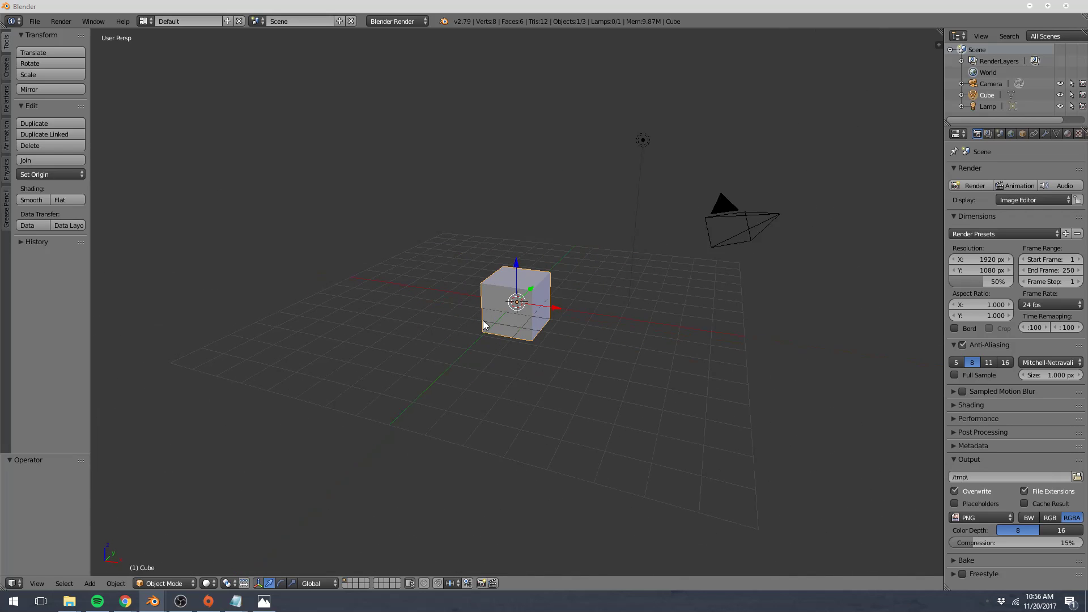
pyautogui.moveTo(432, 316)
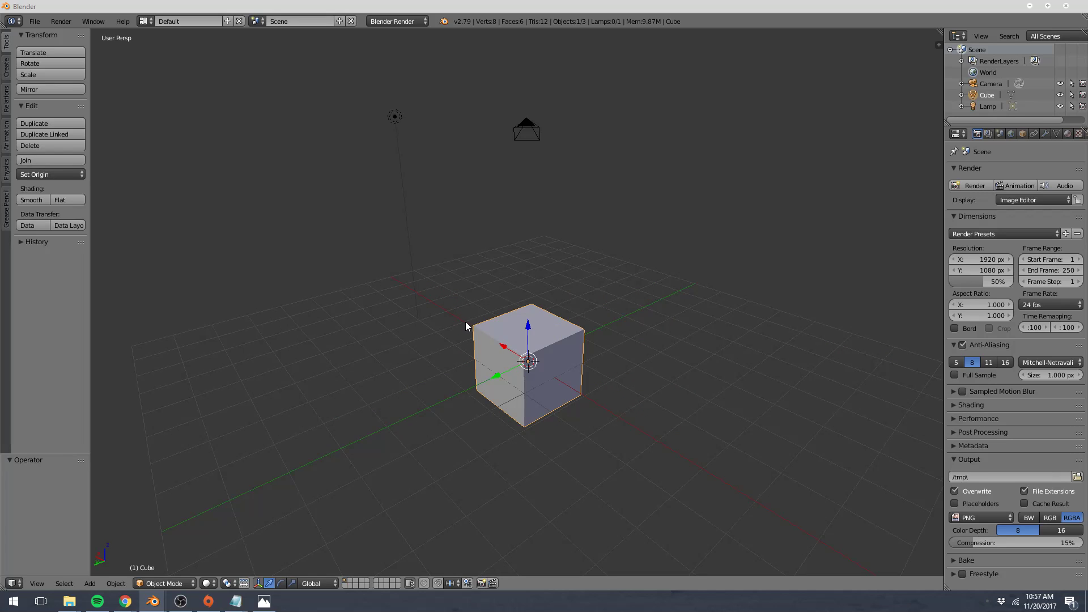
pyautogui.moveTo(486, 447)
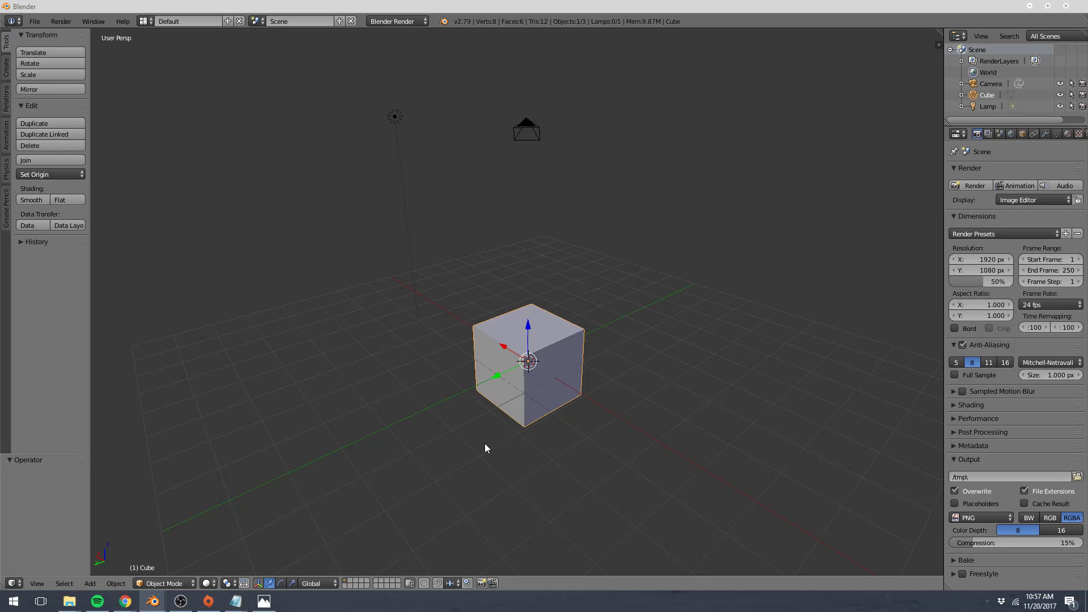
pyautogui.moveTo(445, 318)
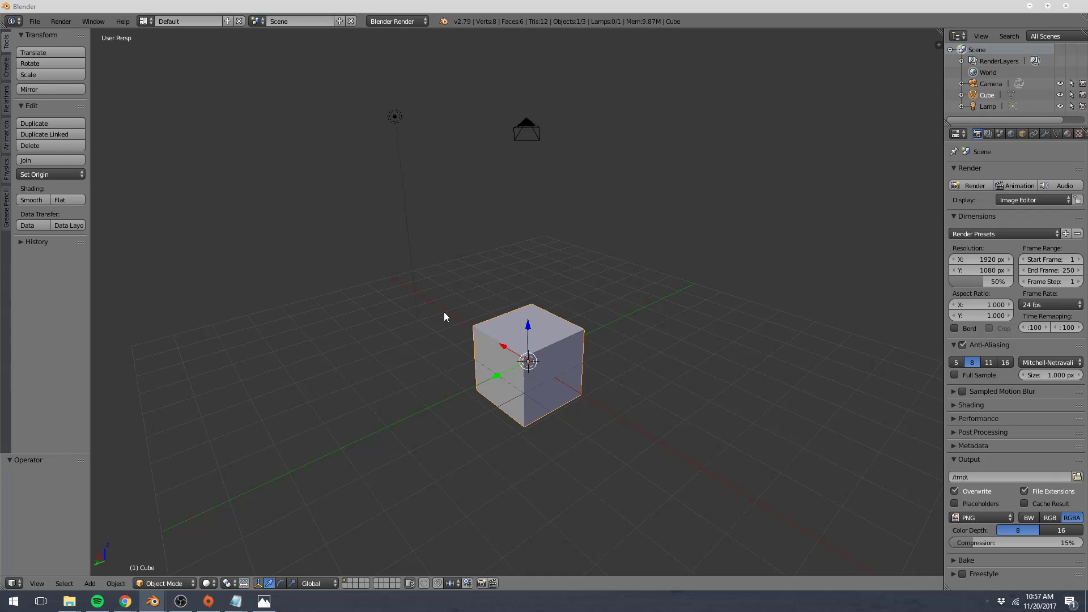
pyautogui.moveTo(397, 255)
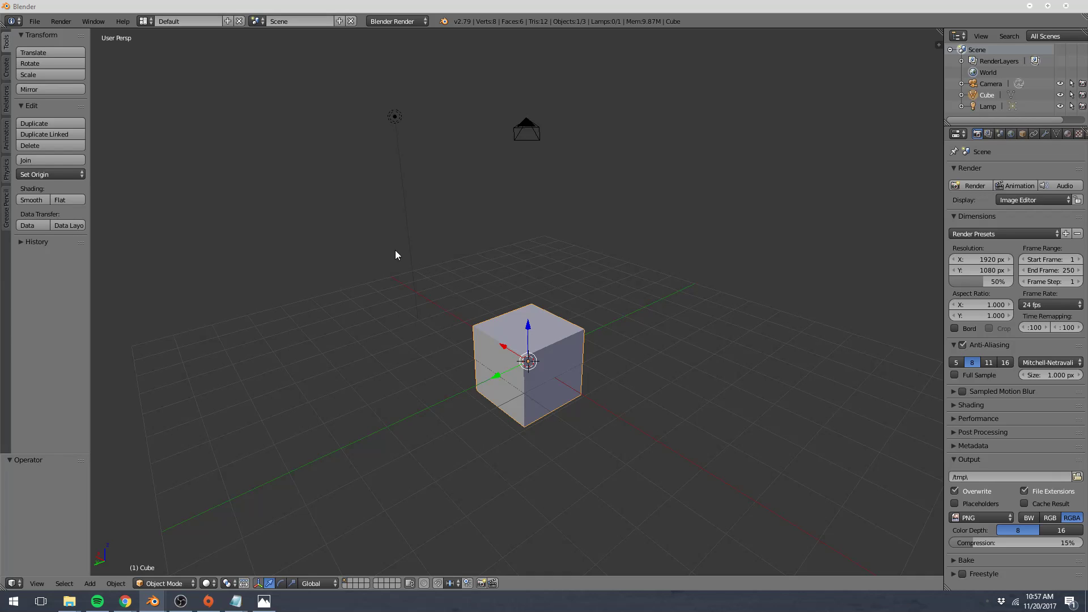
pyautogui.moveTo(399, 123)
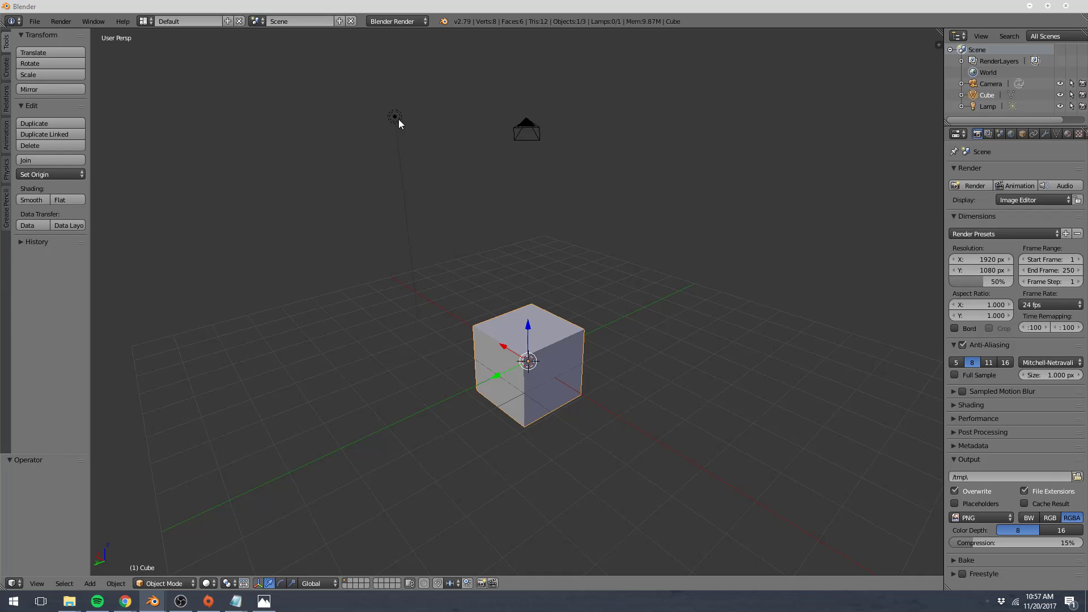
# Step: Select the camera, then the default cube, and zoom in close on it
pyautogui.click(526, 130)
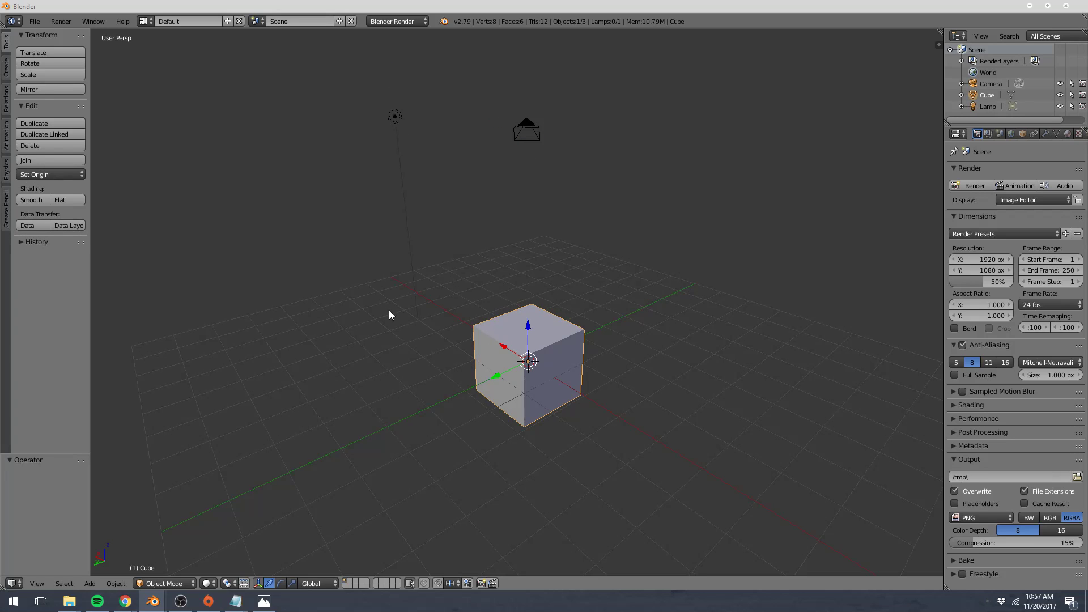
pyautogui.moveTo(530, 349)
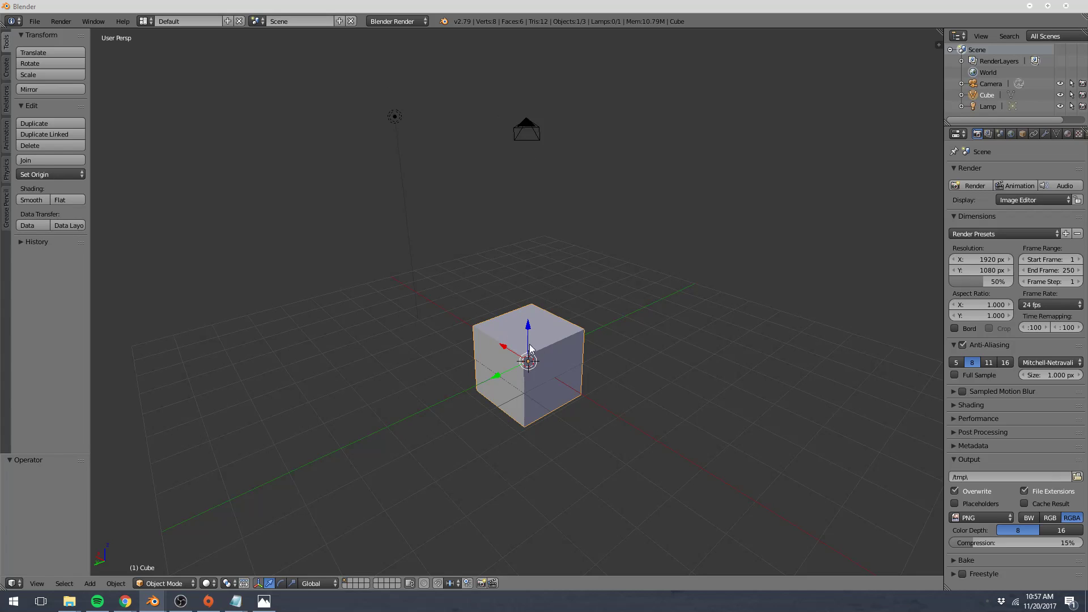
pyautogui.click(526, 128)
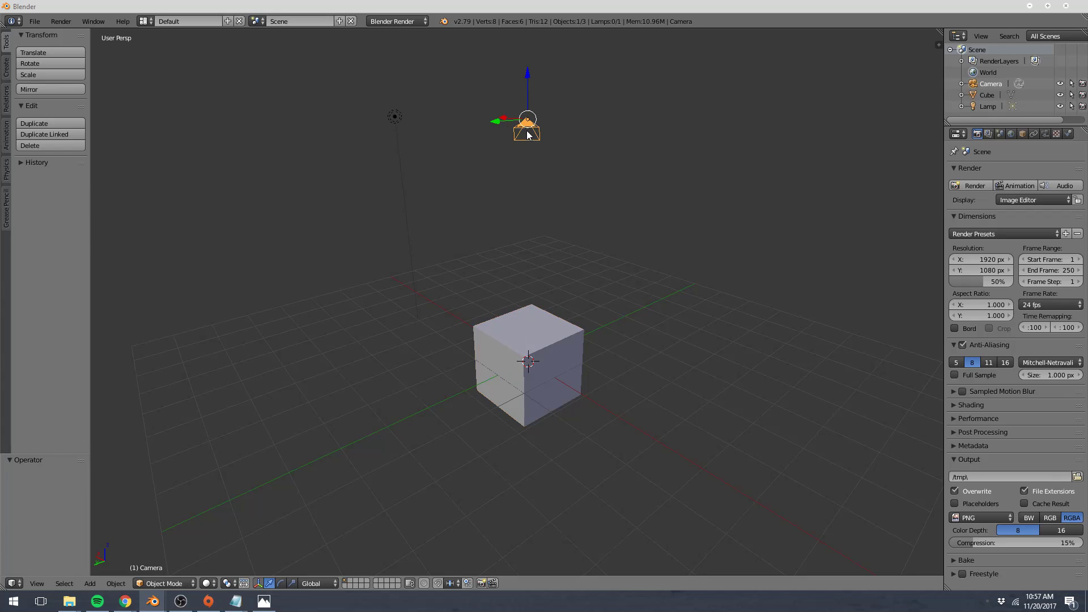
pyautogui.click(528, 361)
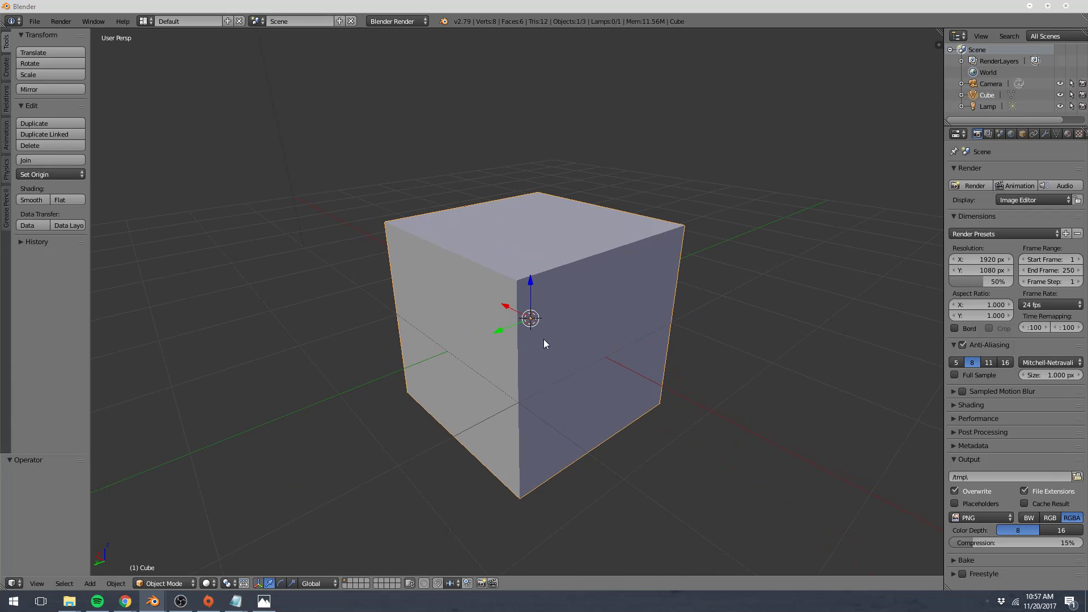
pyautogui.moveTo(121, 568)
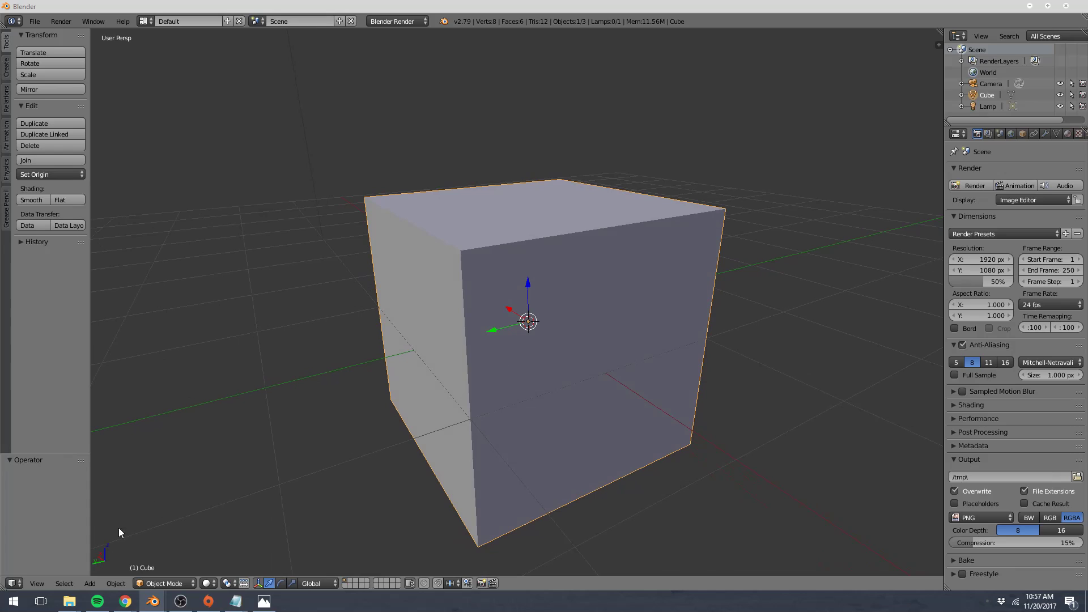
pyautogui.moveTo(497, 310)
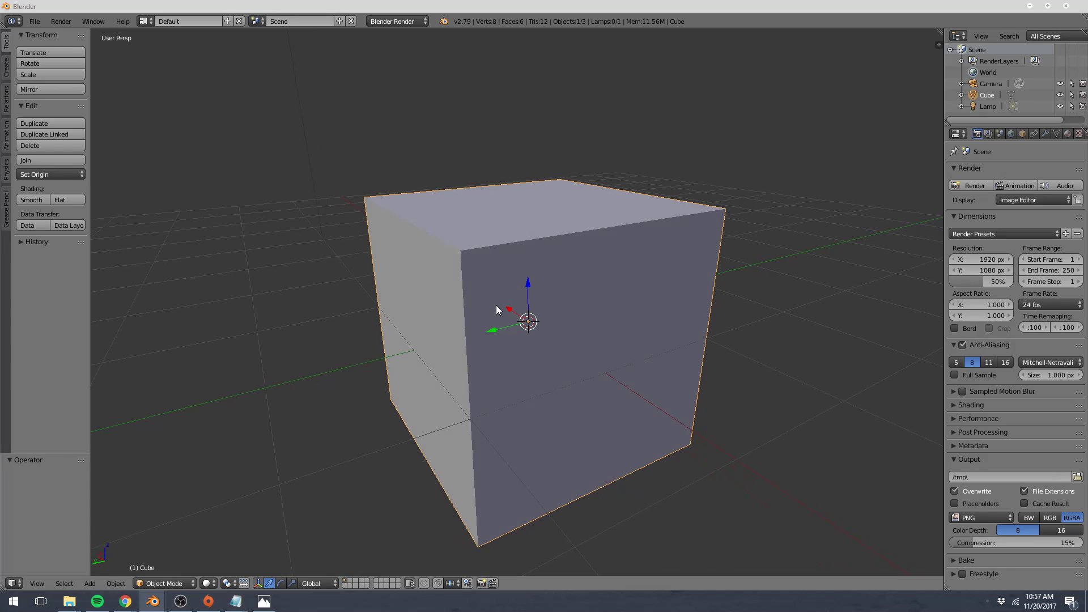
pyautogui.moveTo(118, 568)
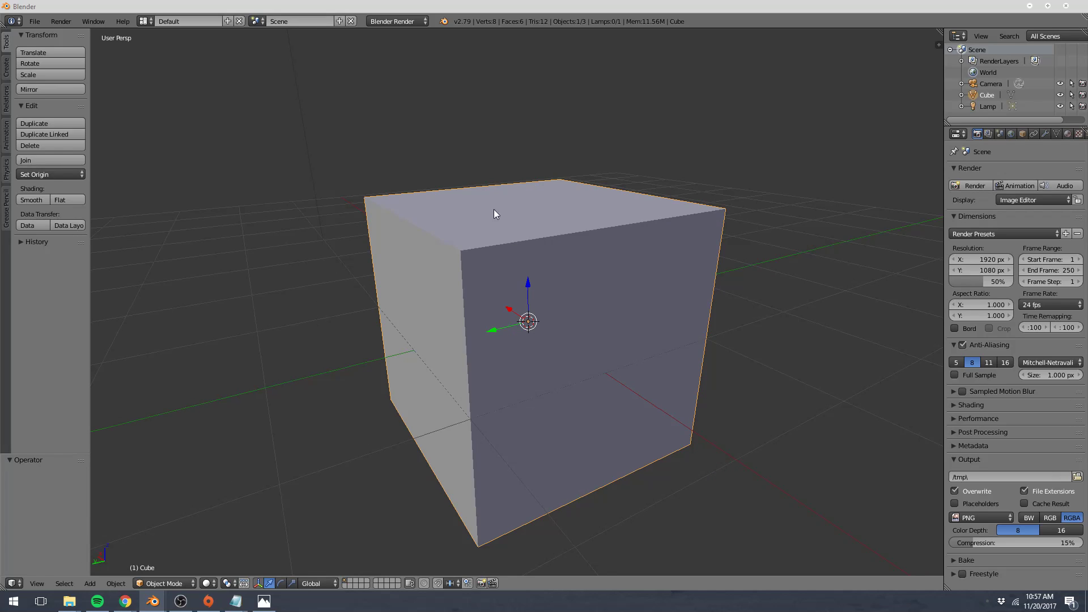
pyautogui.moveTo(545, 138)
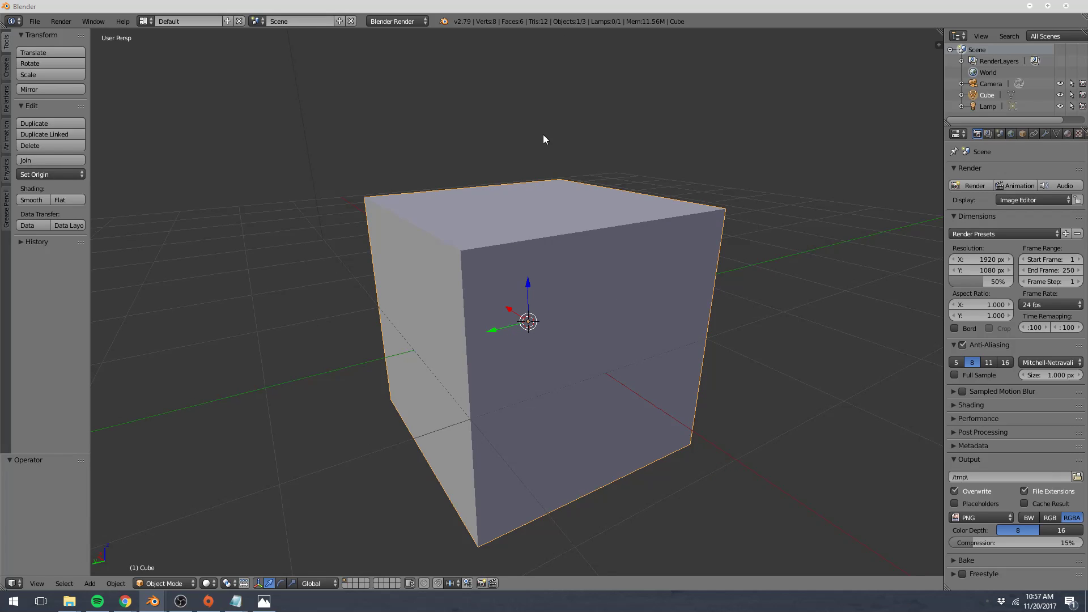
pyautogui.moveTo(523, 136)
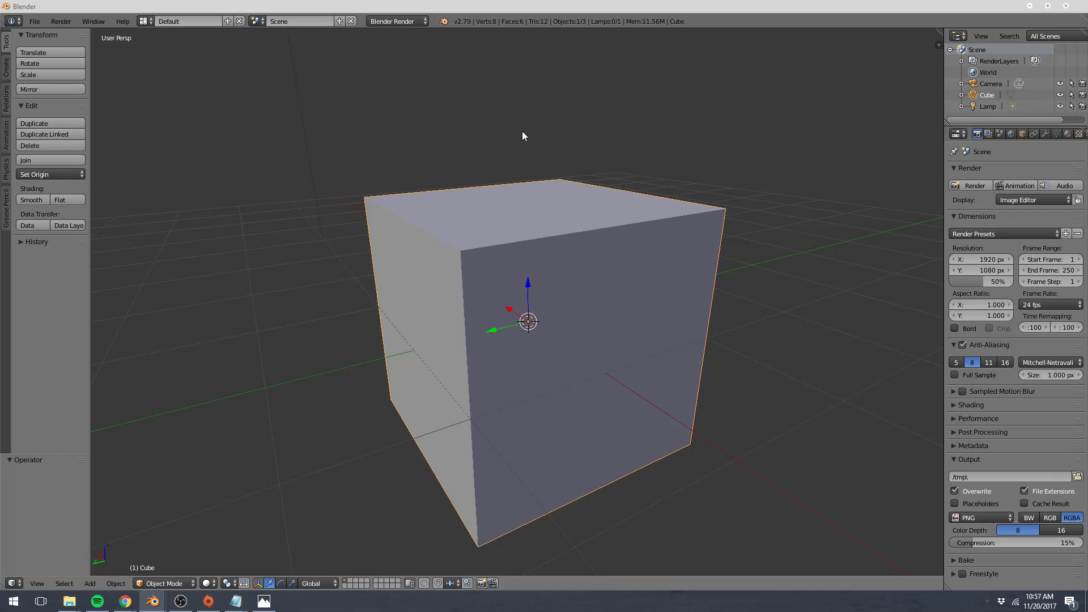
pyautogui.moveTo(530, 276)
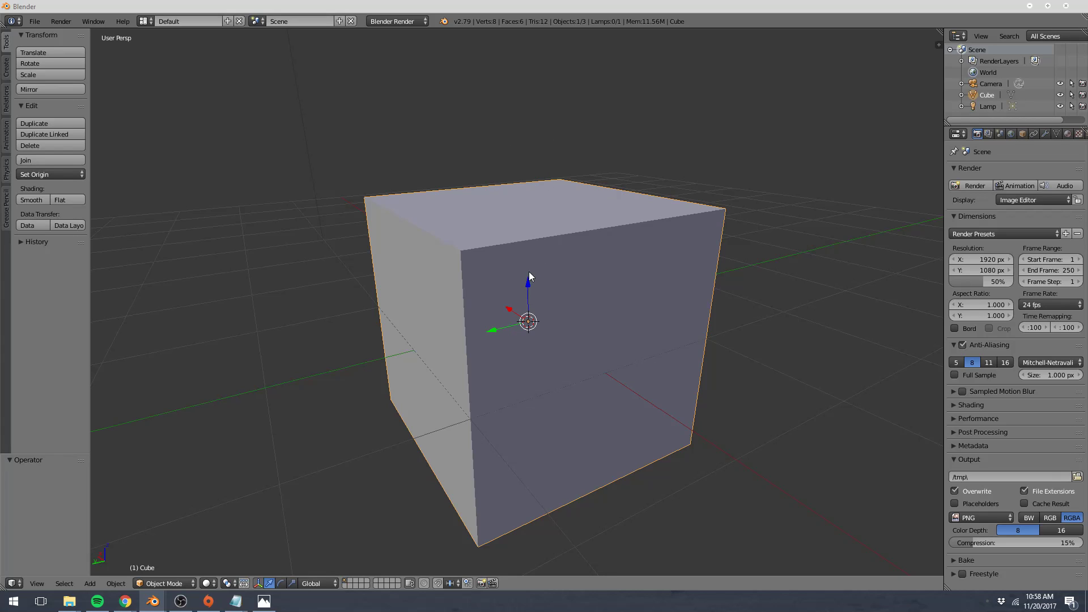
pyautogui.moveTo(529, 291)
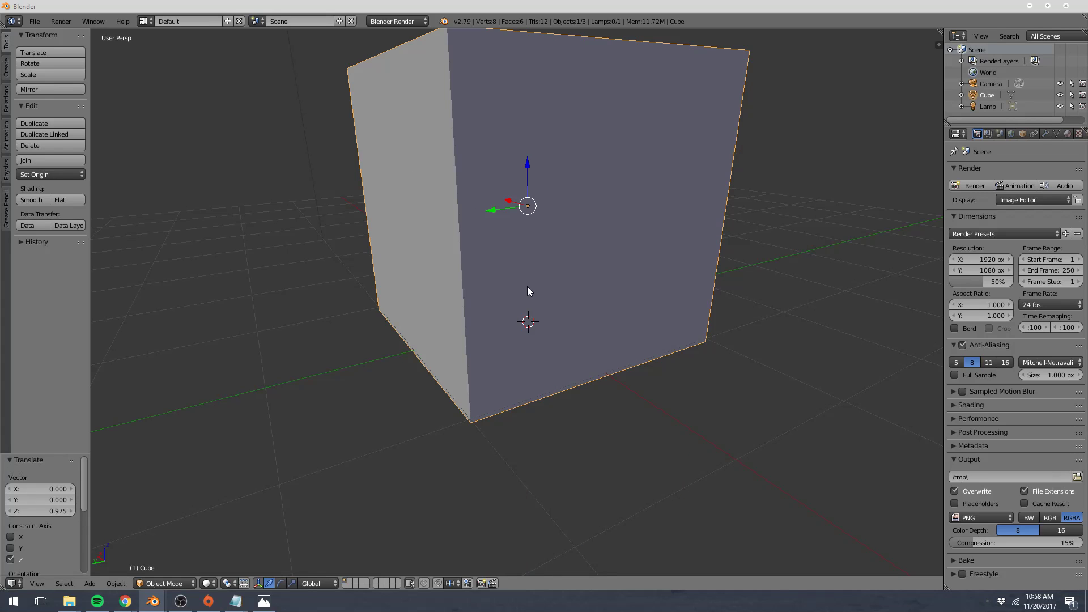
pyautogui.moveTo(465, 314)
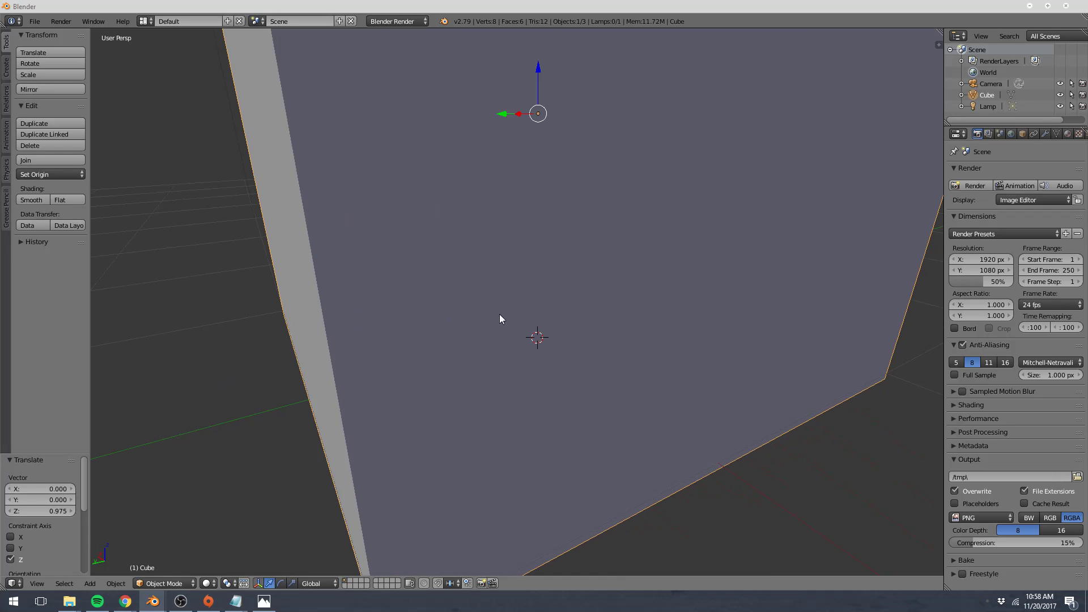
pyautogui.moveTo(614, 367)
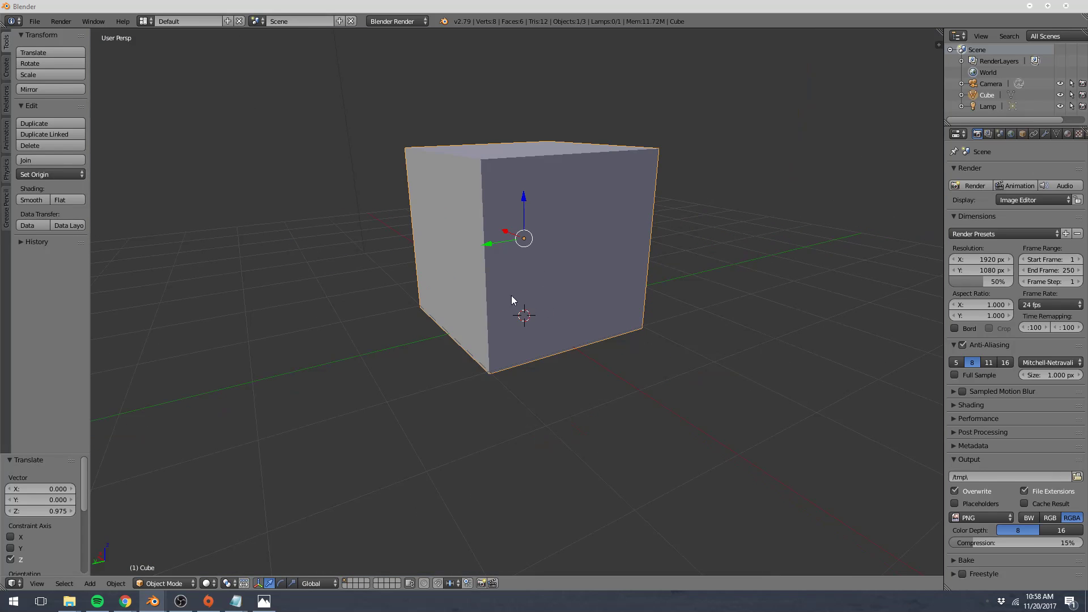
pyautogui.moveTo(450, 245)
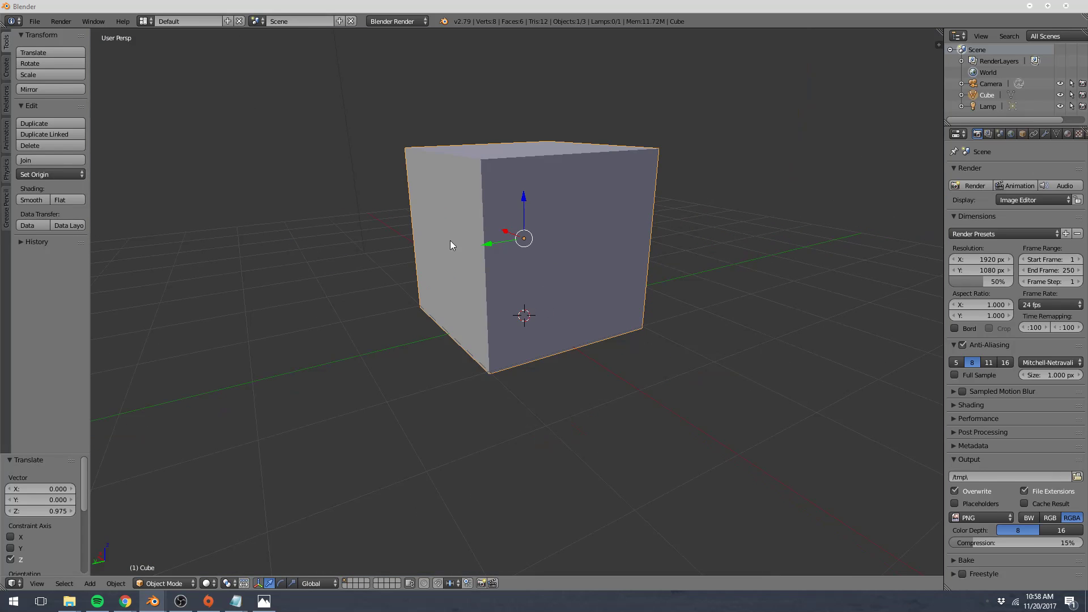
pyautogui.moveTo(298, 299)
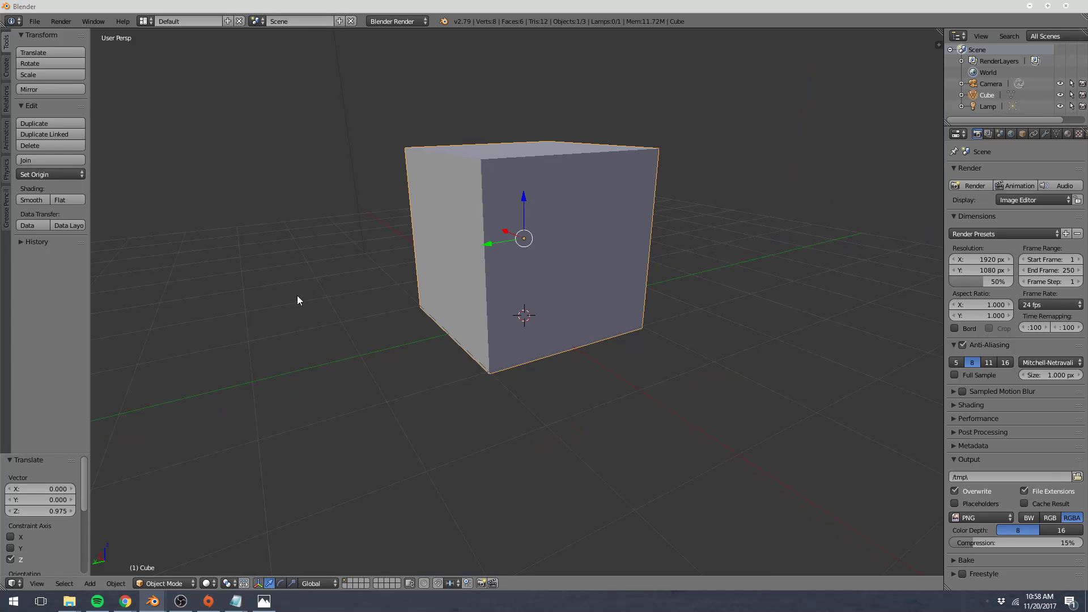
pyautogui.moveTo(281, 412)
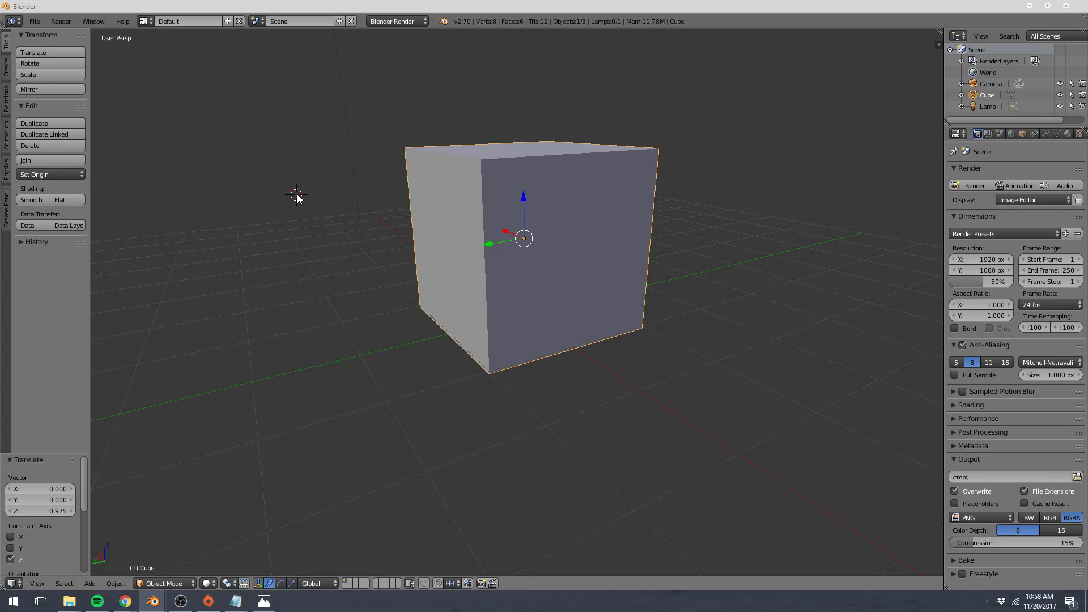
# Step: Zoom out so the raised cube, camera and lamp are all visible
pyautogui.click(735, 475)
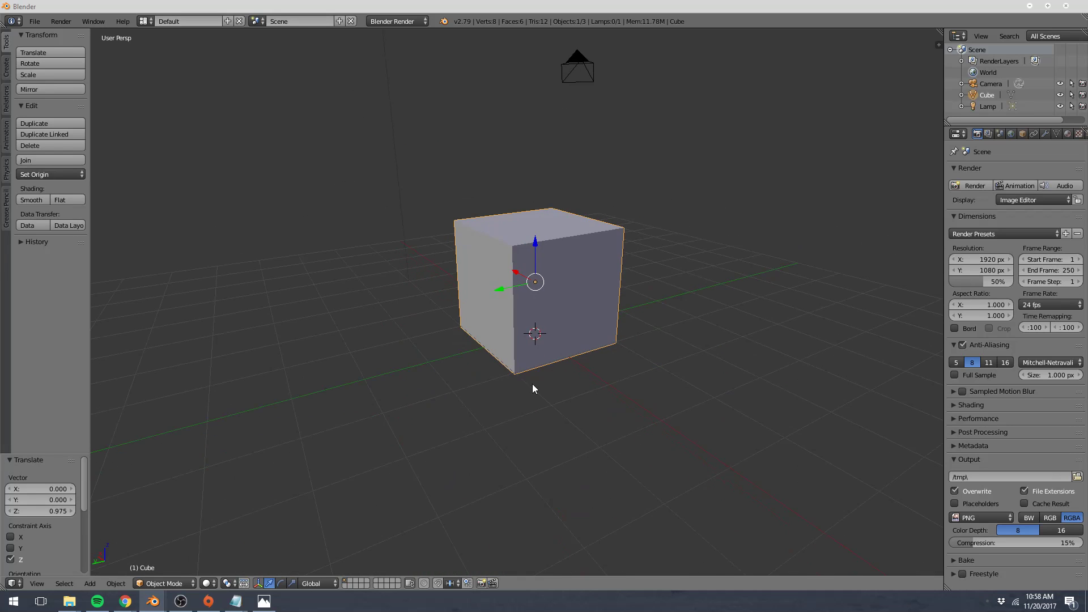
pyautogui.moveTo(692, 266)
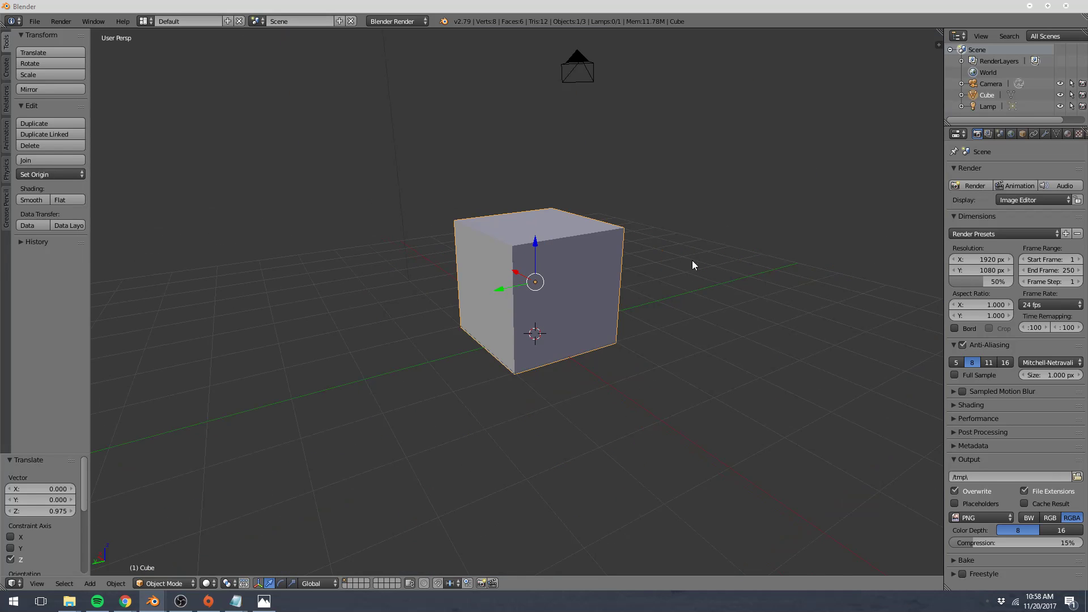
pyautogui.moveTo(431, 351)
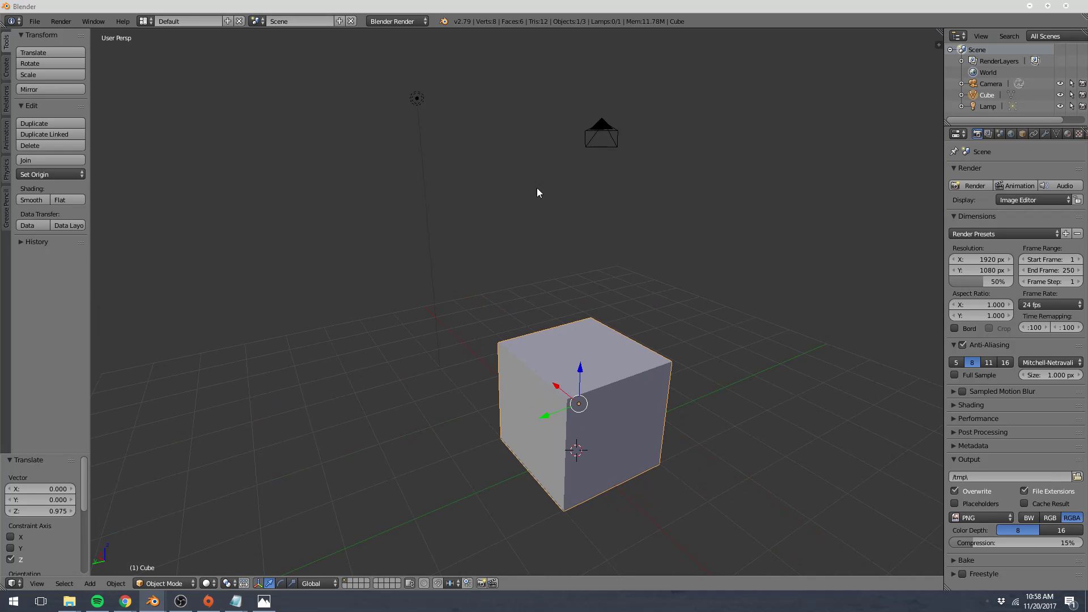
pyautogui.moveTo(522, 191)
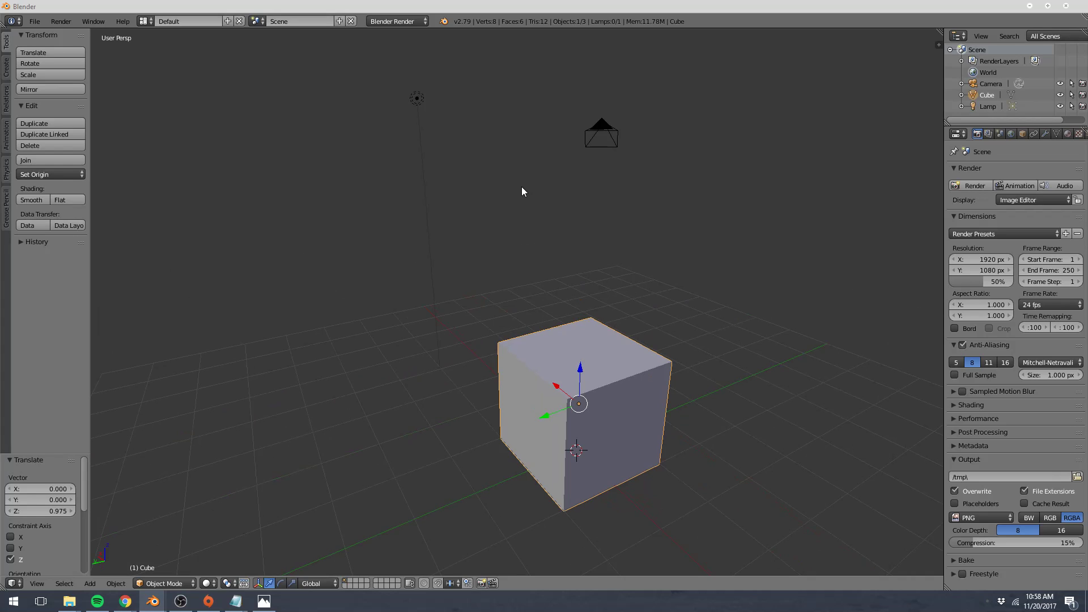
pyautogui.moveTo(361, 601)
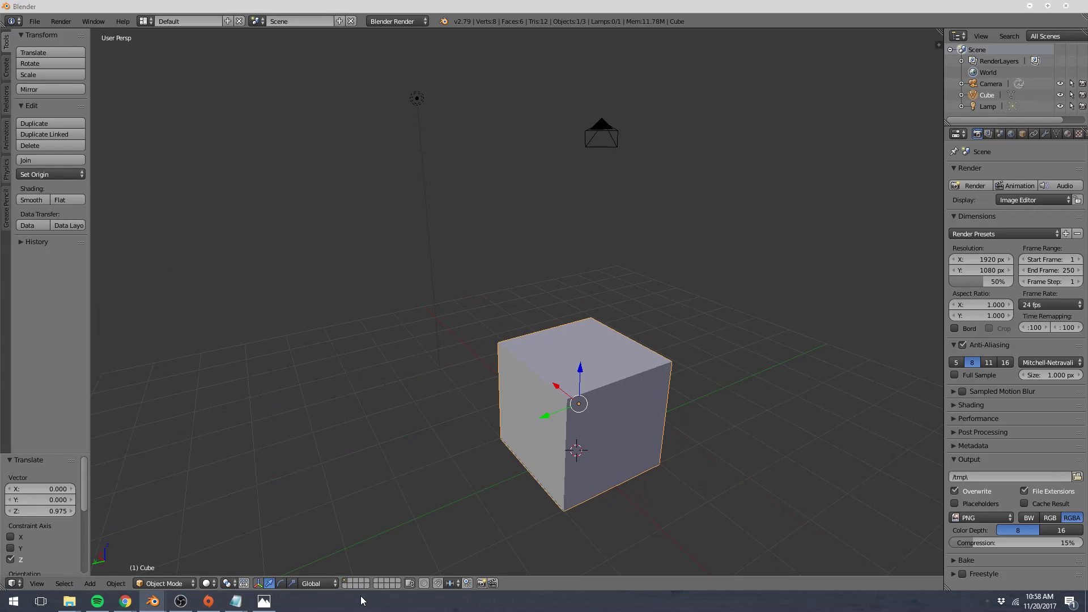
pyautogui.moveTo(895, 370)
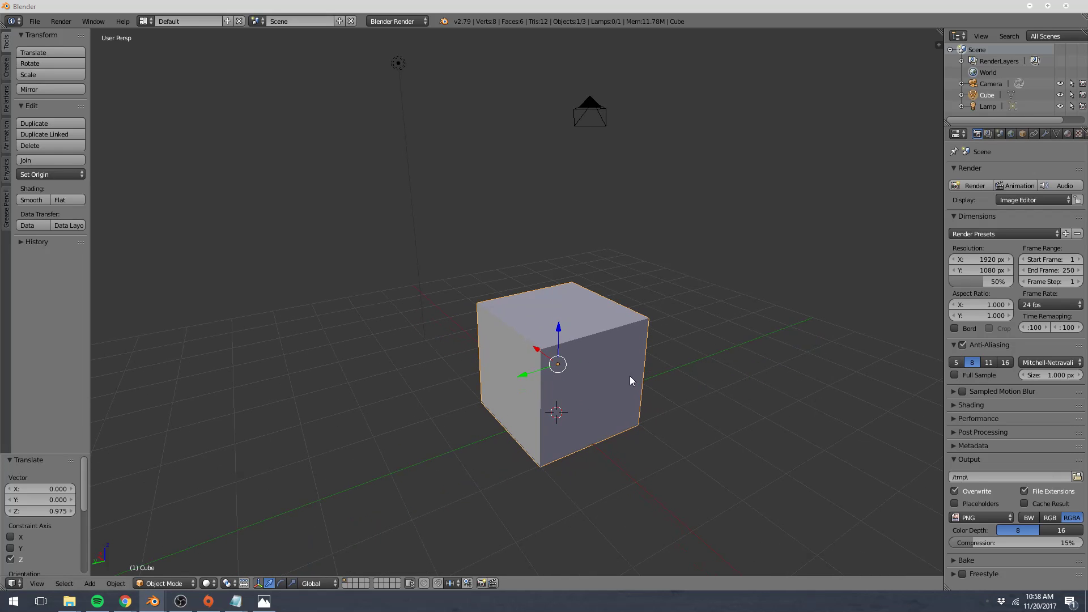
pyautogui.moveTo(468, 300)
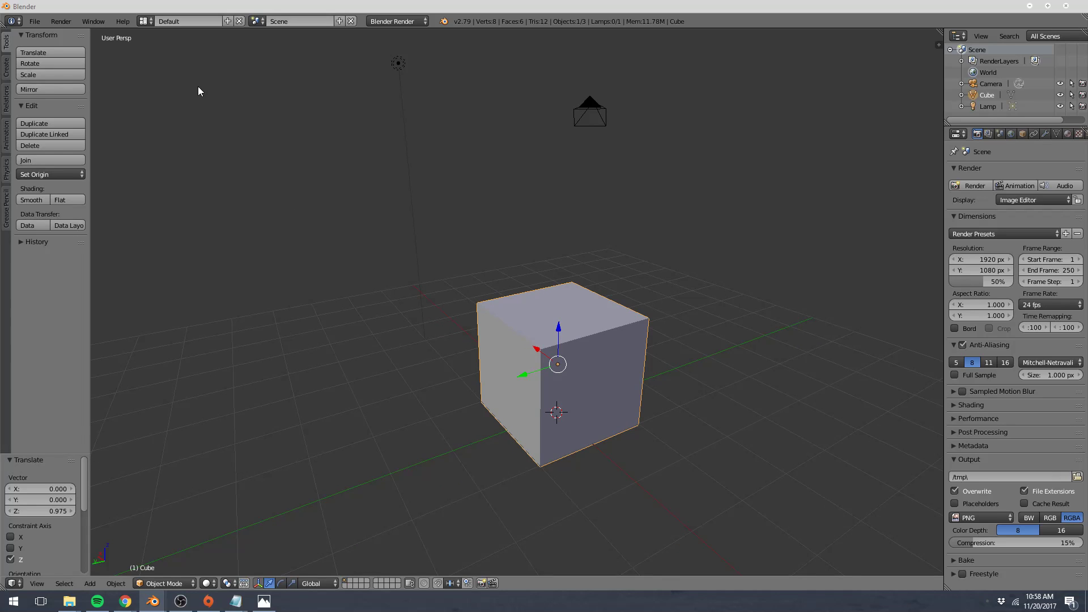
pyautogui.moveTo(253, 100)
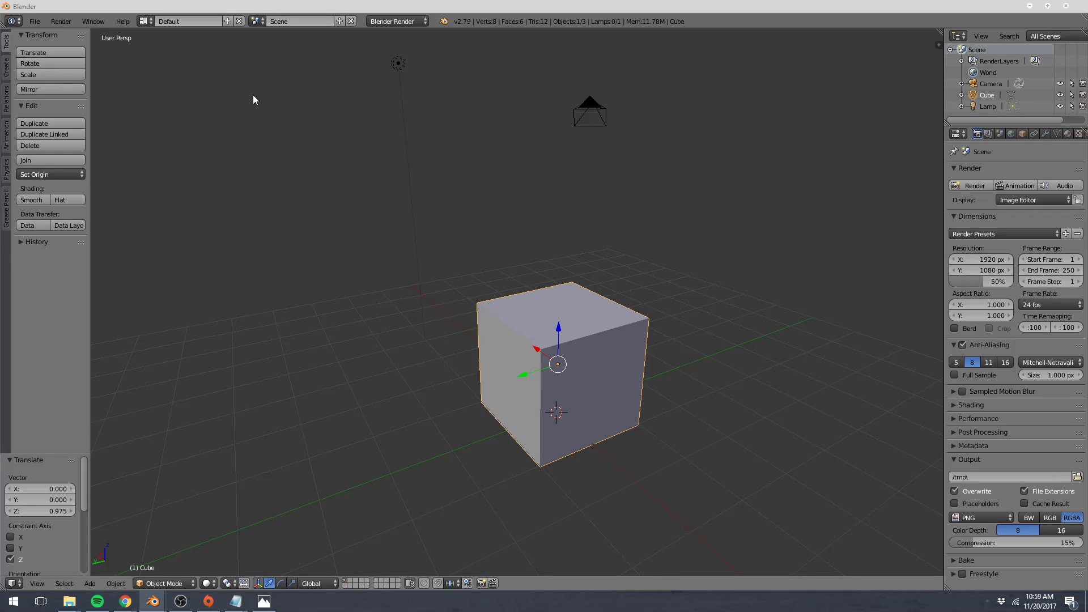
pyautogui.moveTo(242, 98)
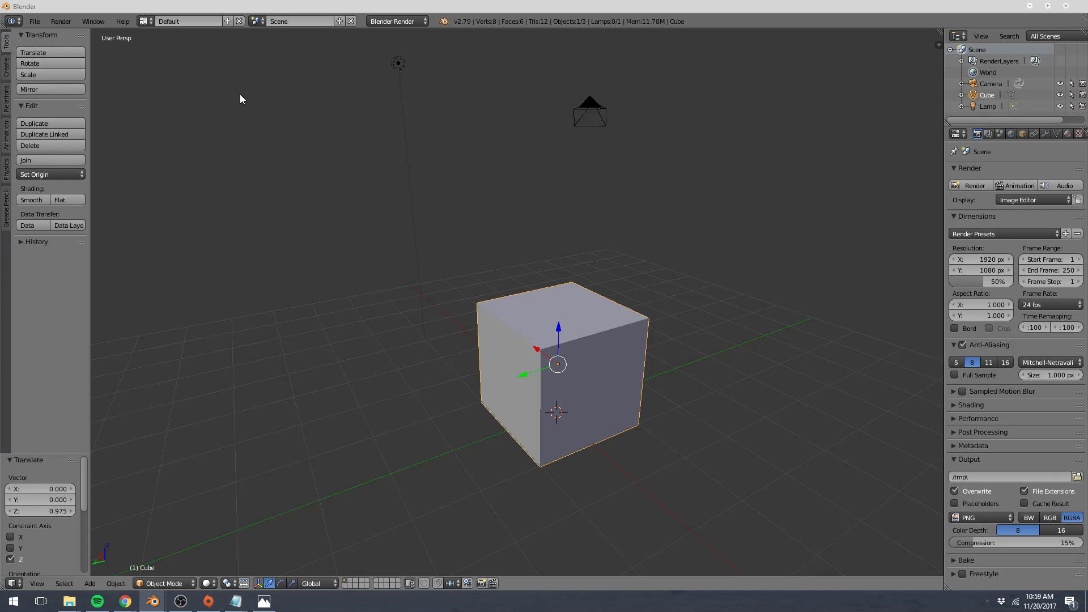
pyautogui.moveTo(236, 98)
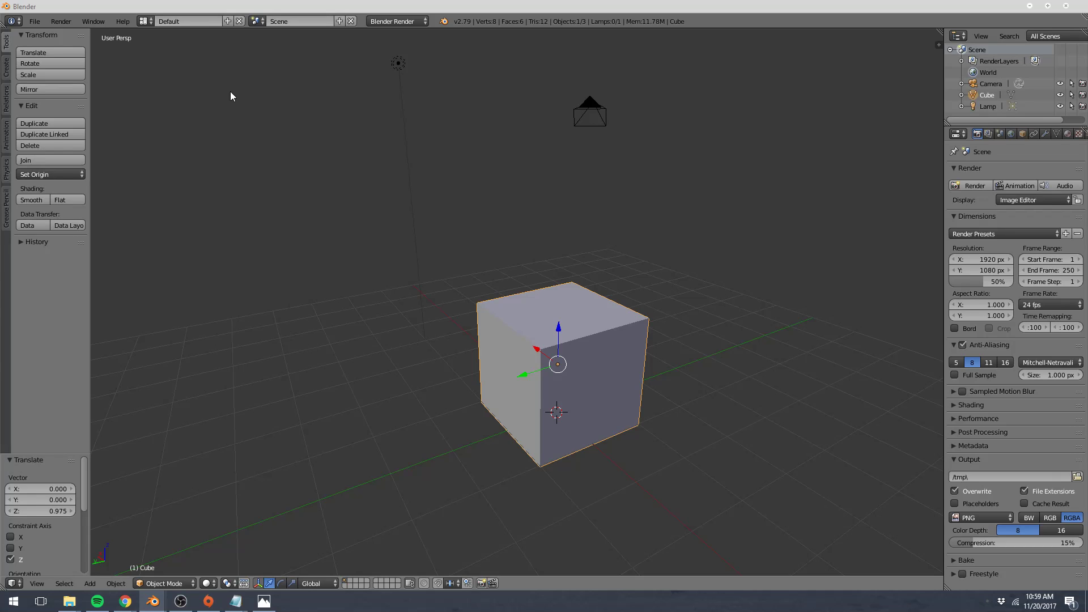
pyautogui.moveTo(133, 223)
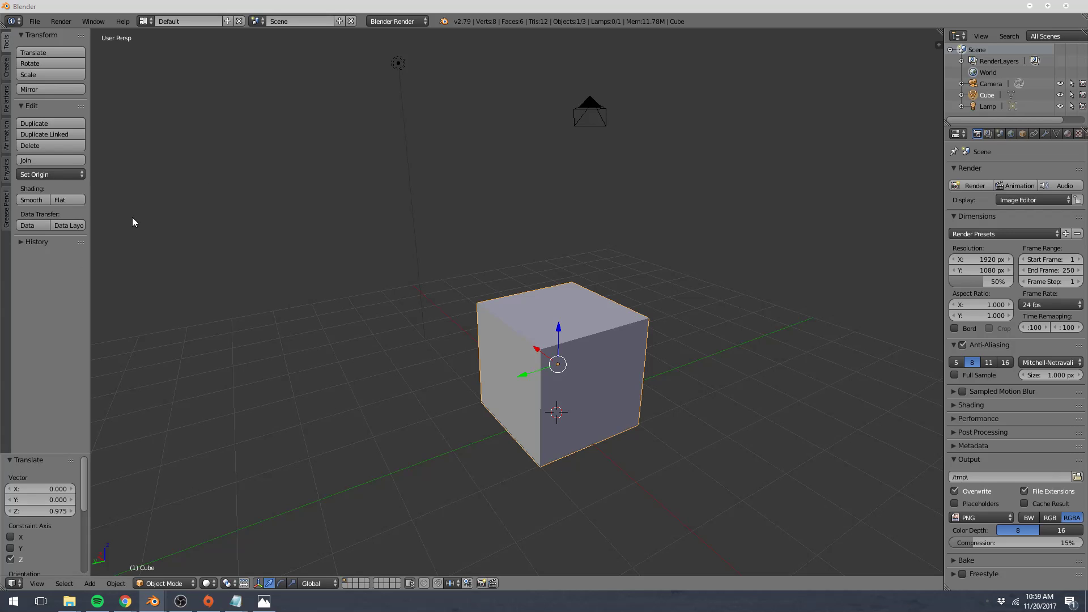